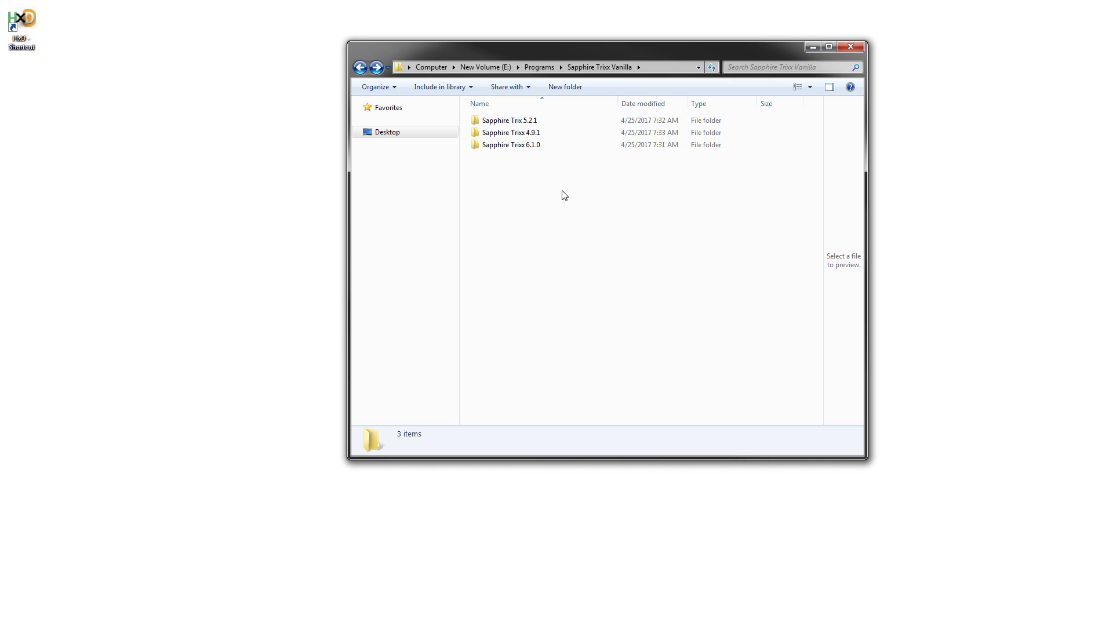
# - In Explorer, browse the Trixx 4.9.1 and 6.1.0 folders, then open Sapphire Trixx 6.1.0\Sapphire TRIXX
pyautogui.click(510, 120)
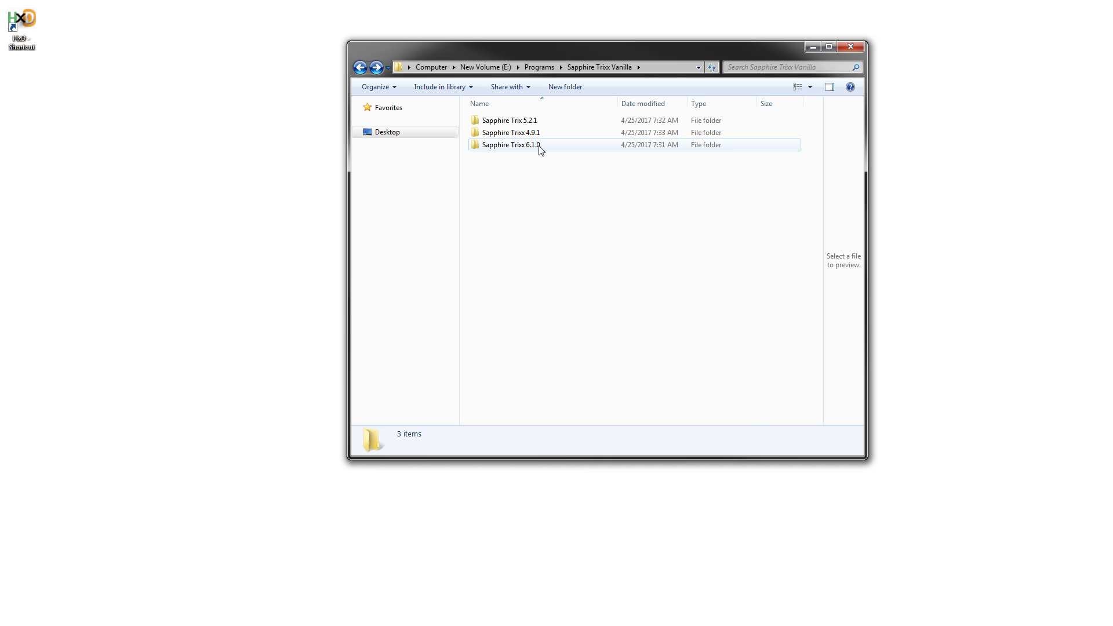
pyautogui.click(511, 133)
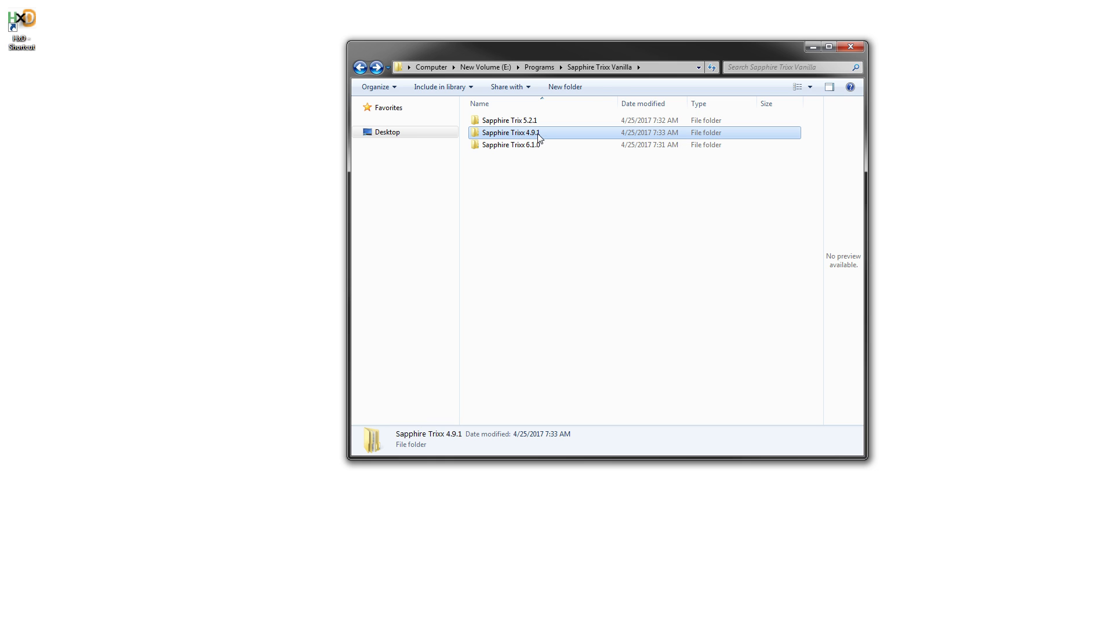
pyautogui.moveTo(511, 132)
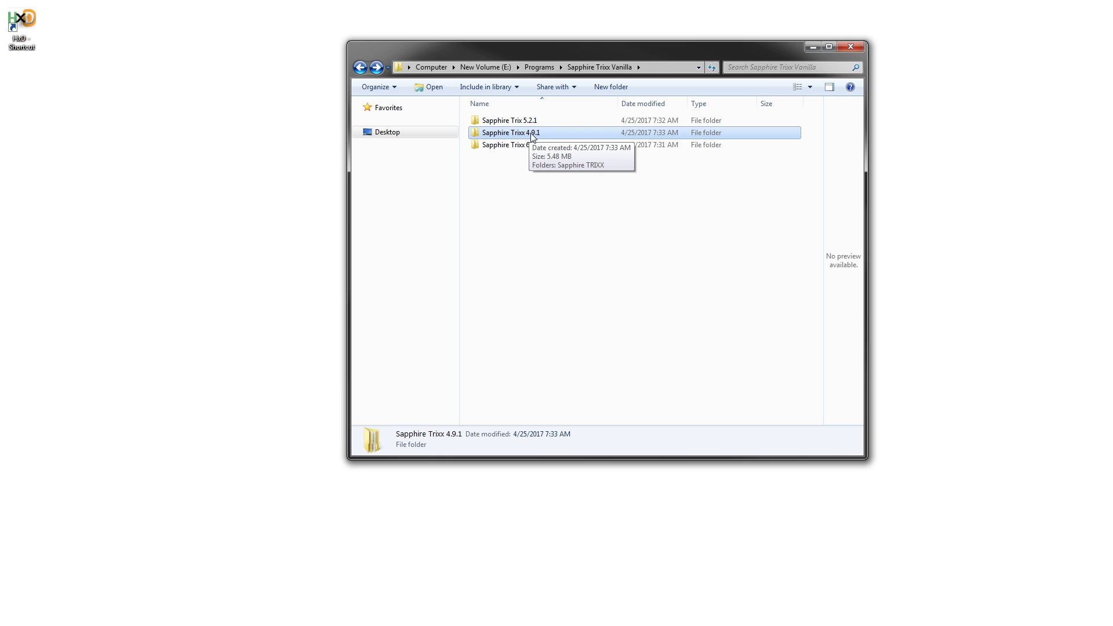
pyautogui.moveTo(590, 263)
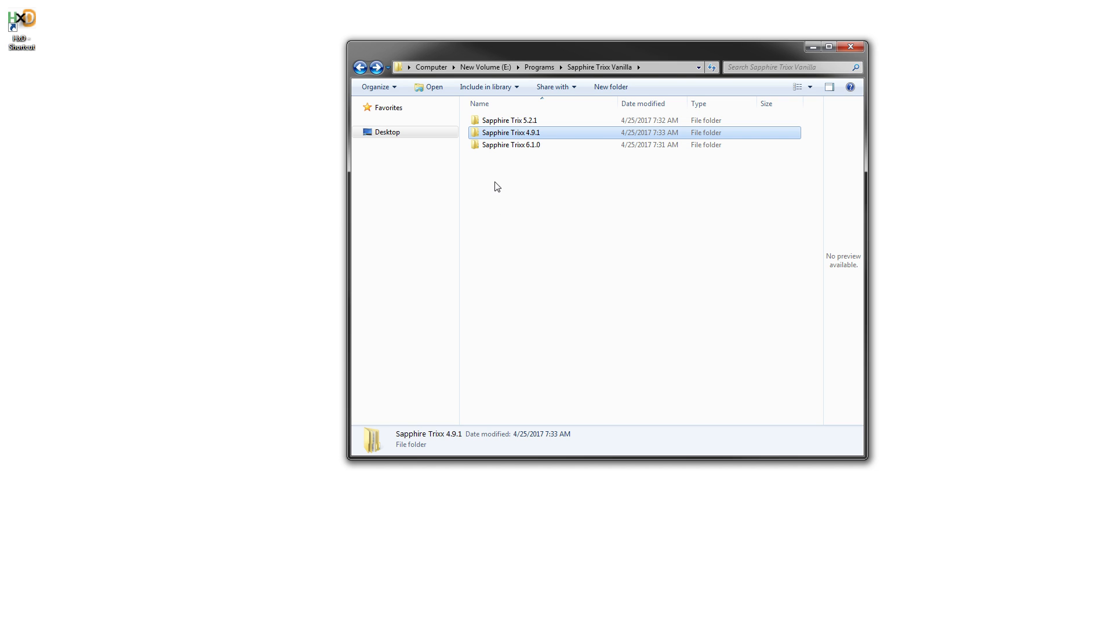
pyautogui.click(511, 144)
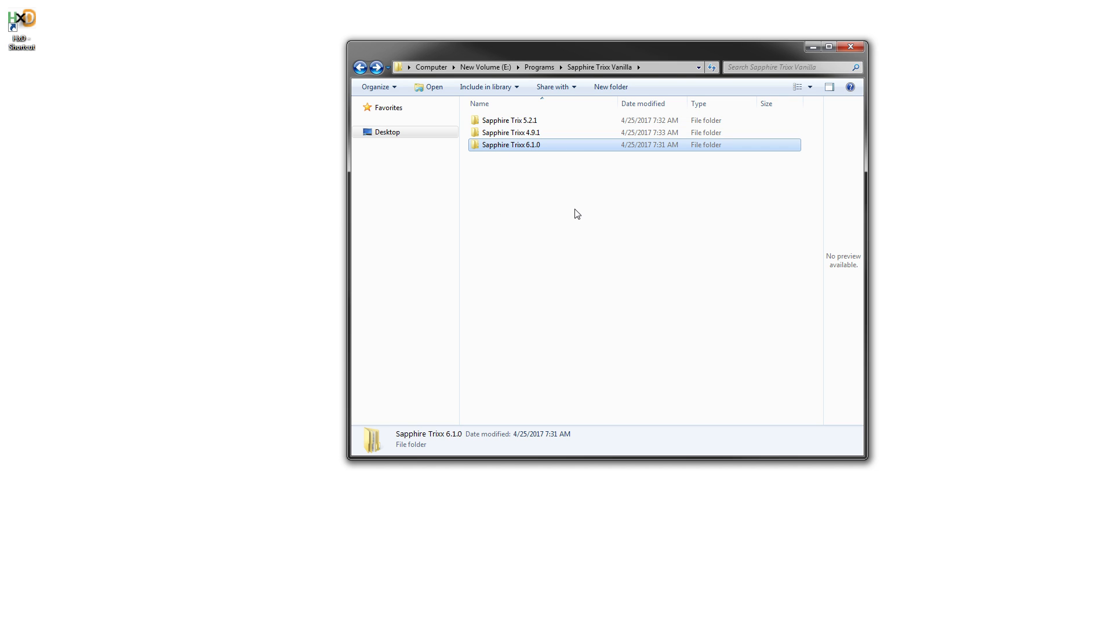
pyautogui.moveTo(793, 149)
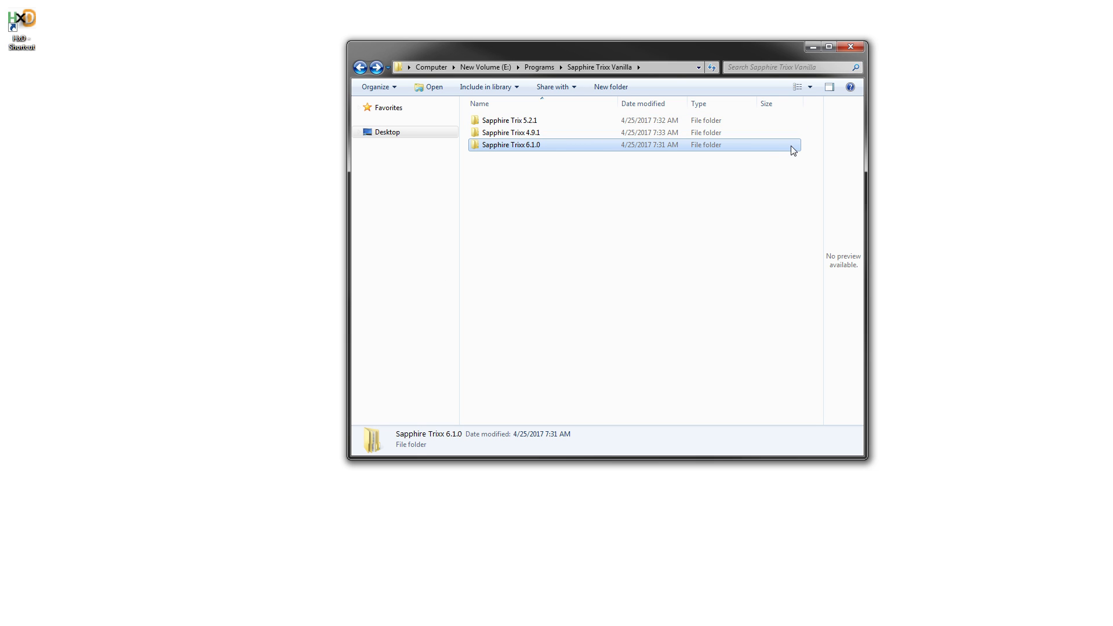
pyautogui.moveTo(474, 193)
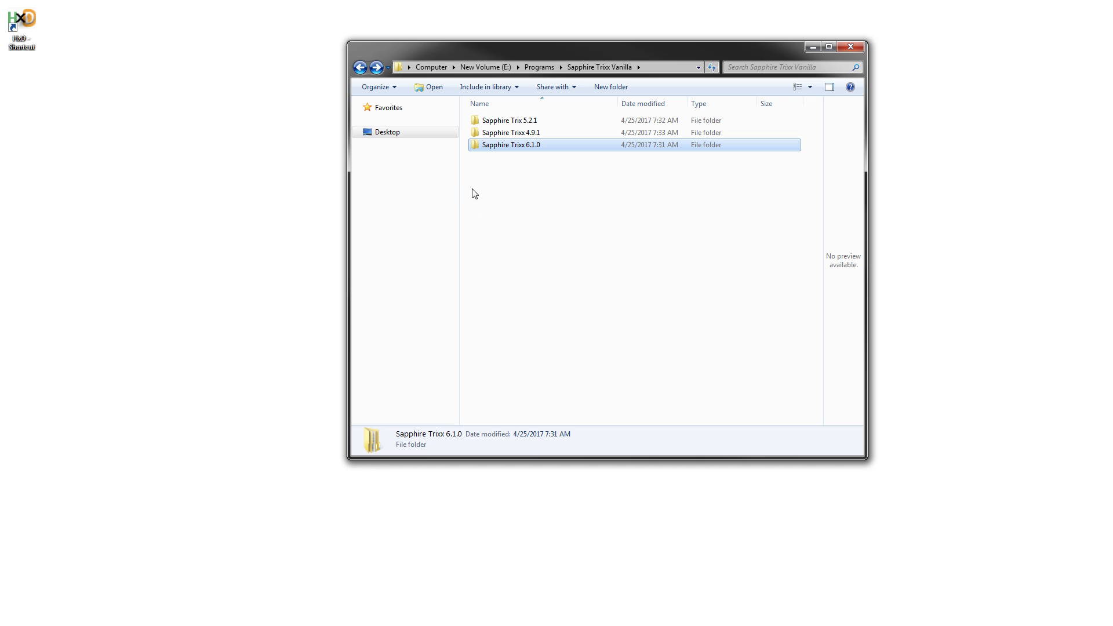
pyautogui.moveTo(477, 191)
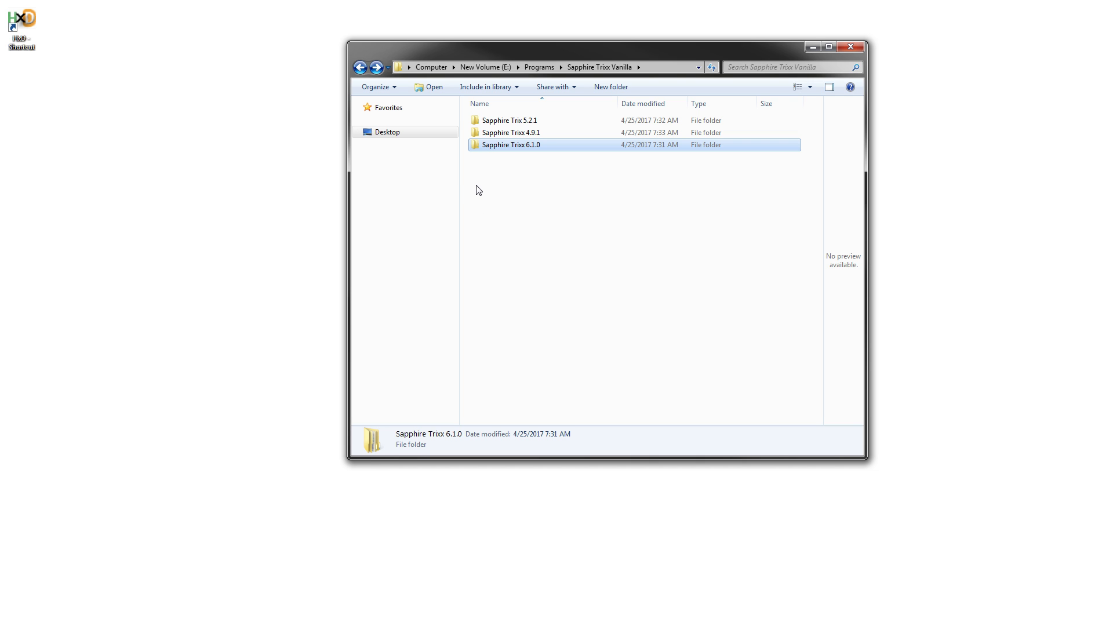
pyautogui.moveTo(767, 189)
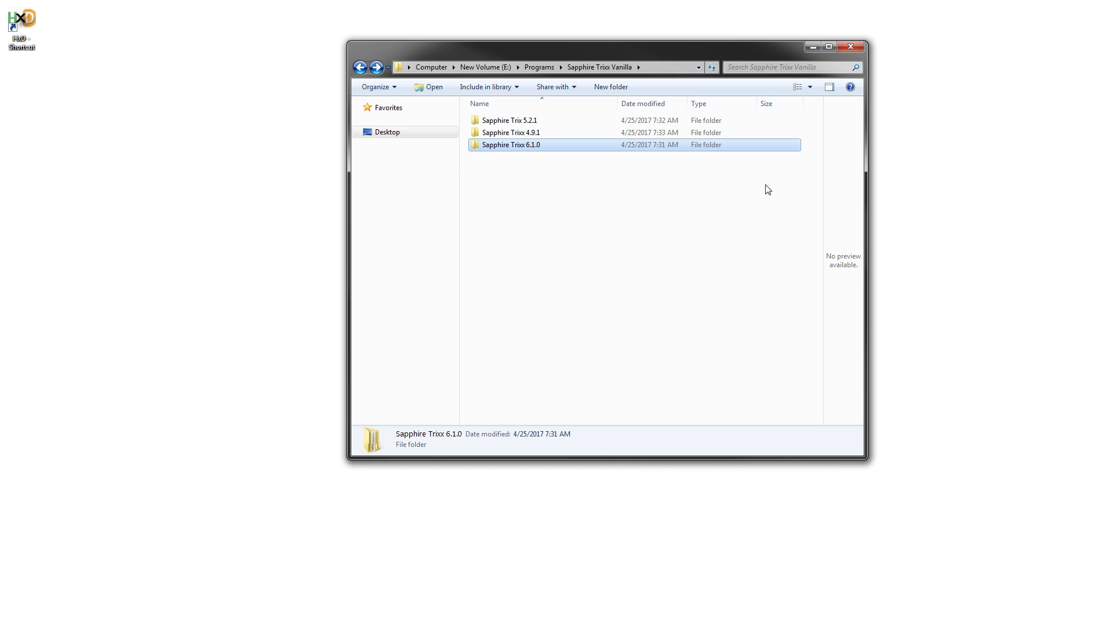
pyautogui.moveTo(825, 179)
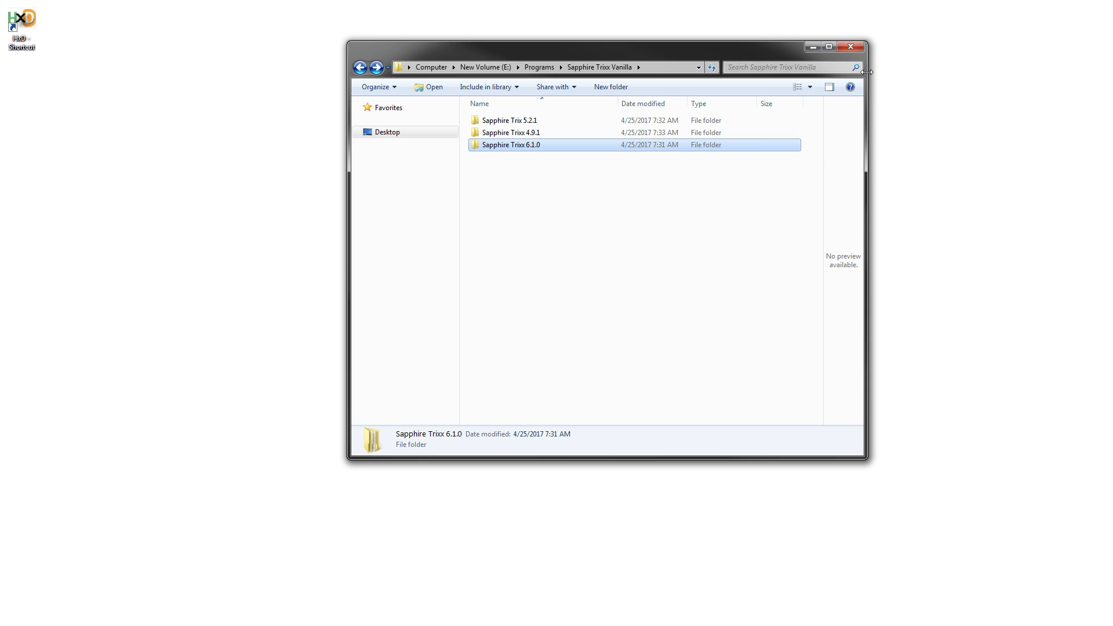
pyautogui.moveTo(671, 165)
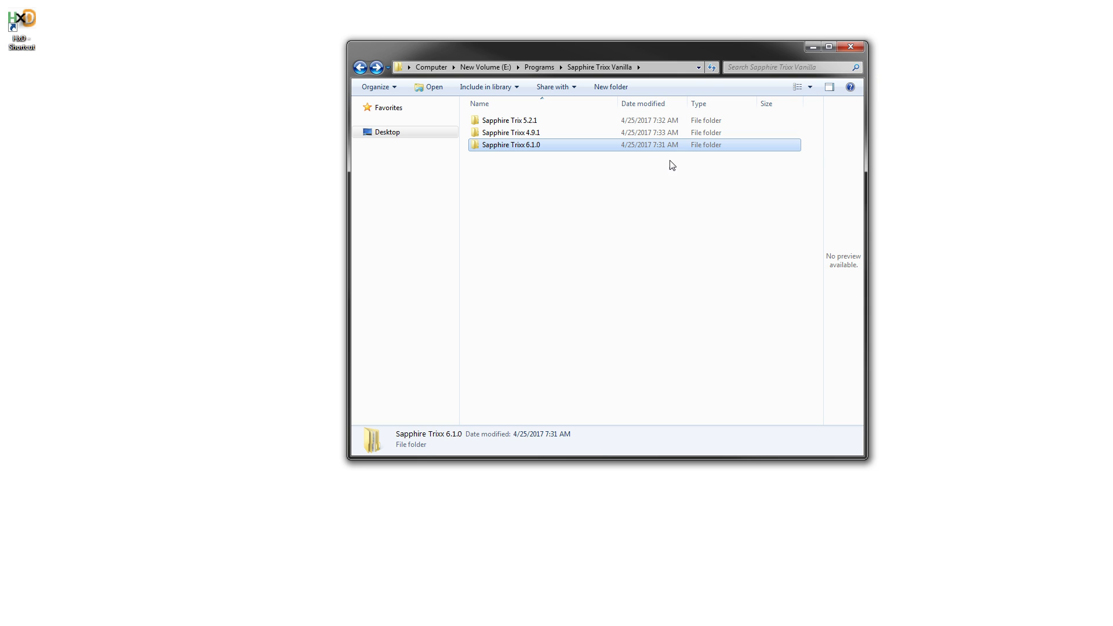
pyautogui.moveTo(849, 195)
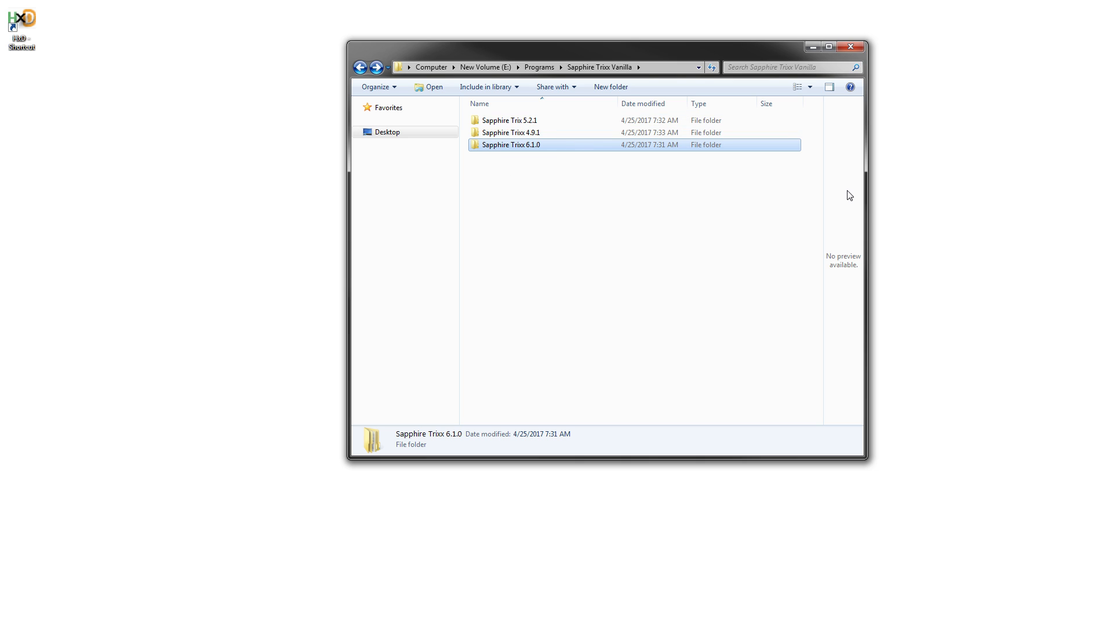
pyautogui.moveTo(510, 171)
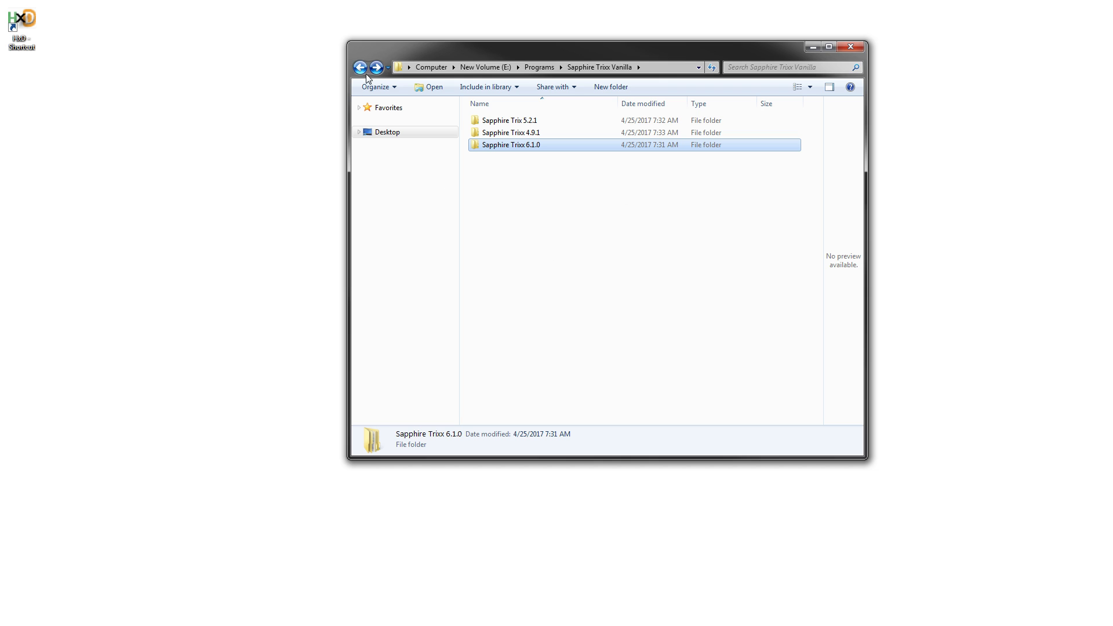
pyautogui.moveTo(436, 168)
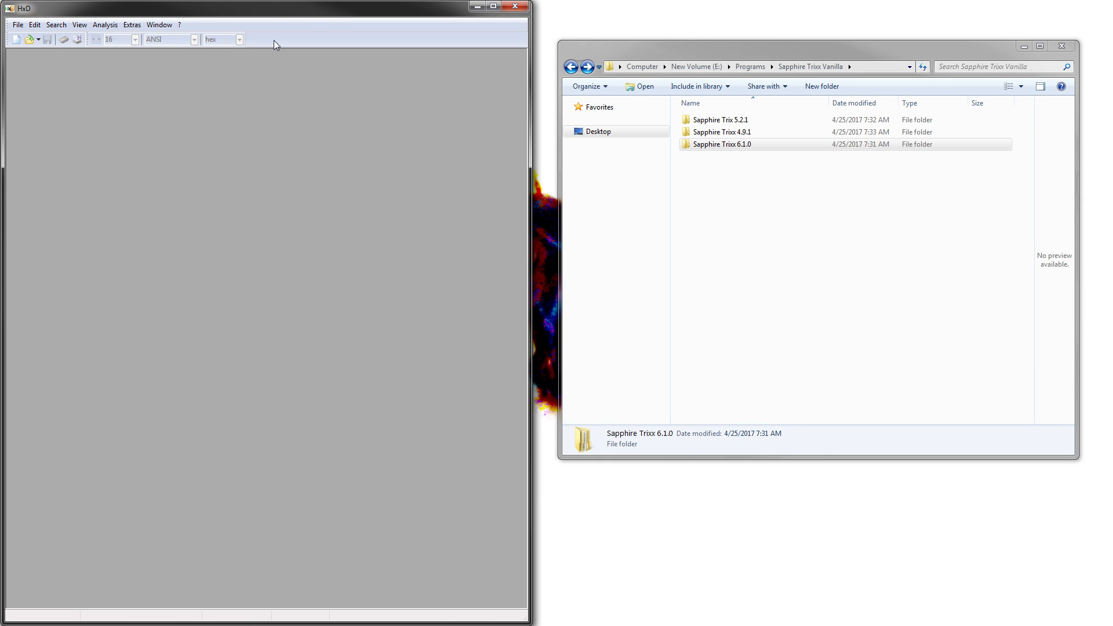
pyautogui.moveTo(208, 209)
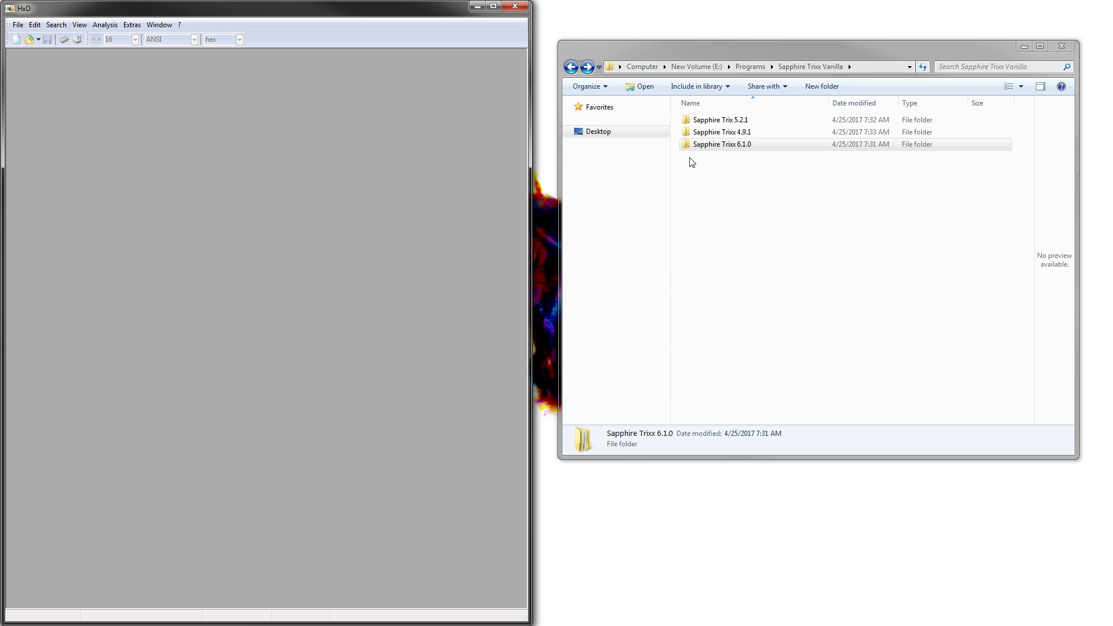
pyautogui.click(721, 144)
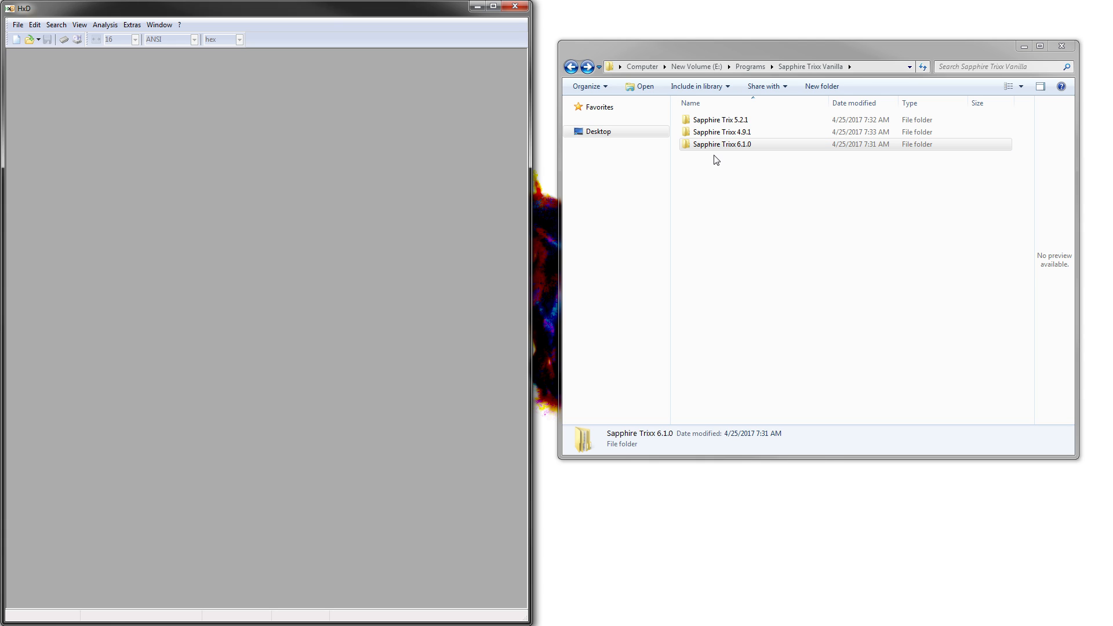
pyautogui.click(722, 132)
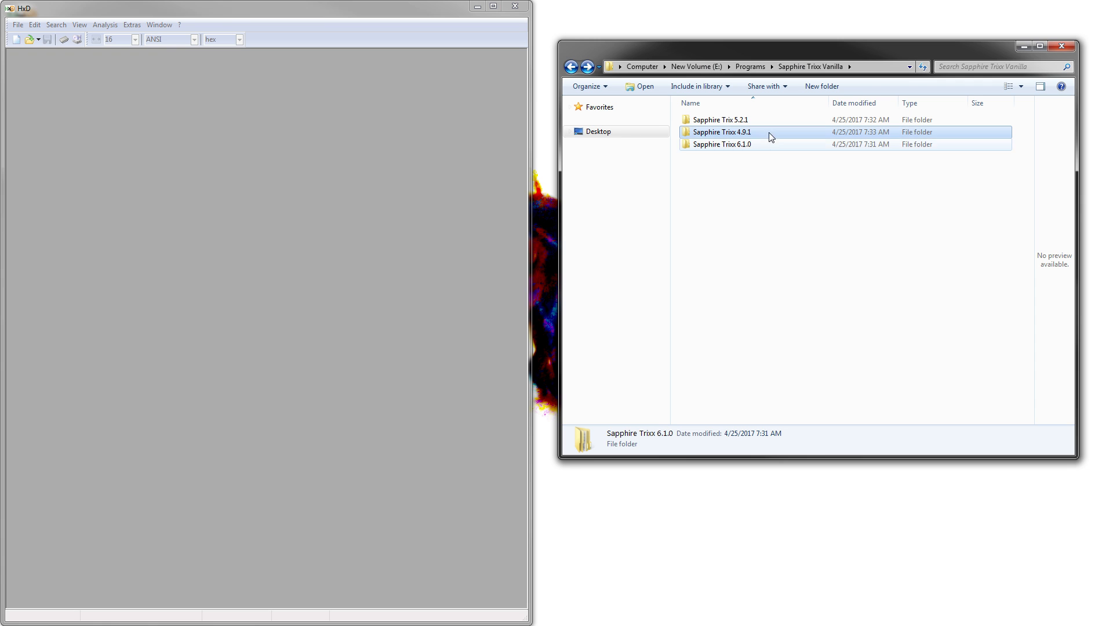
pyautogui.doubleClick(722, 145)
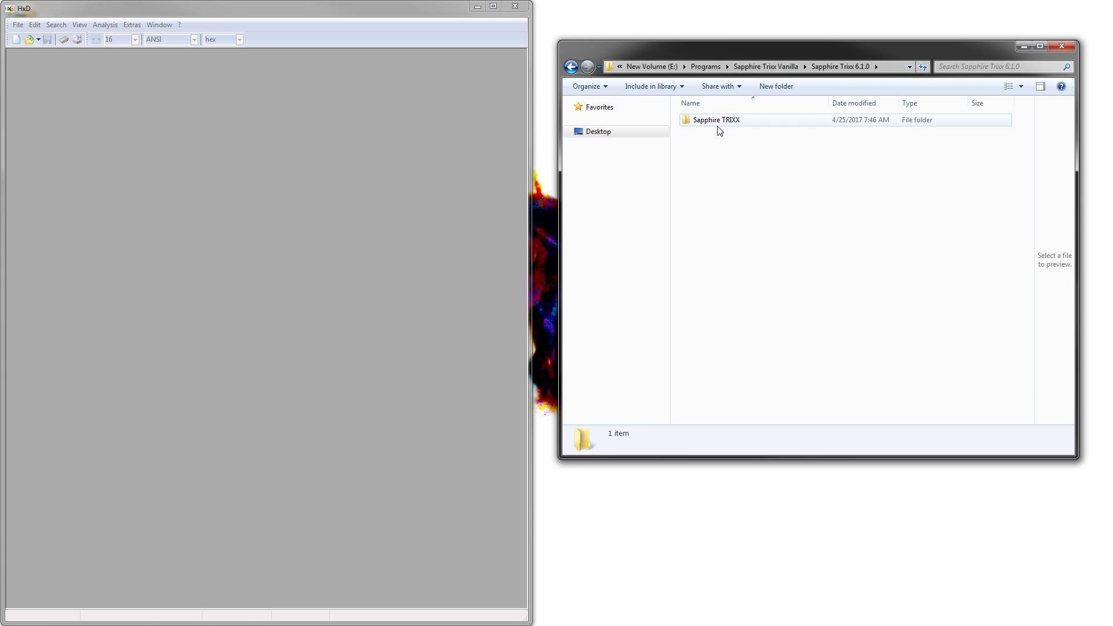
pyautogui.doubleClick(718, 119)
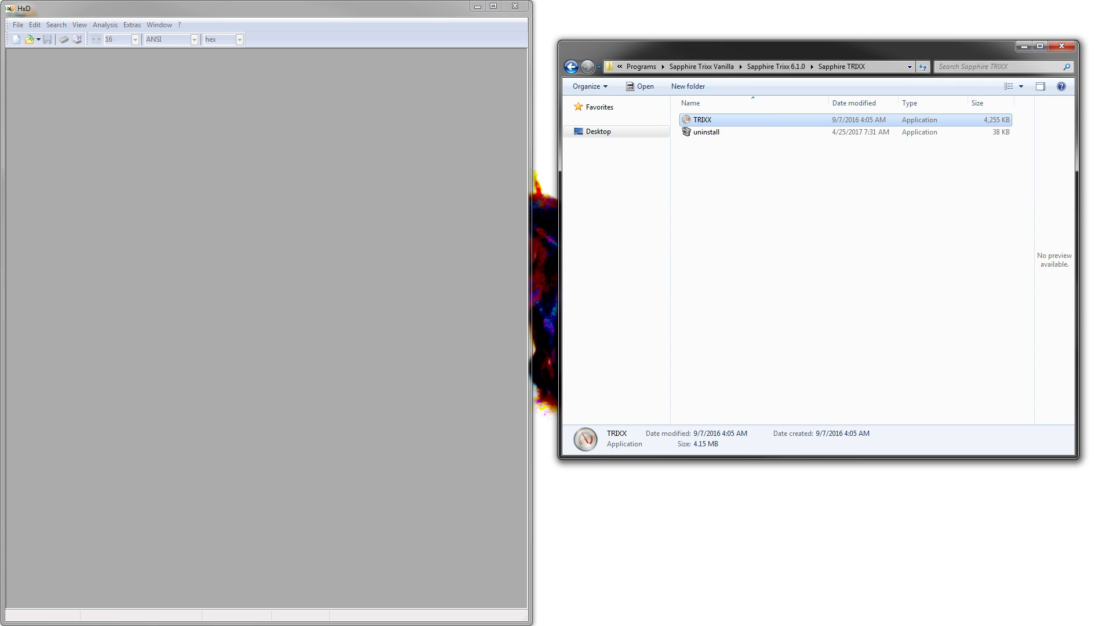
pyautogui.doubleClick(701, 119)
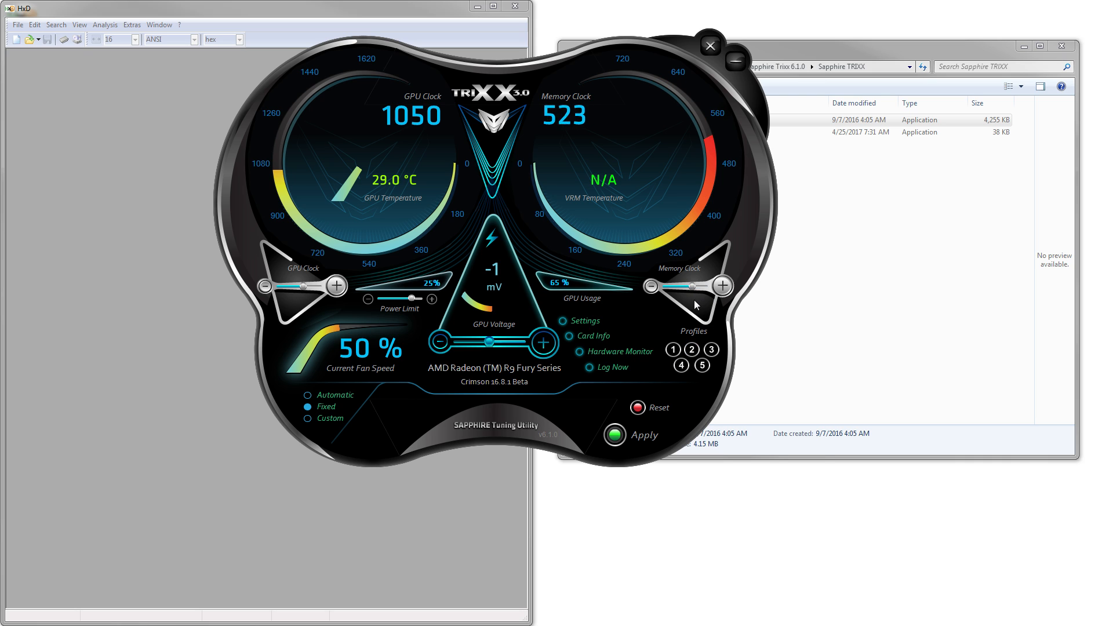
pyautogui.moveTo(316, 285); pyautogui.dragTo(337, 286)
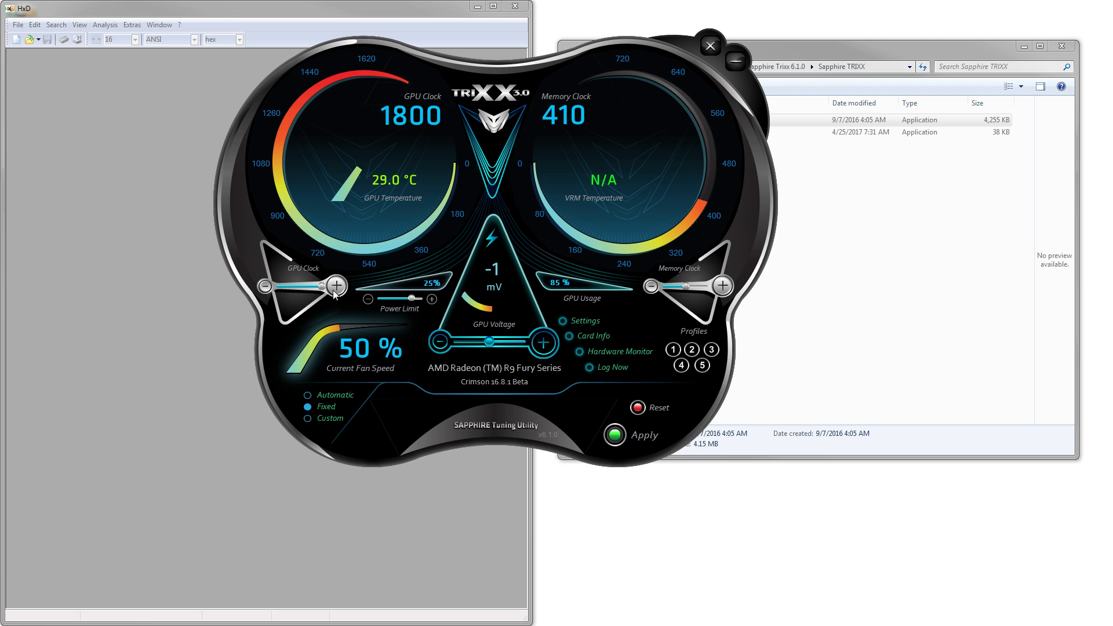
pyautogui.moveTo(334, 286); pyautogui.dragTo(306, 285)
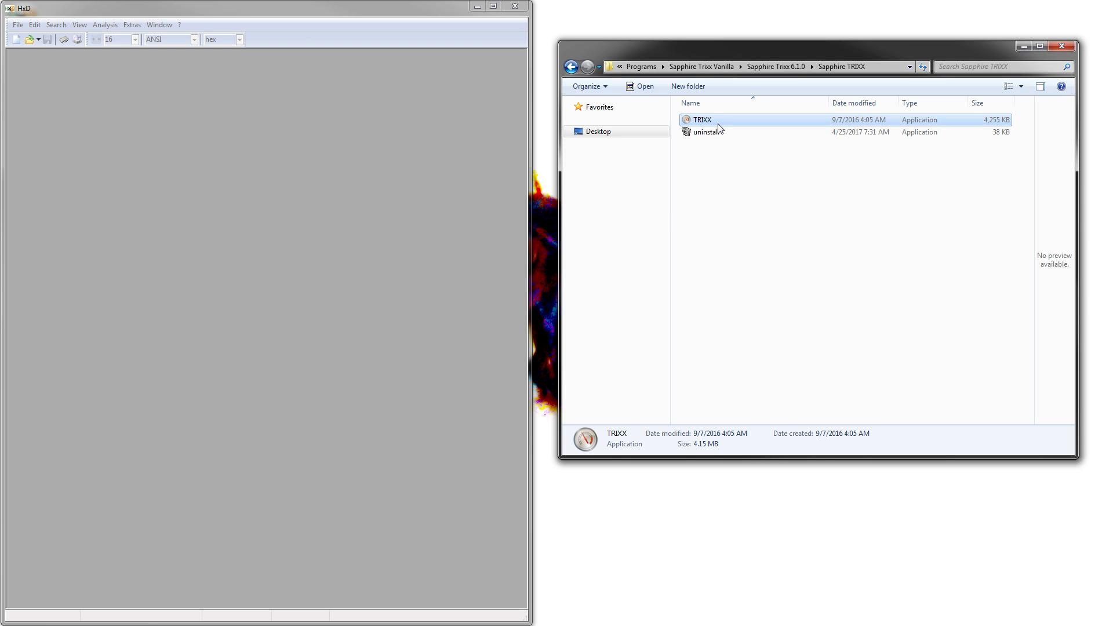
# - Open TRIXX.exe in HxD, search for 'VDDX', and scroll to the VDDC disable entries
pyautogui.doubleClick(701, 119)
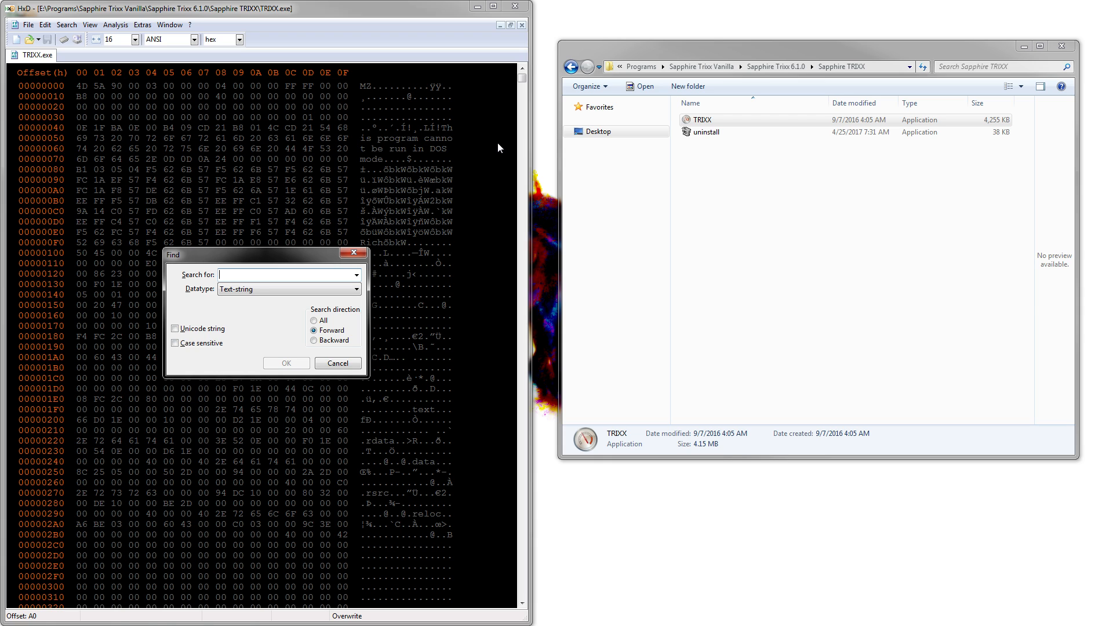
pyautogui.write('VDDX')
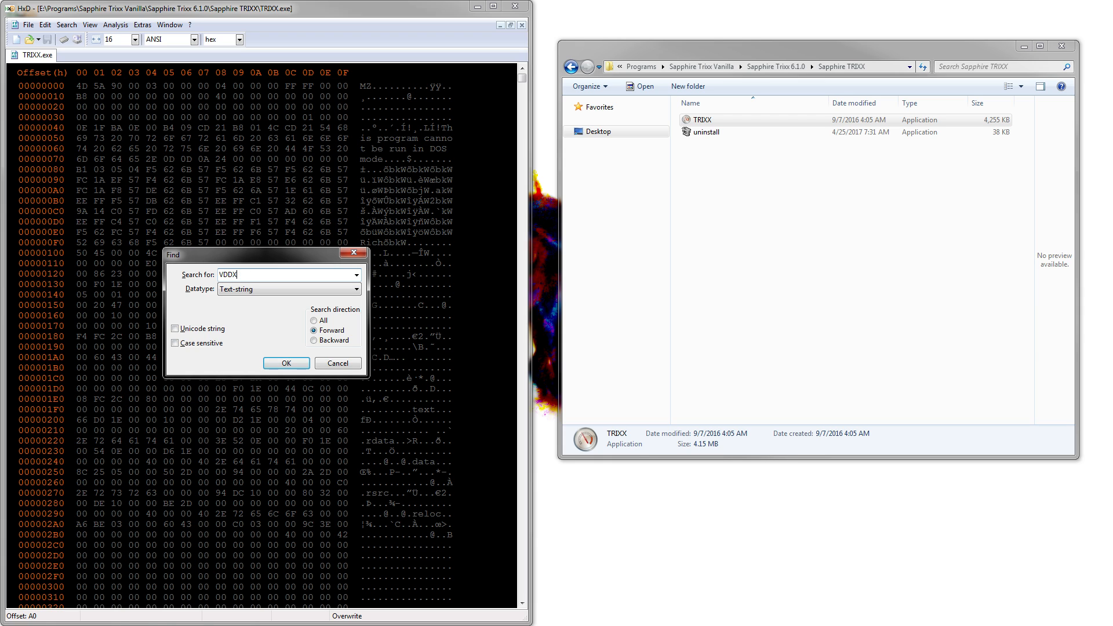
pyautogui.click(285, 363)
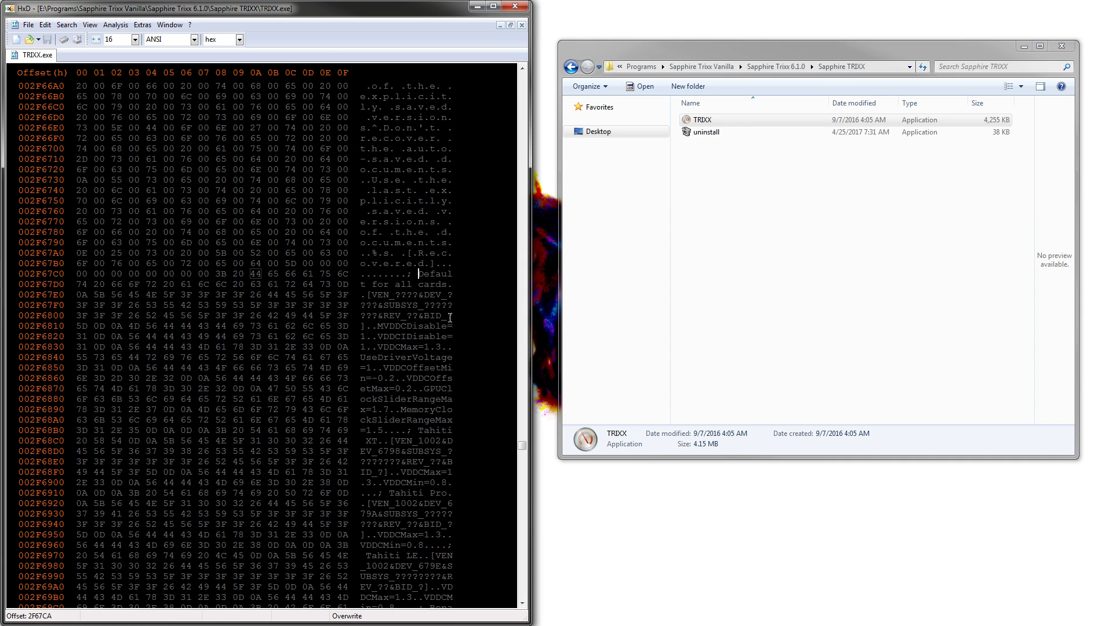
pyautogui.scroll(-3)
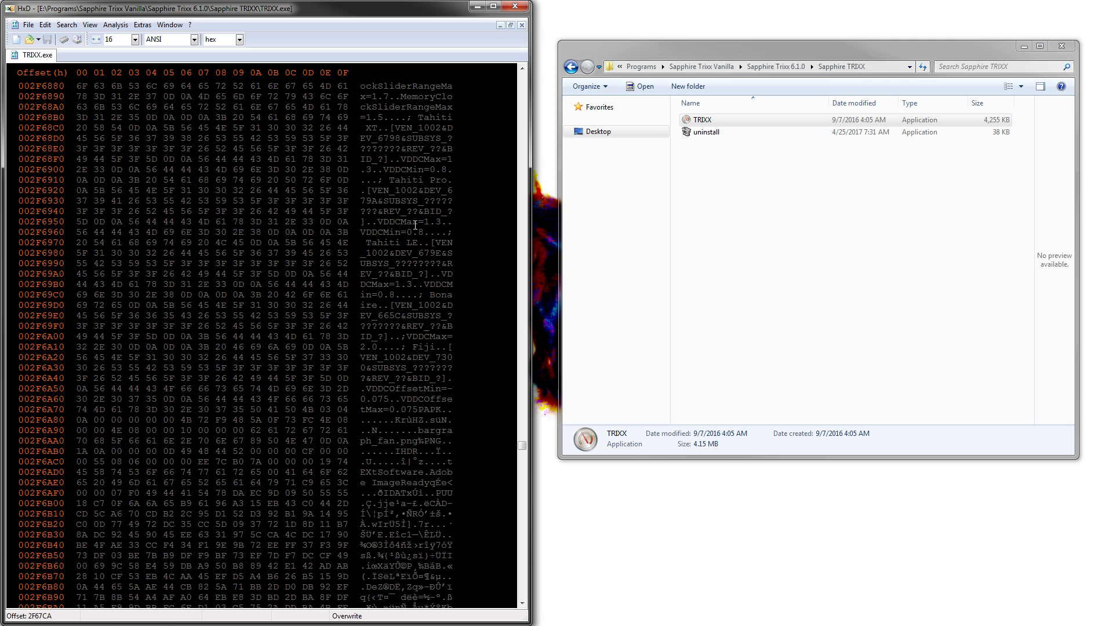
pyautogui.moveTo(416, 409)
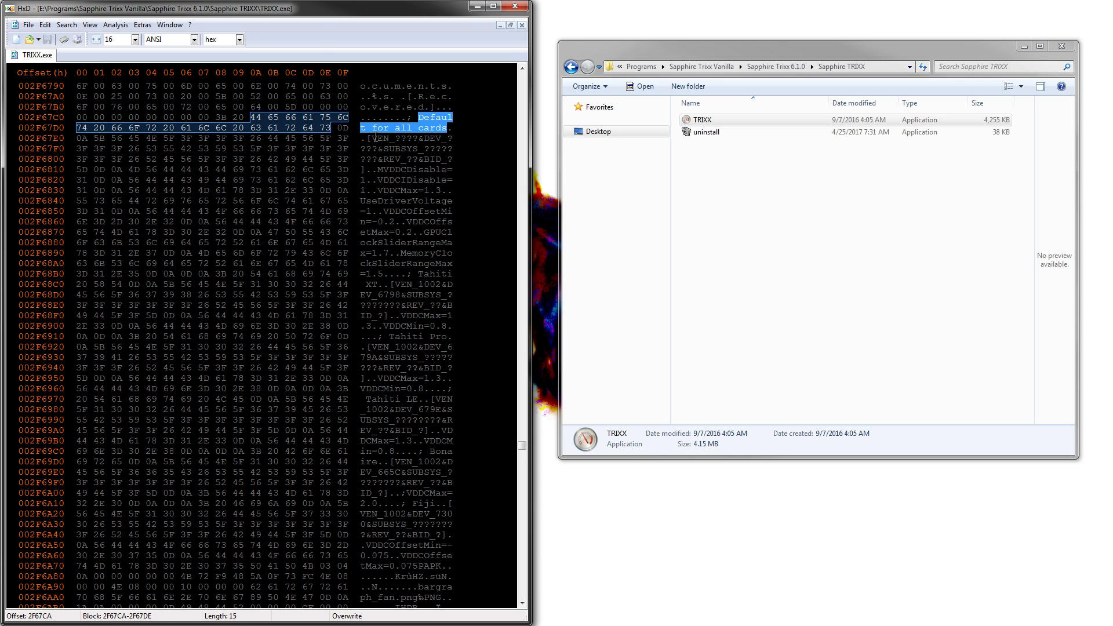
pyautogui.moveTo(417, 165)
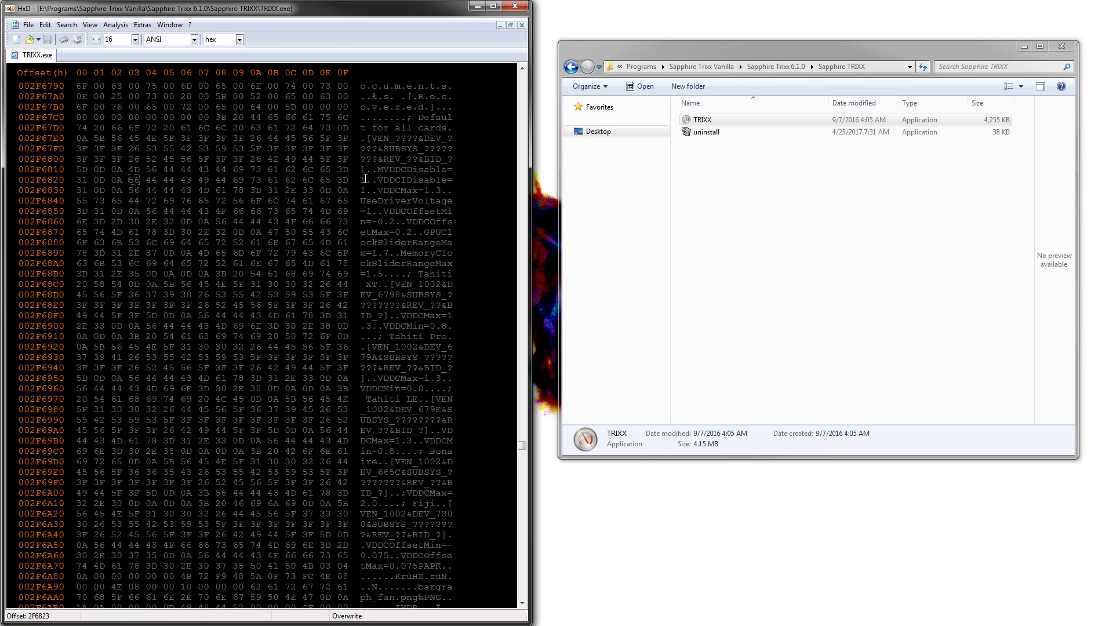
pyautogui.click(82, 190)
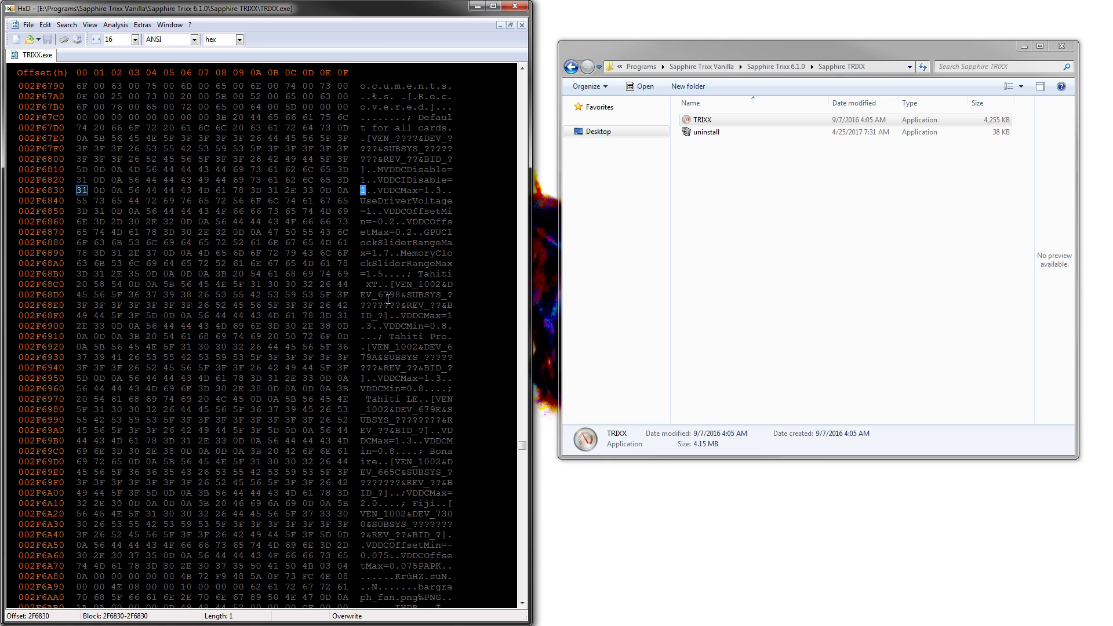
pyautogui.moveTo(444, 232)
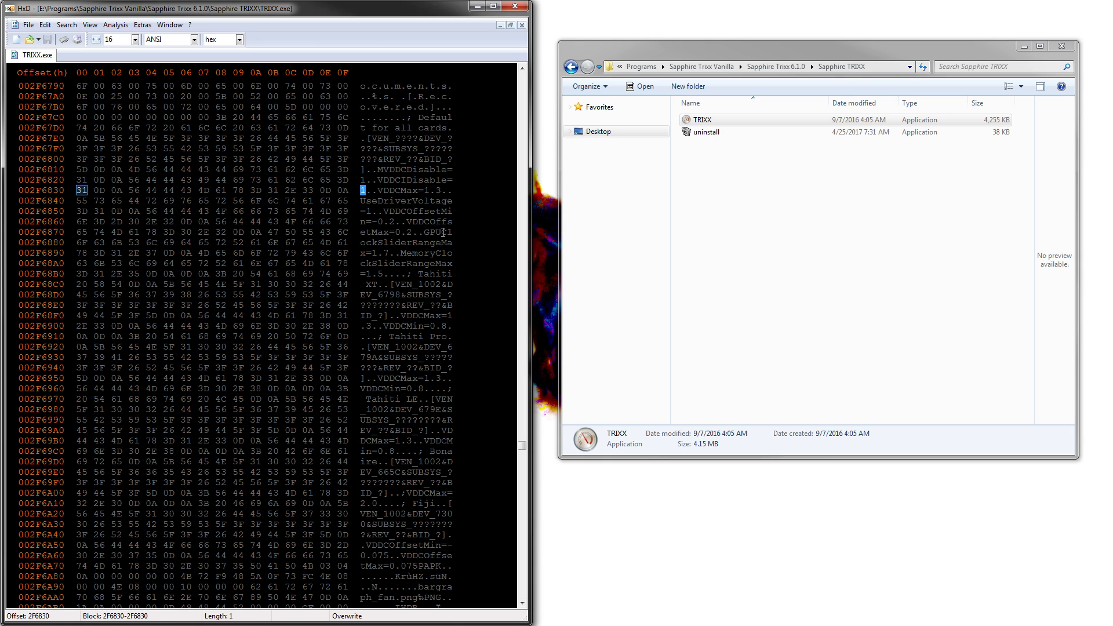
pyautogui.moveTo(393, 289)
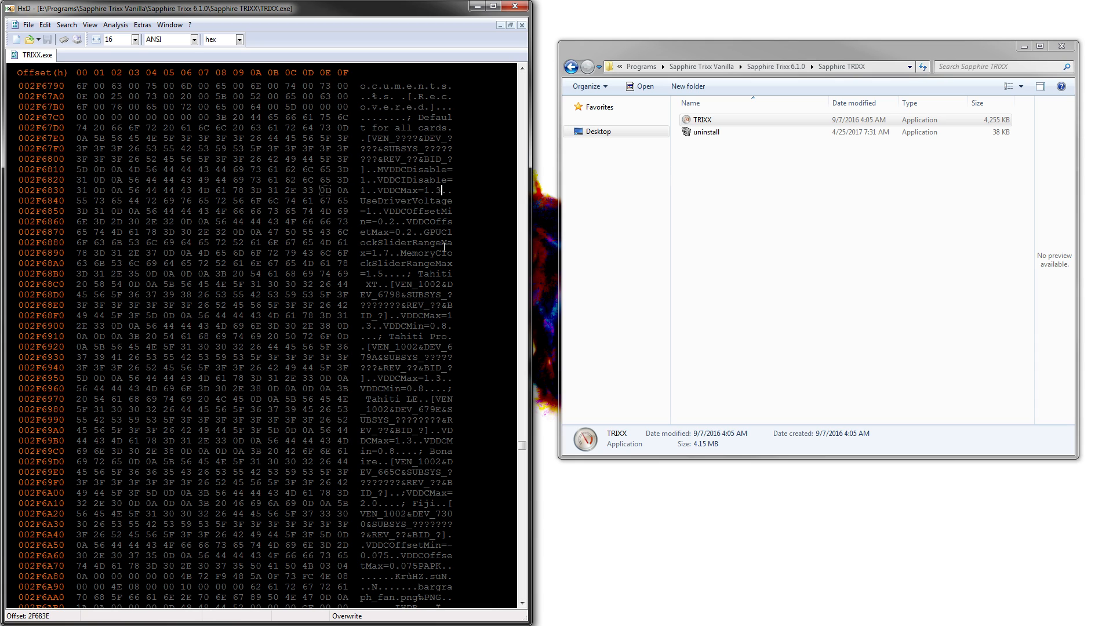
# - Overwrite the first VDDCMax digit byte so it reads 1.4 instead of 1.3
pyautogui.click(306, 190)
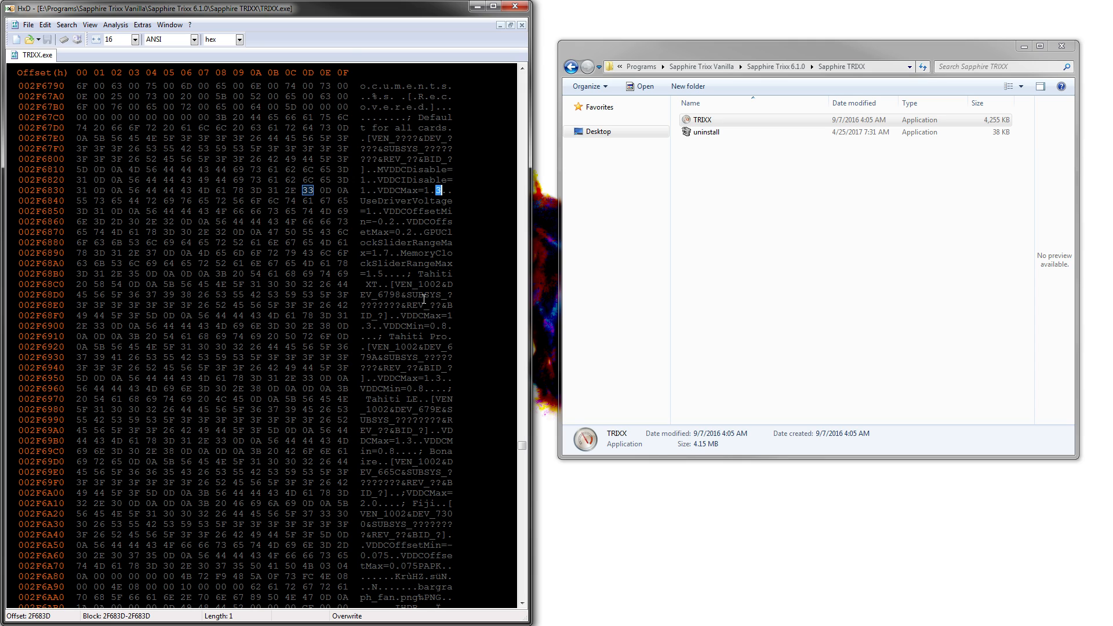
pyautogui.write('35')
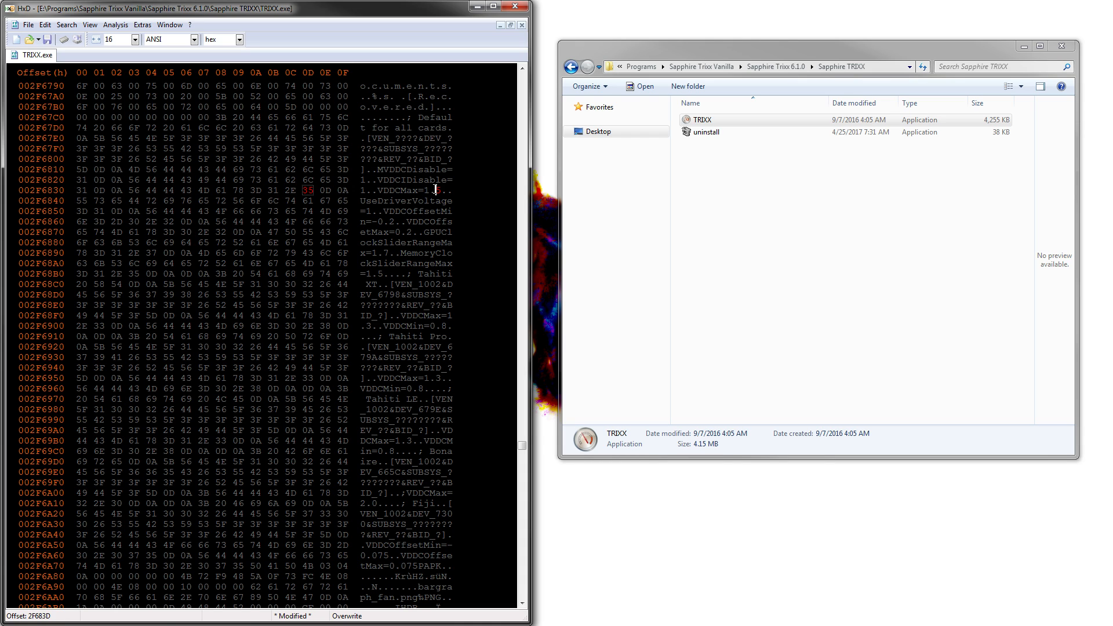
pyautogui.write('4')
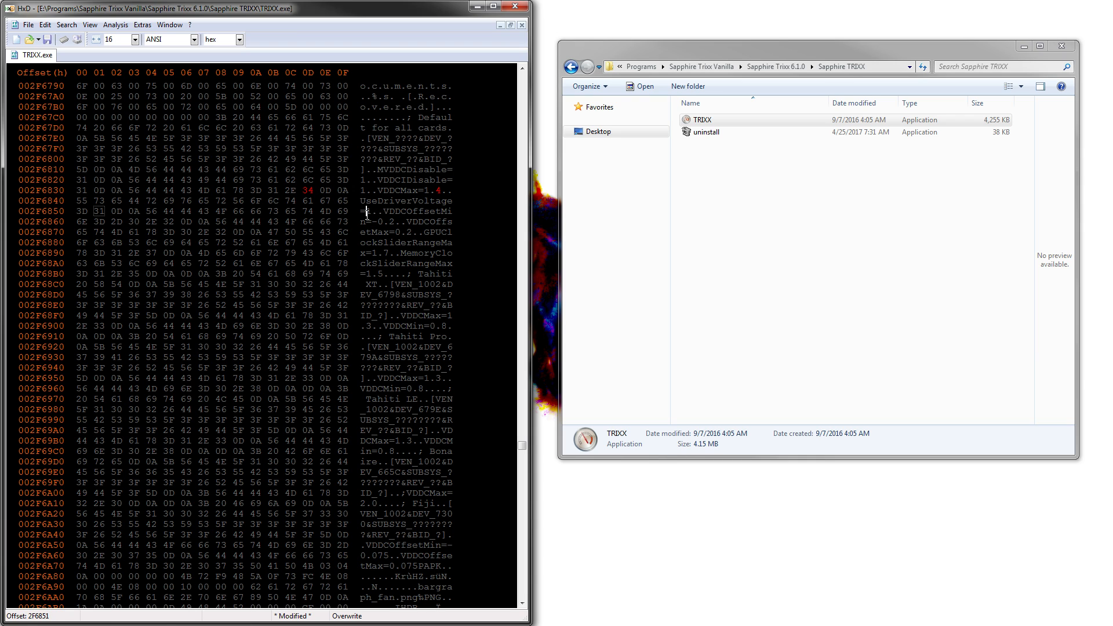
pyautogui.moveTo(361, 208)
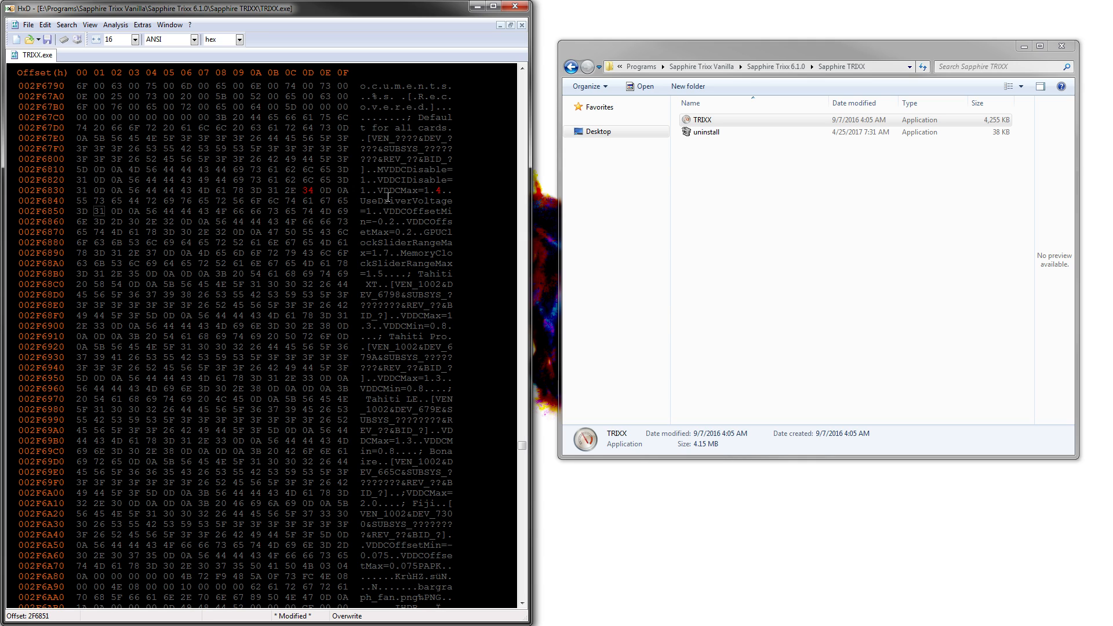
pyautogui.moveTo(468, 233)
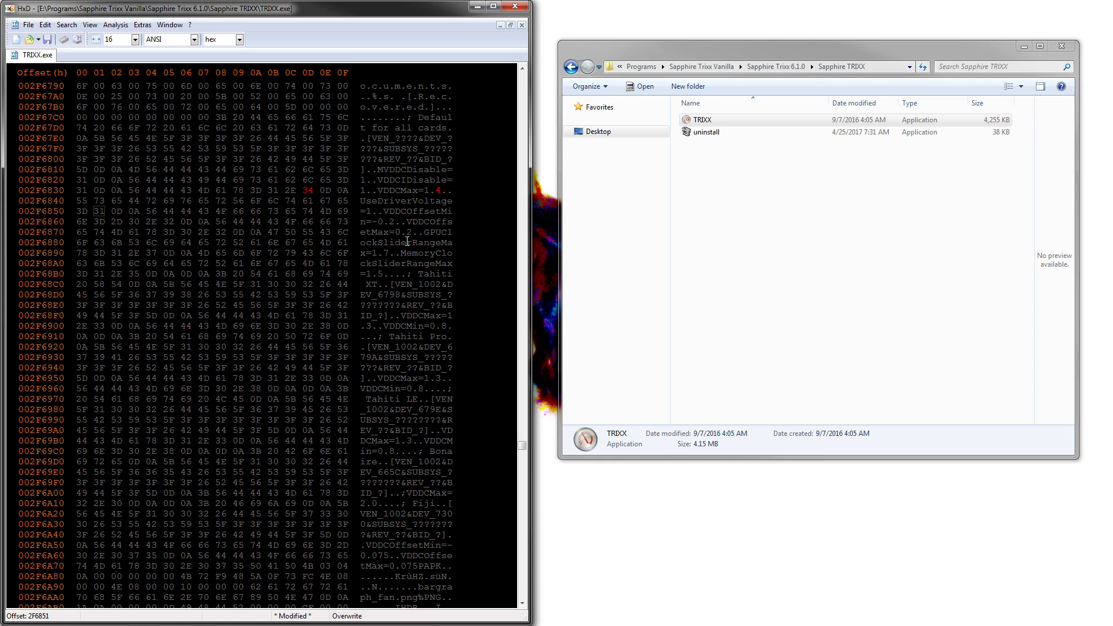
pyautogui.moveTo(432, 236)
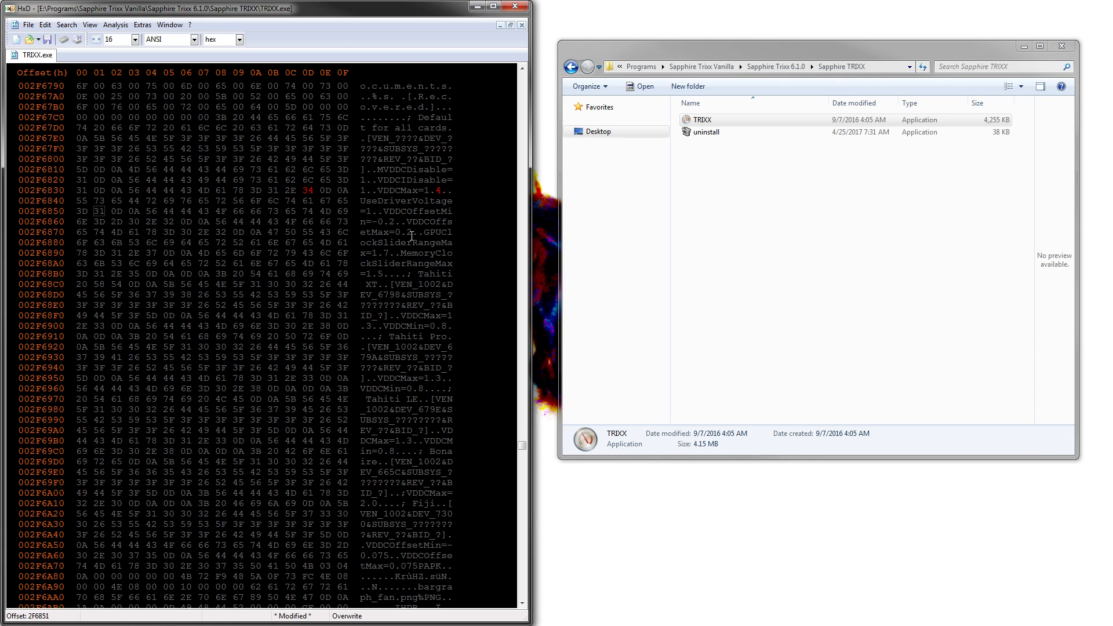
pyautogui.moveTo(390, 220); pyautogui.dragTo(408, 231)
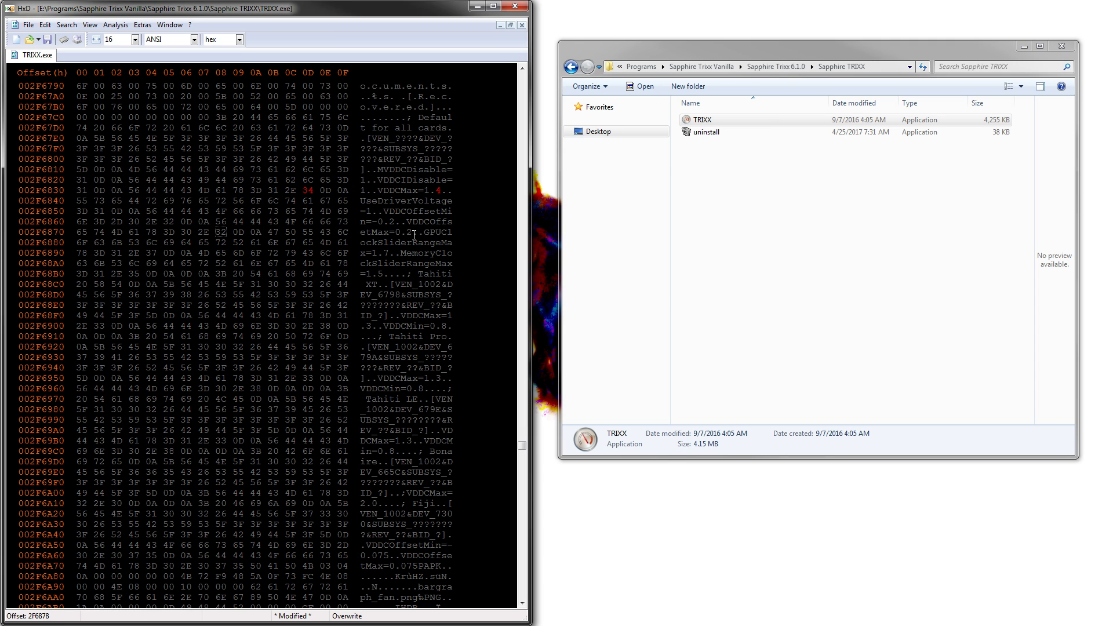
pyautogui.moveTo(311, 255)
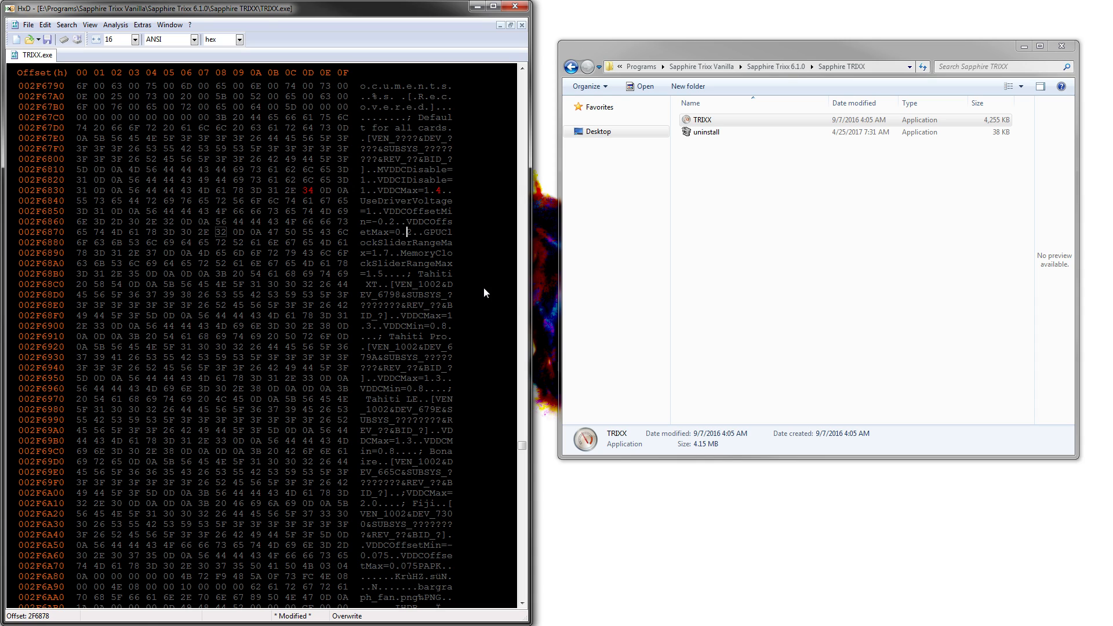
pyautogui.moveTo(474, 217)
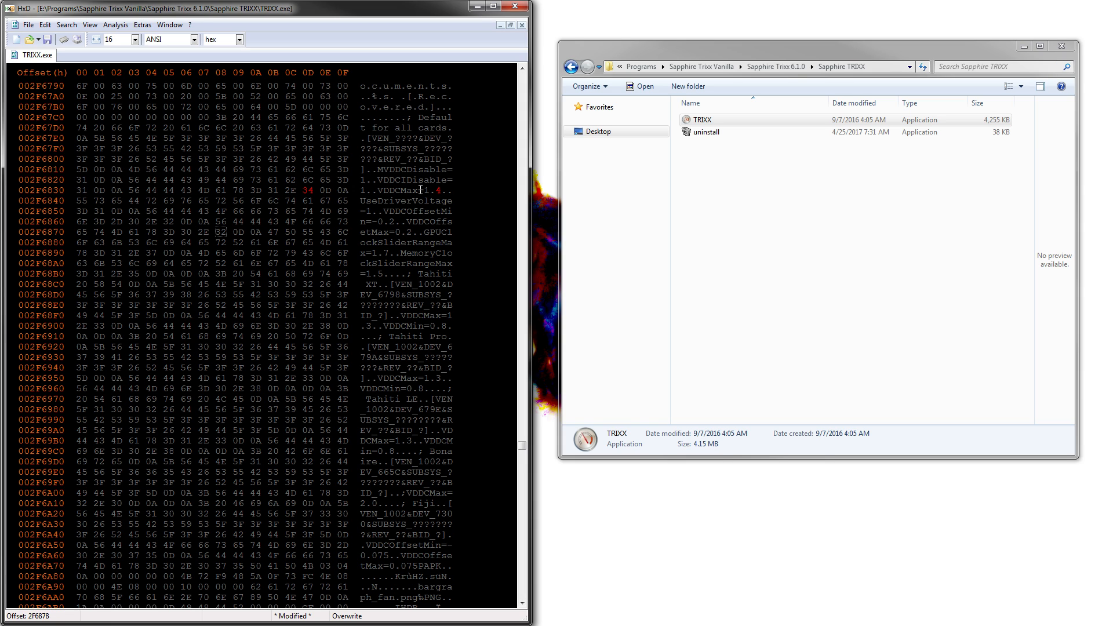
pyautogui.moveTo(443, 235)
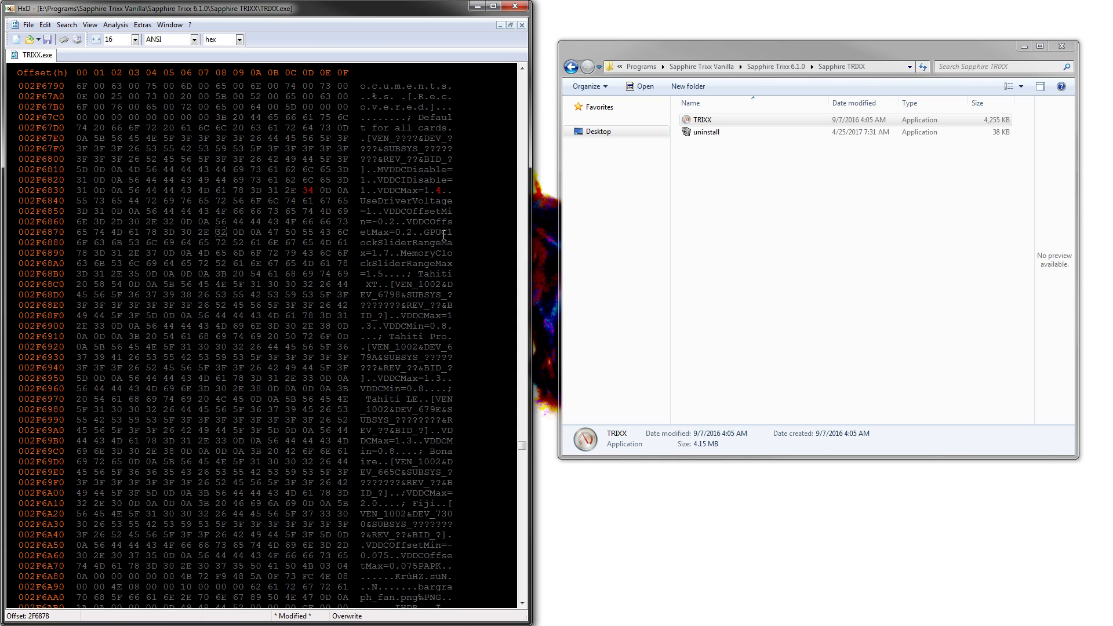
# - Scroll down toward the VDDCMax and clock slider range entries
pyautogui.scroll(-3)
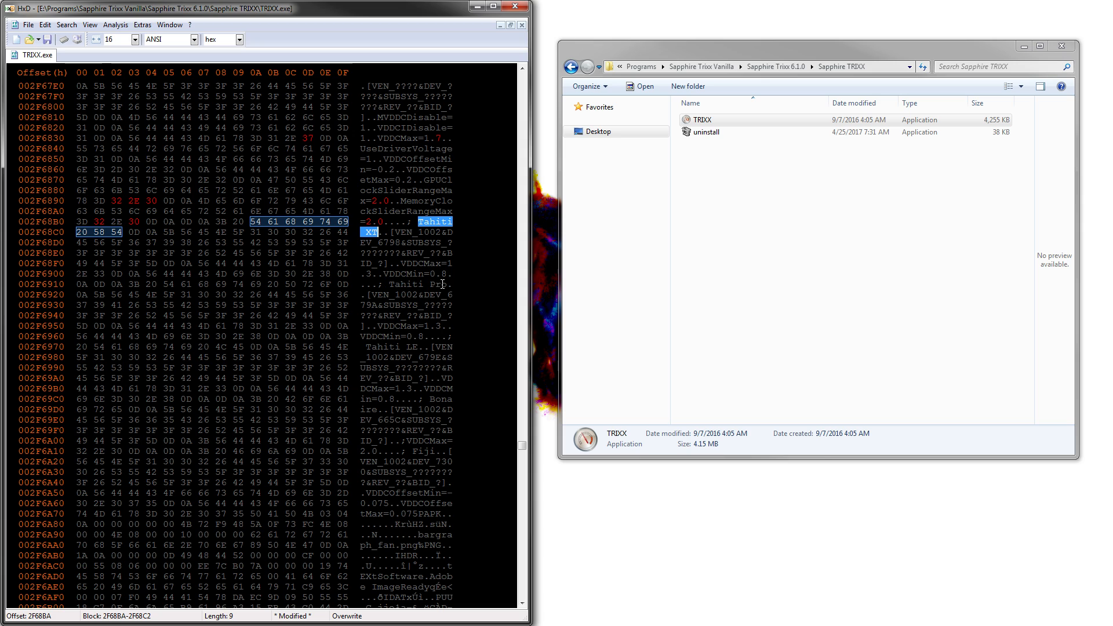
pyautogui.moveTo(458, 267)
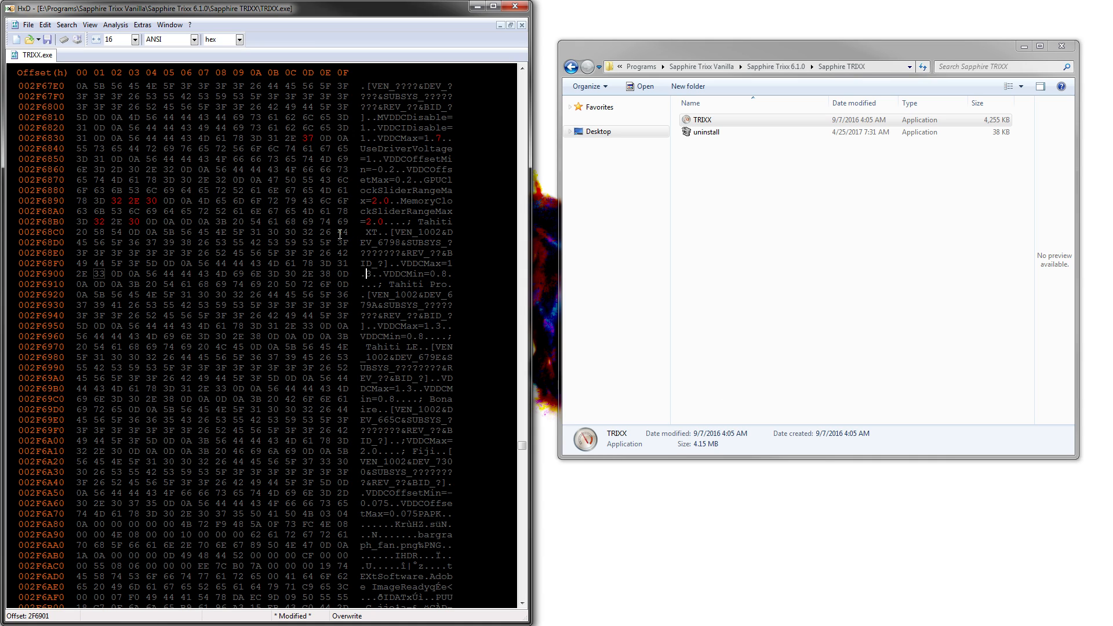
pyautogui.moveTo(843, 201)
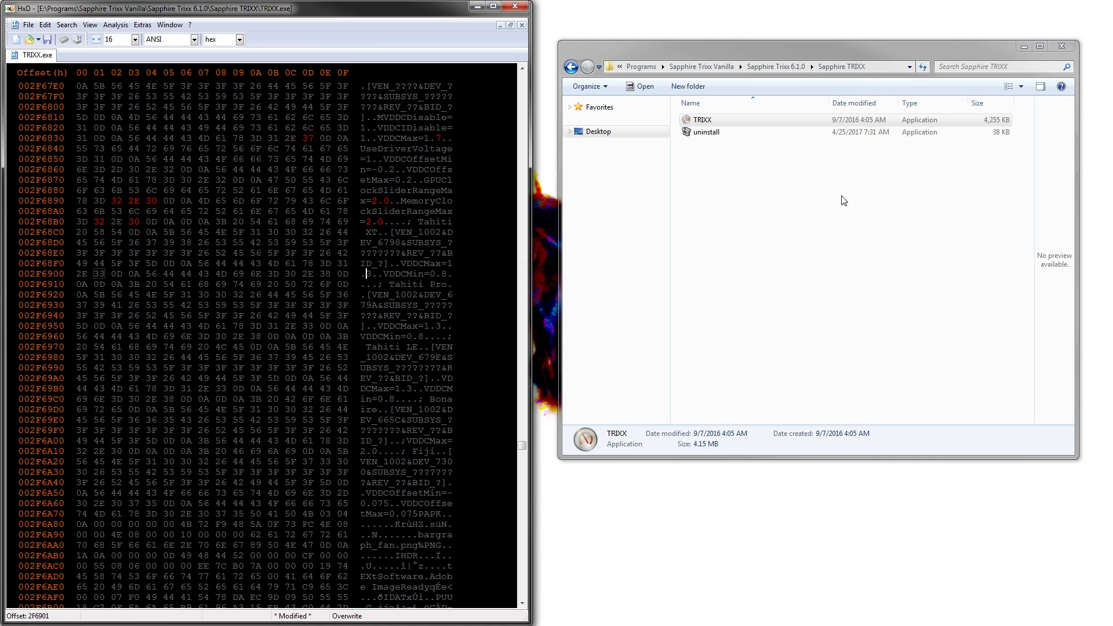
pyautogui.moveTo(317, 369)
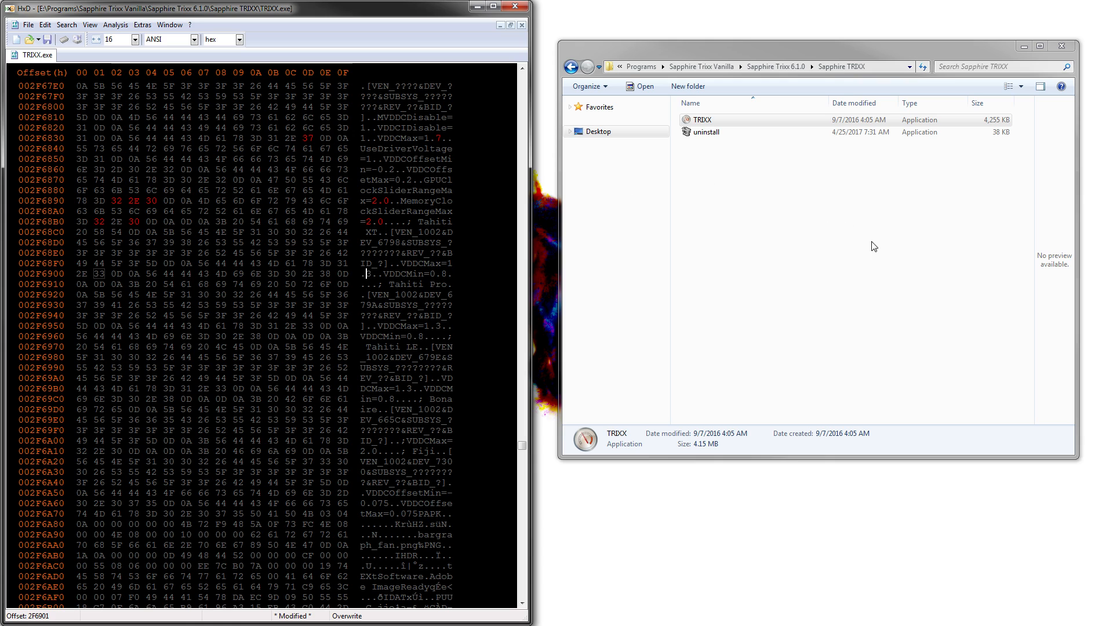
pyautogui.moveTo(525, 230)
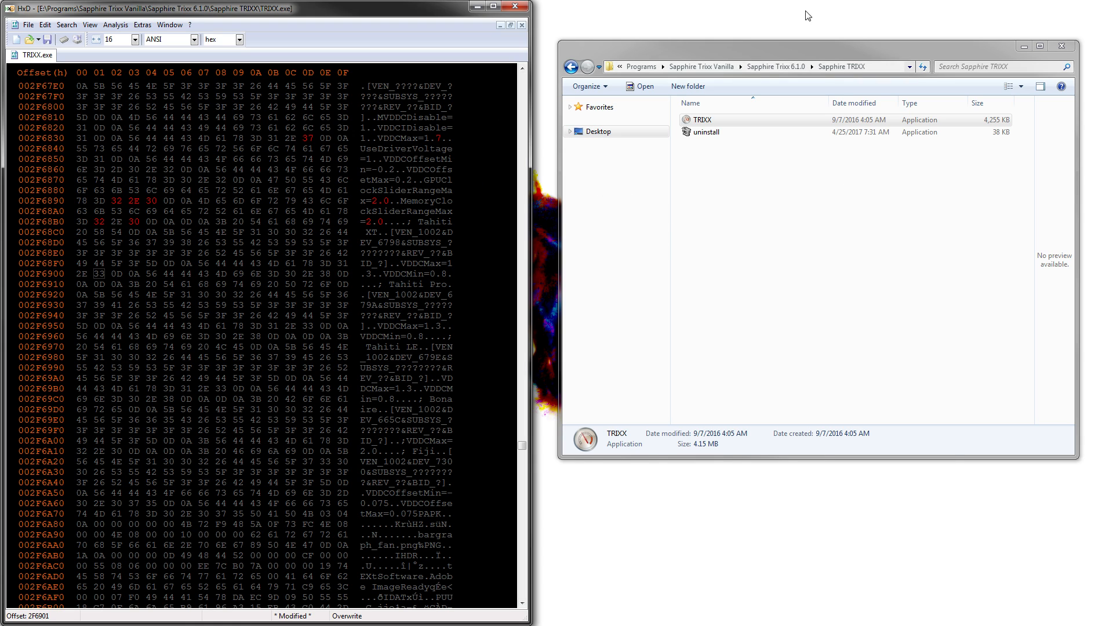
pyautogui.moveTo(804, 167)
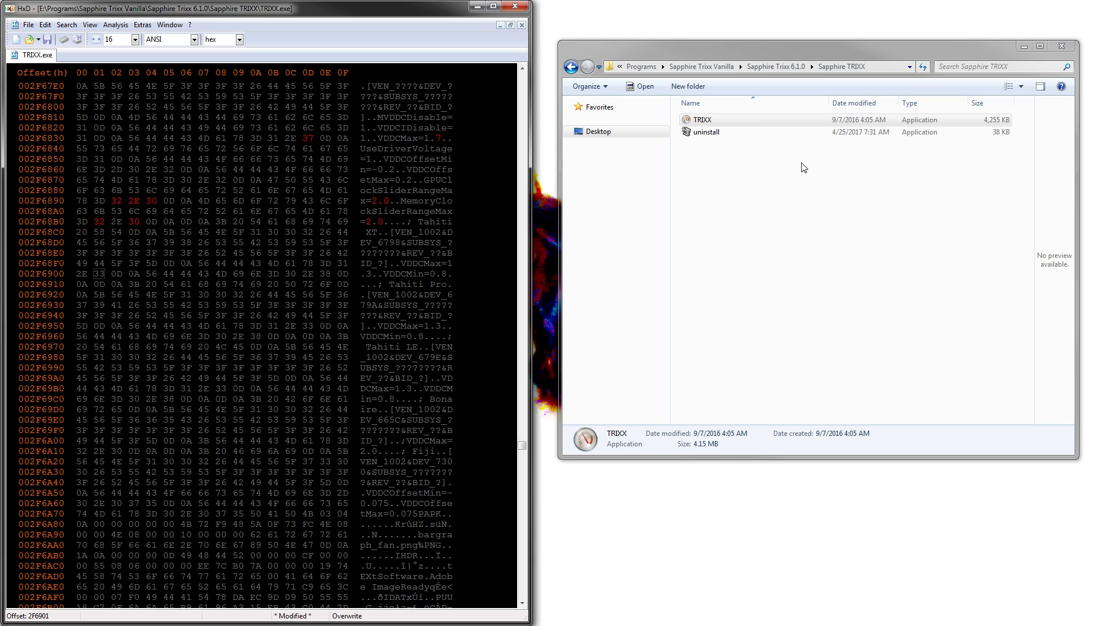
pyautogui.moveTo(578, 276)
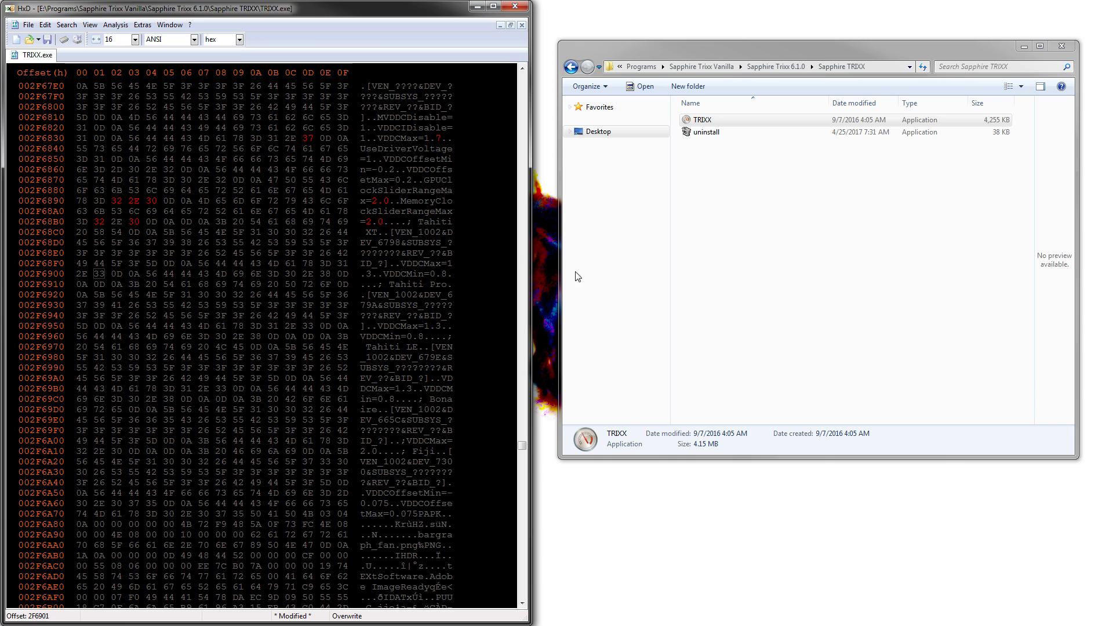
pyautogui.moveTo(487, 205)
pyautogui.write('4')
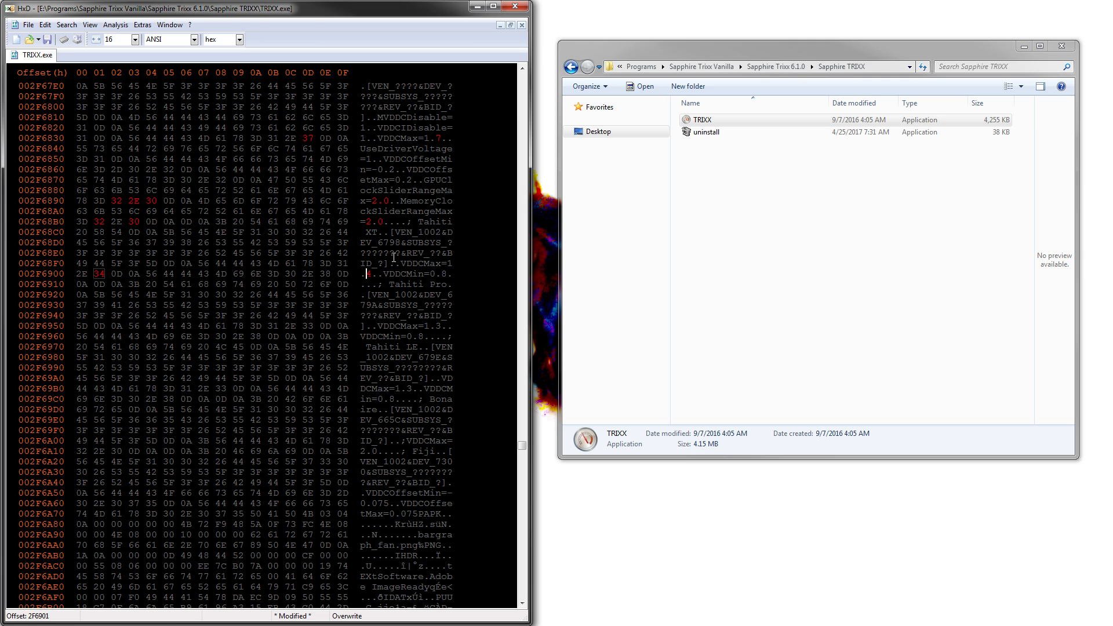
# - Set the Tahiti XT VDDCMax digit to 5 and restore the VDDCMin digit to 8
pyautogui.write('5')
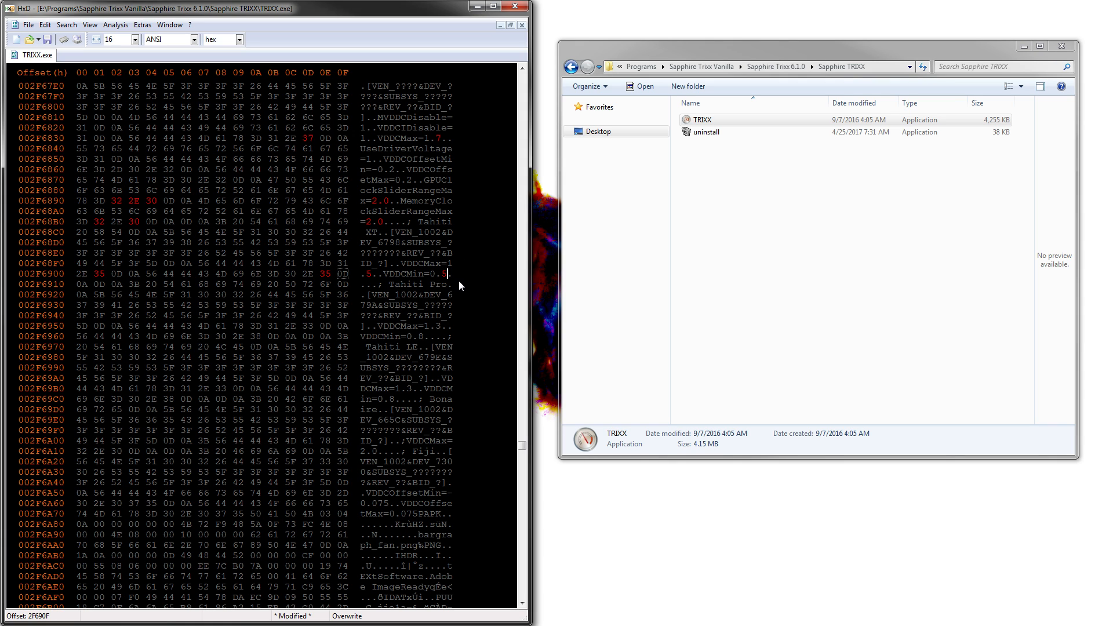
pyautogui.write('8')
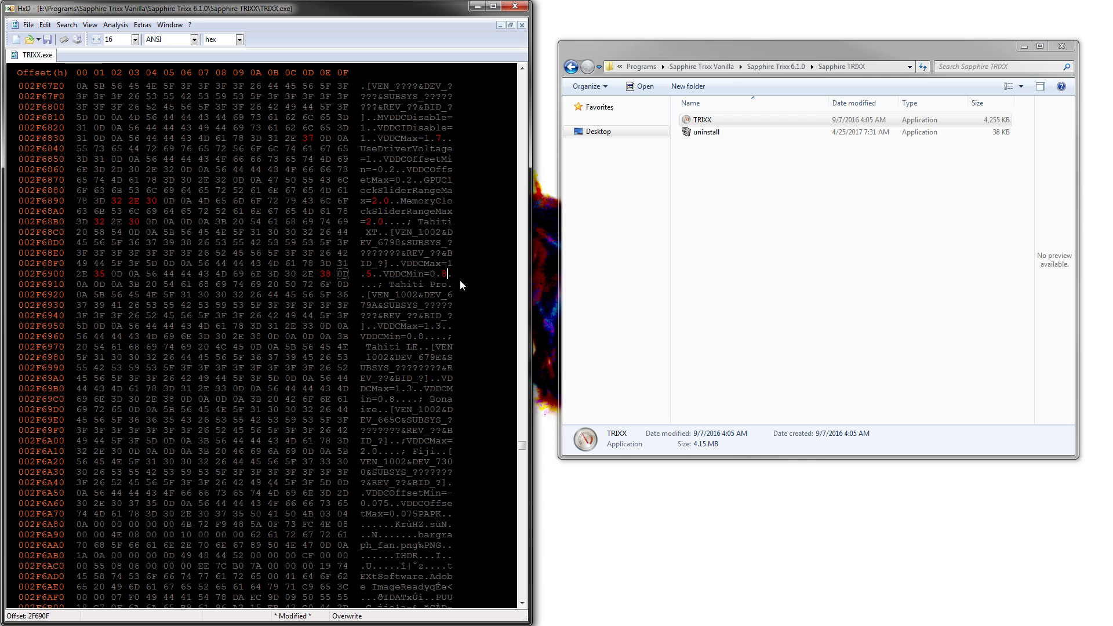
pyautogui.moveTo(432, 314)
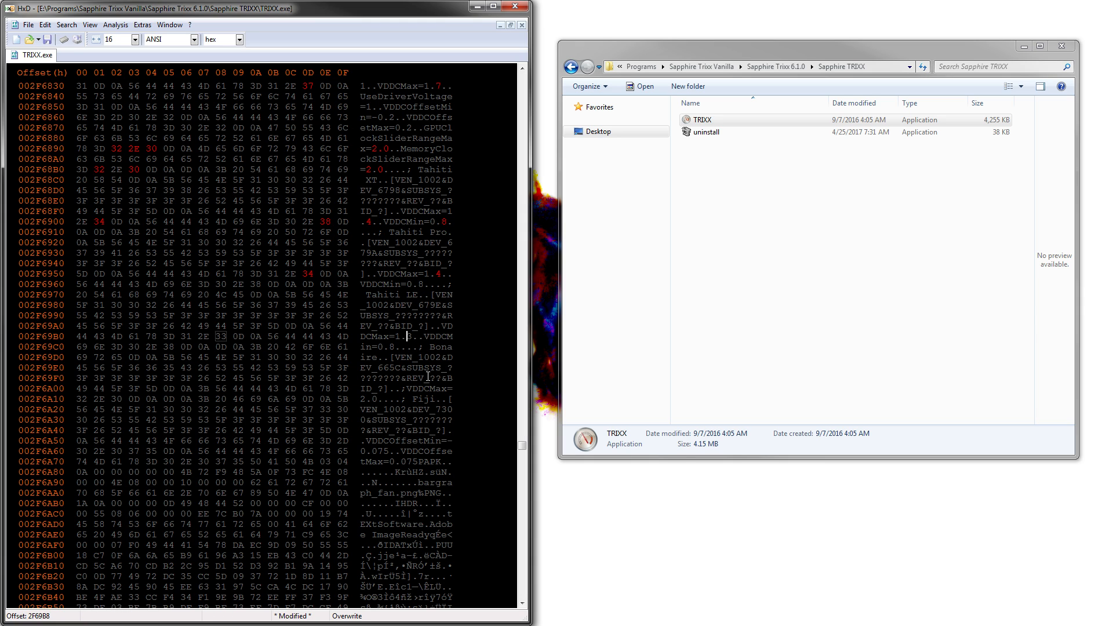
pyautogui.moveTo(399, 317)
pyautogui.write('4')
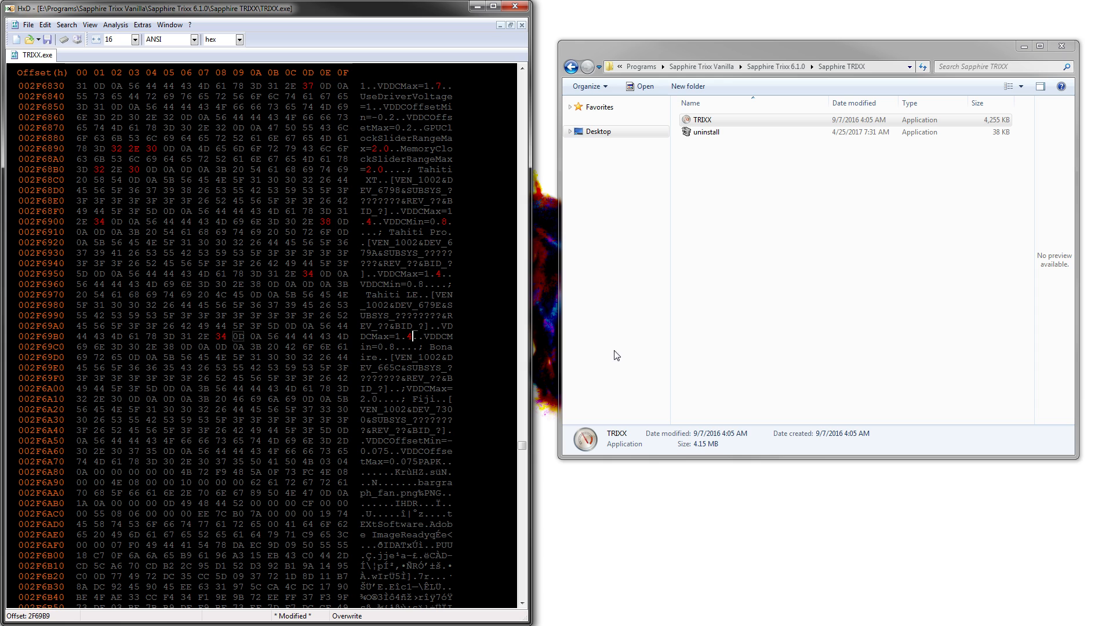
# - Scroll down through the Tahiti XT, Tahiti Pro and Tahiti LE entries
pyautogui.scroll(-3)
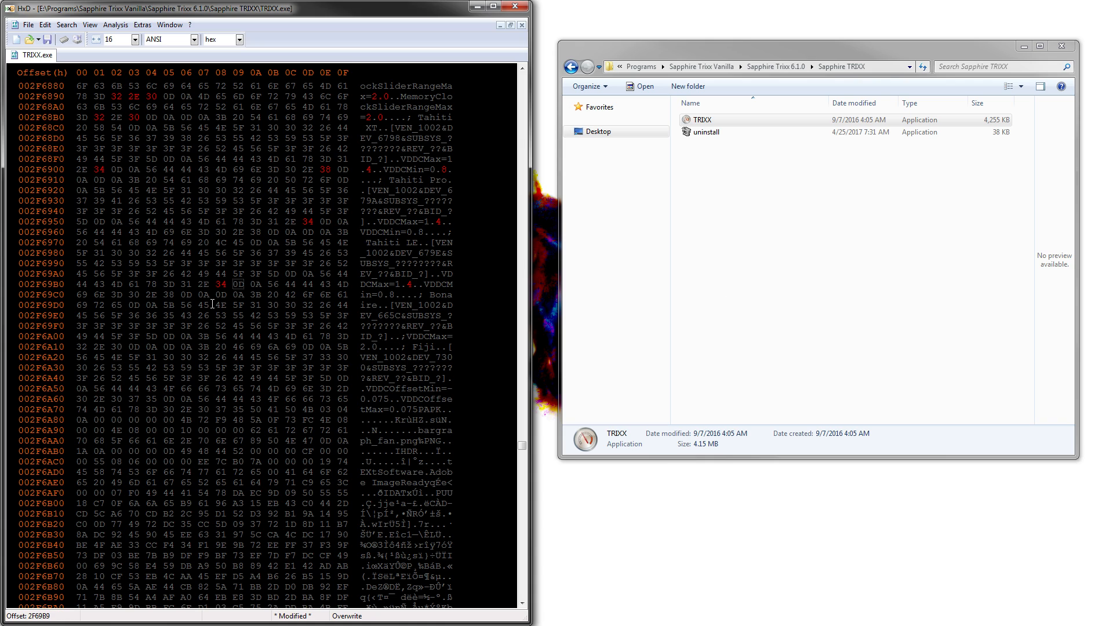
pyautogui.moveTo(479, 310)
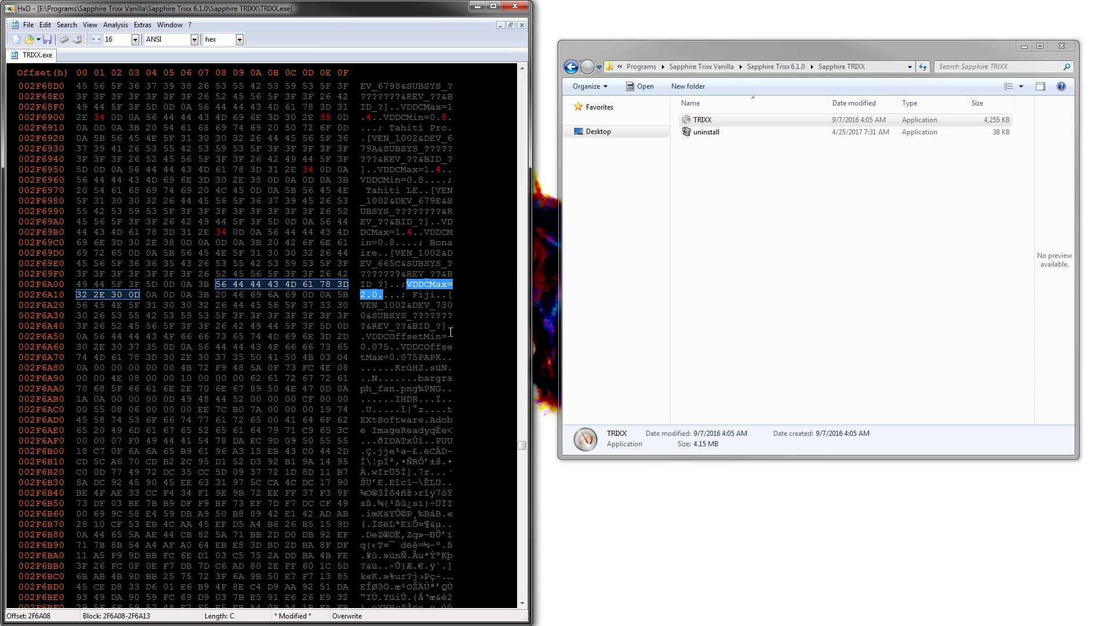
# - Search TRIXX.exe for 'Fiji' to reach its VDDC offset limits
pyautogui.write('Fiji')
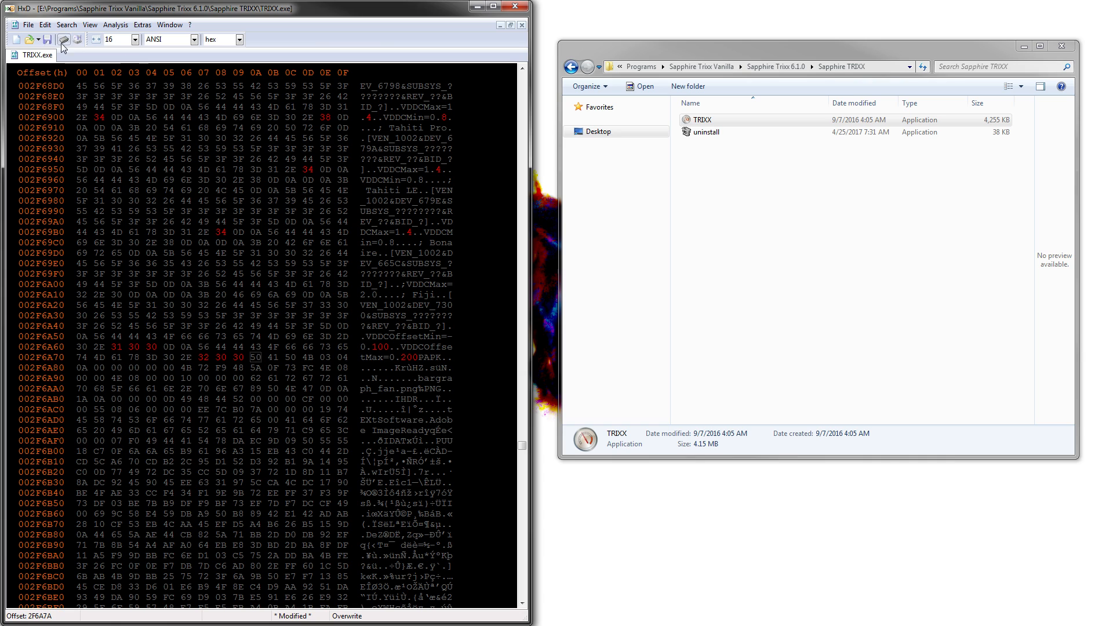
# - Save the edited TRIXX.exe, creating TRIXX.exe.bak, and launch the patched TRIXX
pyautogui.click(62, 38)
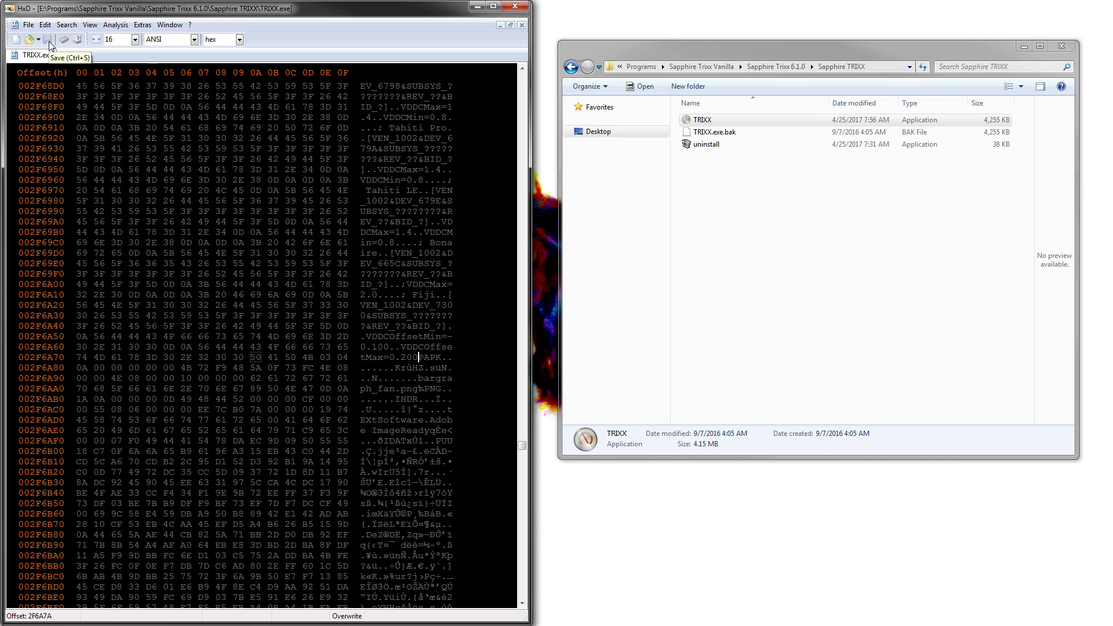
pyautogui.click(745, 132)
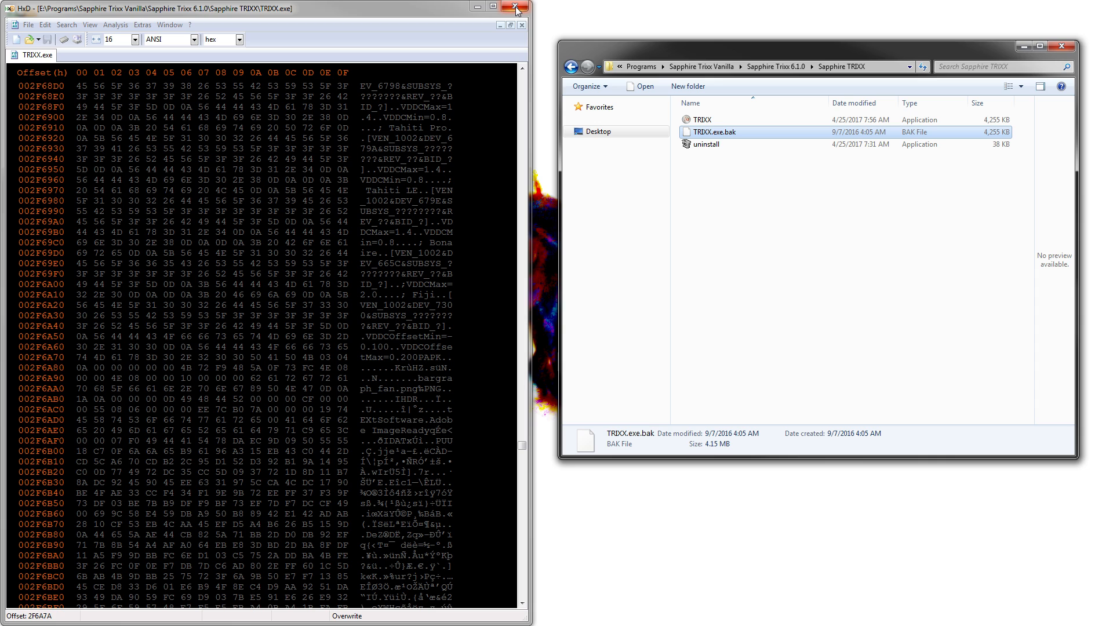
pyautogui.click(700, 119)
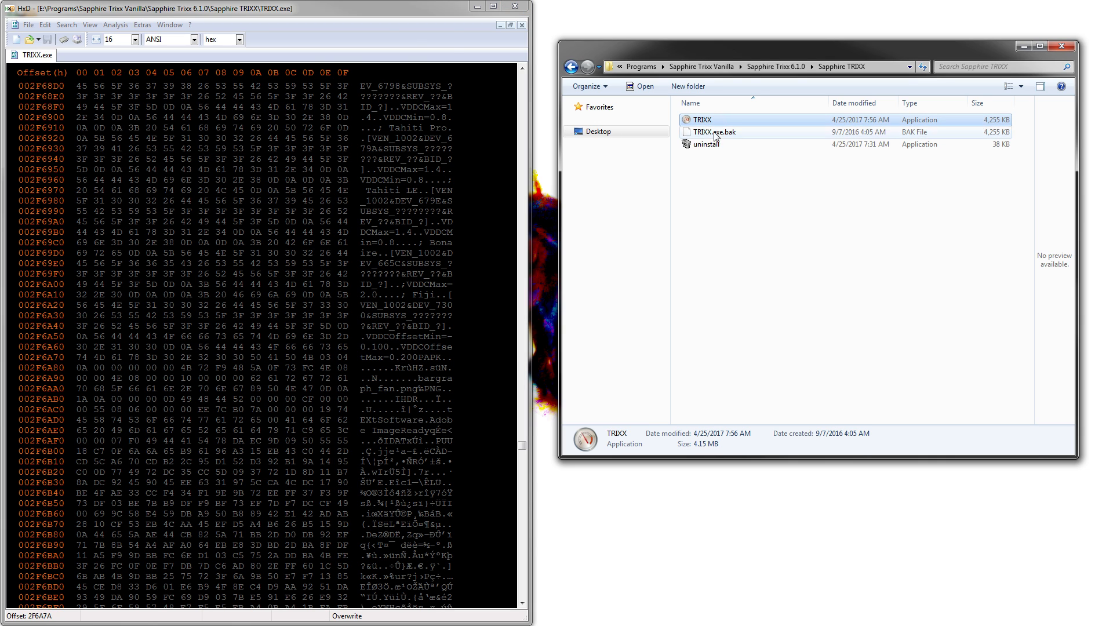
pyautogui.doubleClick(706, 120)
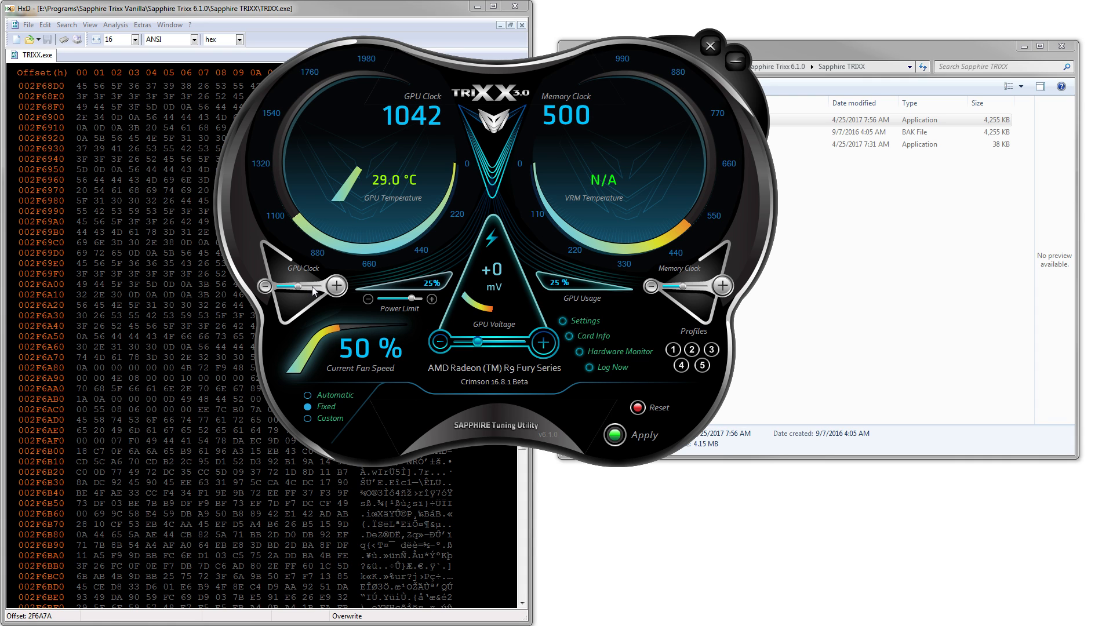
# - Sweep the GPU voltage offset to +178 mV, then -100 mV, then back to +0 mV
pyautogui.click(336, 286)
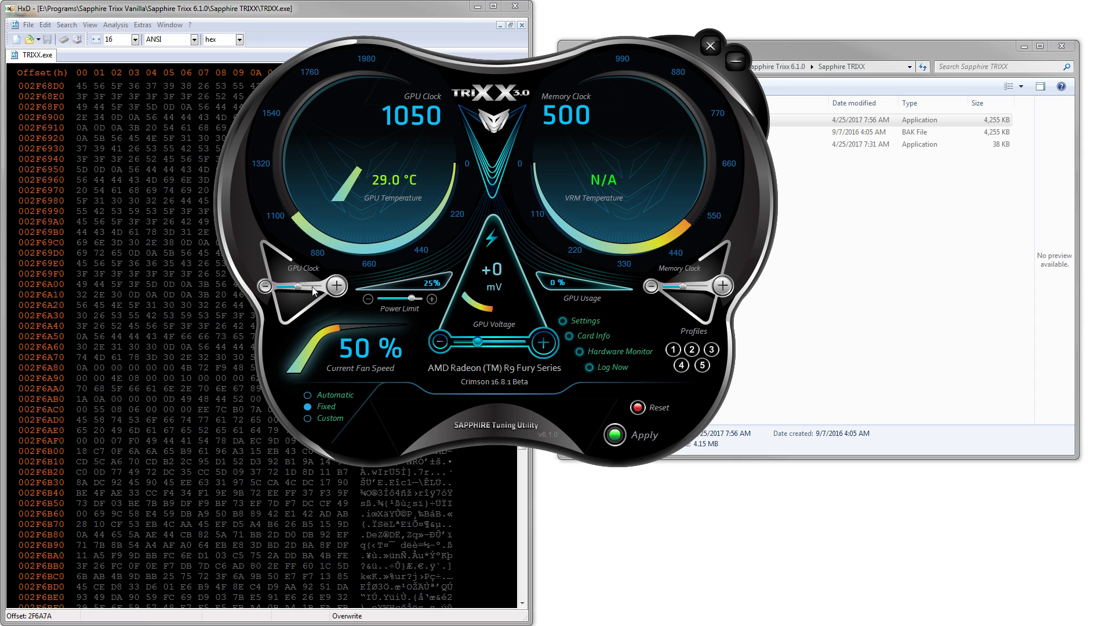
pyautogui.moveTo(473, 344); pyautogui.dragTo(514, 344)
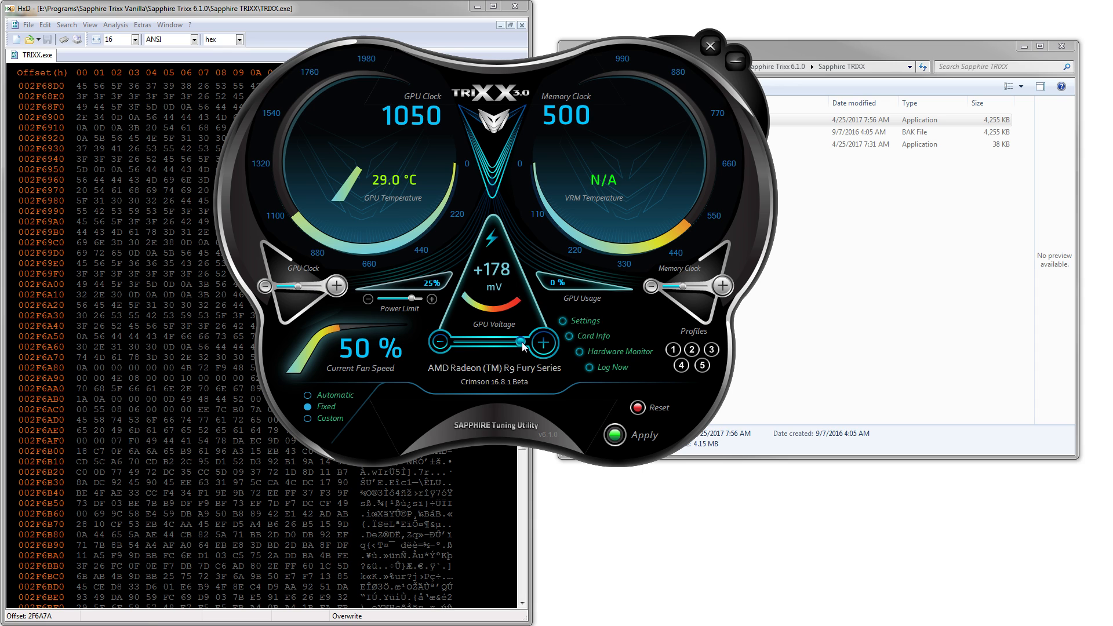
pyautogui.moveTo(525, 345); pyautogui.dragTo(451, 344)
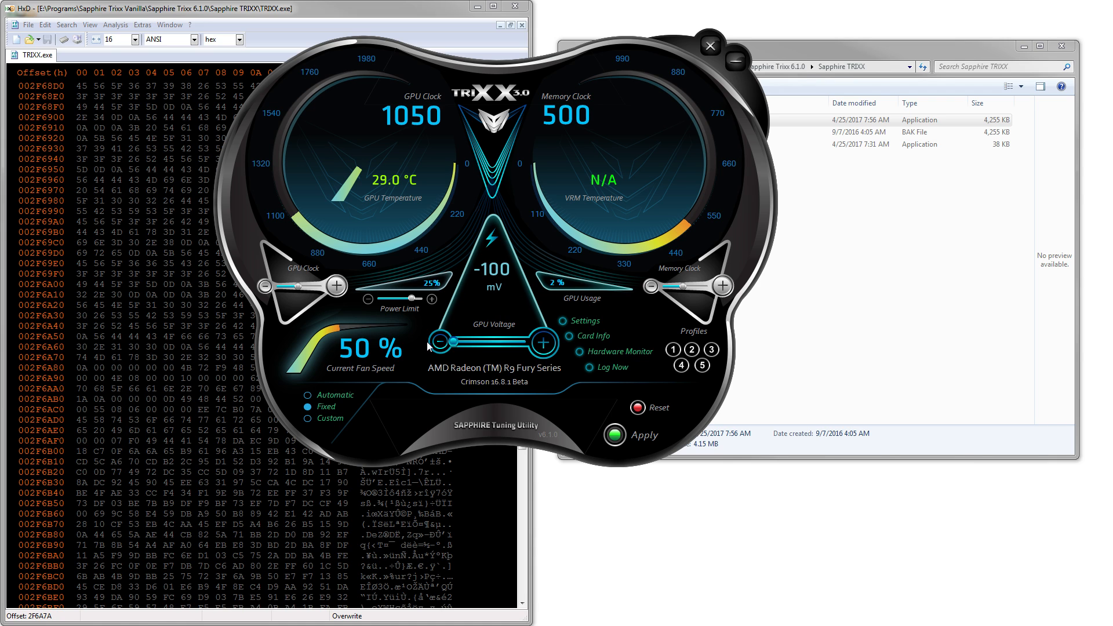
pyautogui.moveTo(439, 345); pyautogui.dragTo(483, 344)
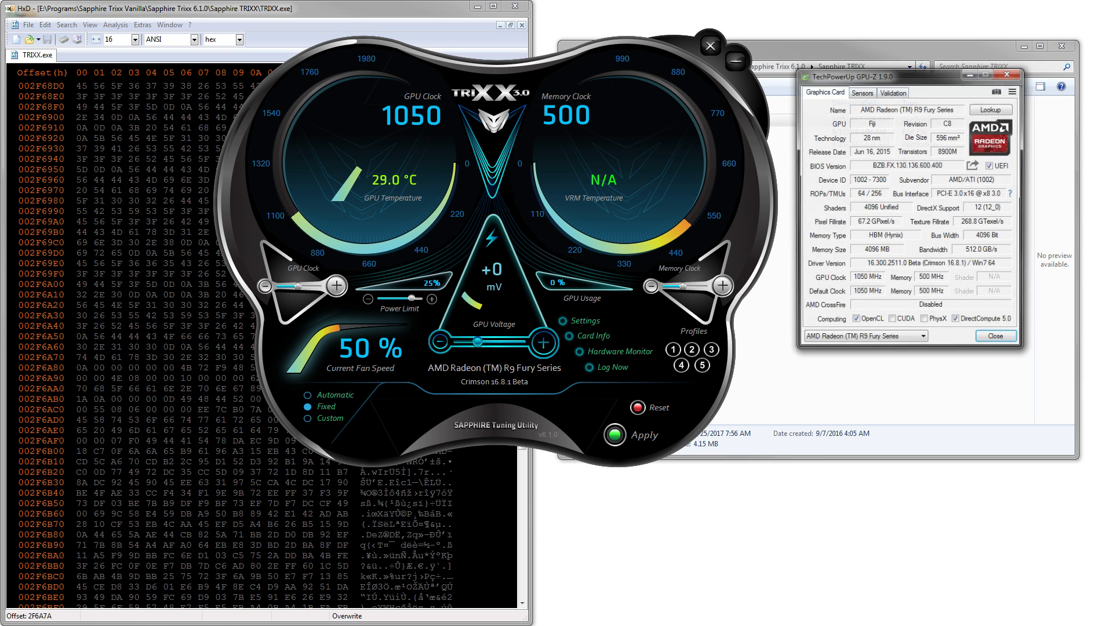
# - View GPU-Z sensors, then move the voltage offset through +50, +150, +0 to +200 mV
pyautogui.moveTo(908, 77); pyautogui.dragTo(873, 67)
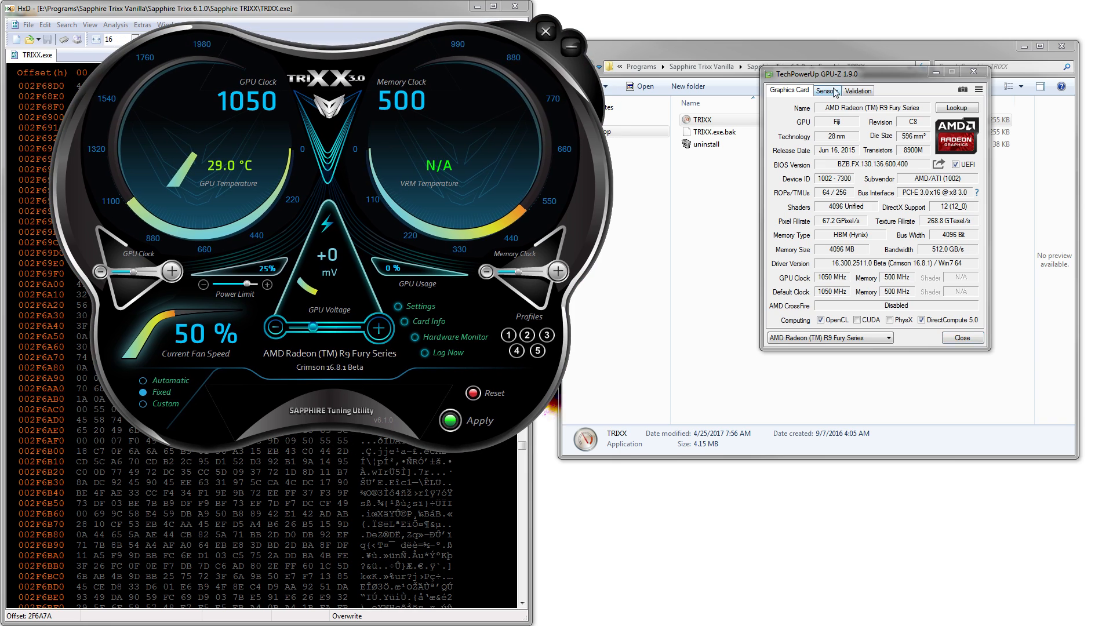
pyautogui.click(825, 91)
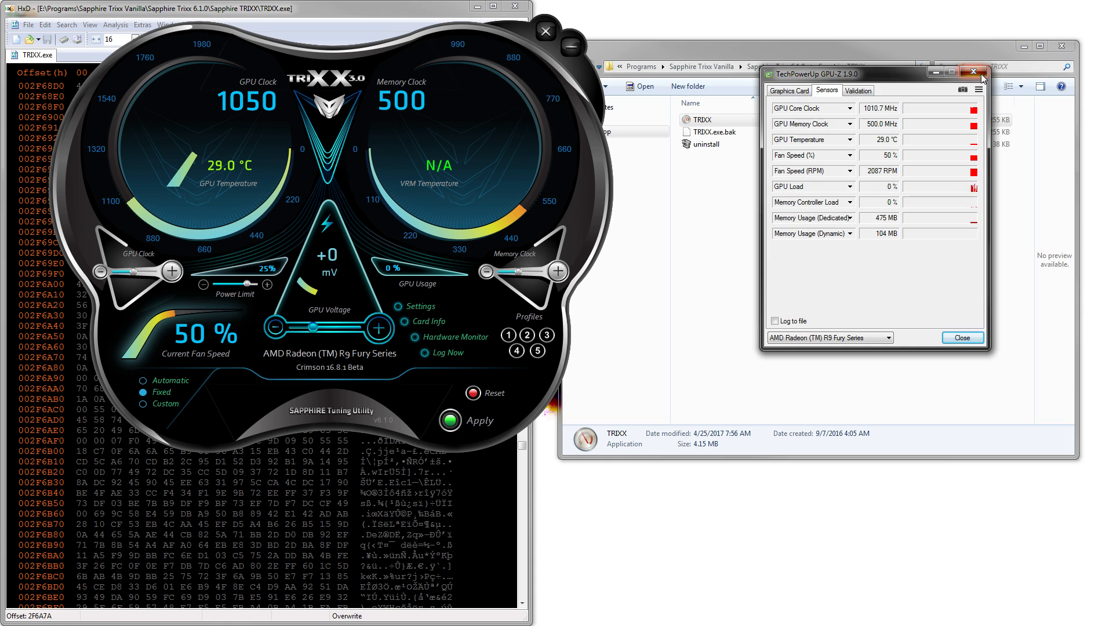
pyautogui.moveTo(310, 328); pyautogui.dragTo(323, 328)
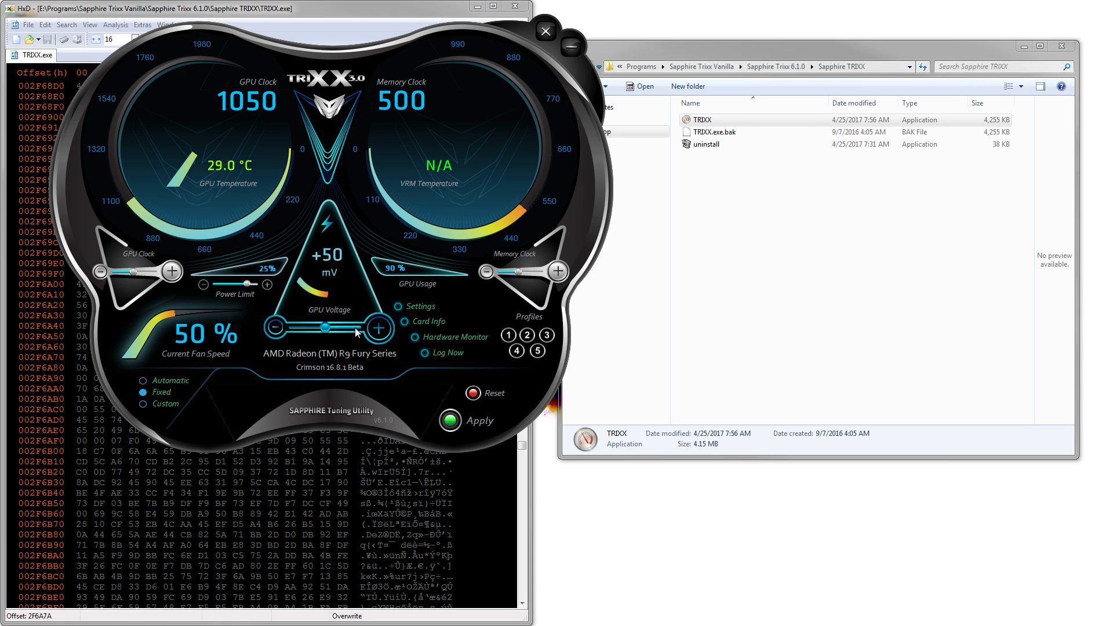
pyautogui.moveTo(327, 327); pyautogui.dragTo(347, 327)
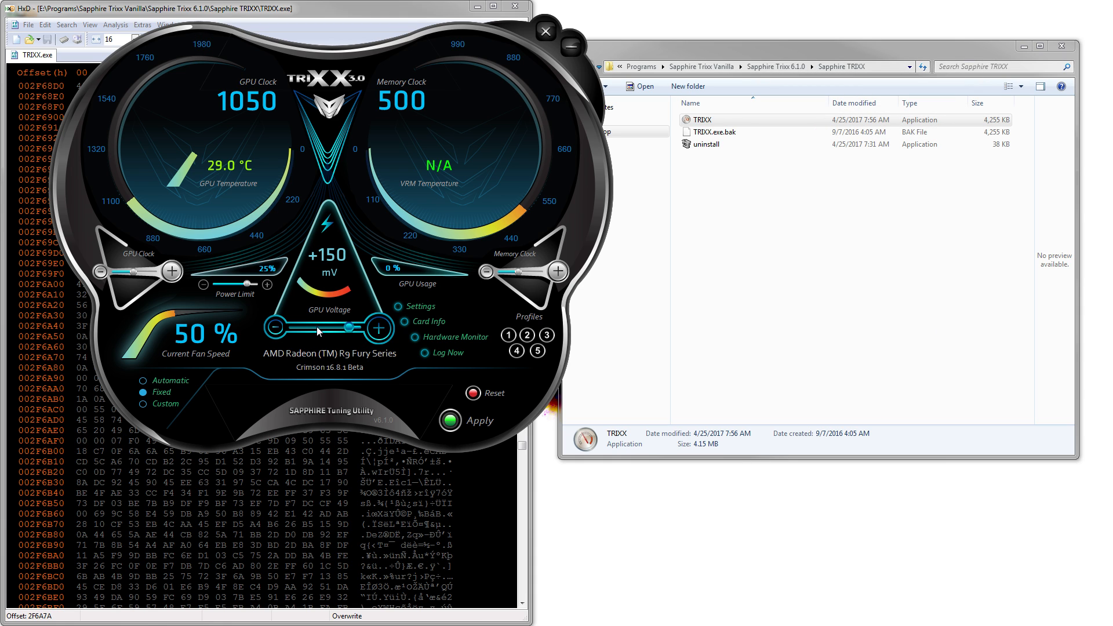
pyautogui.moveTo(348, 326); pyautogui.dragTo(312, 326)
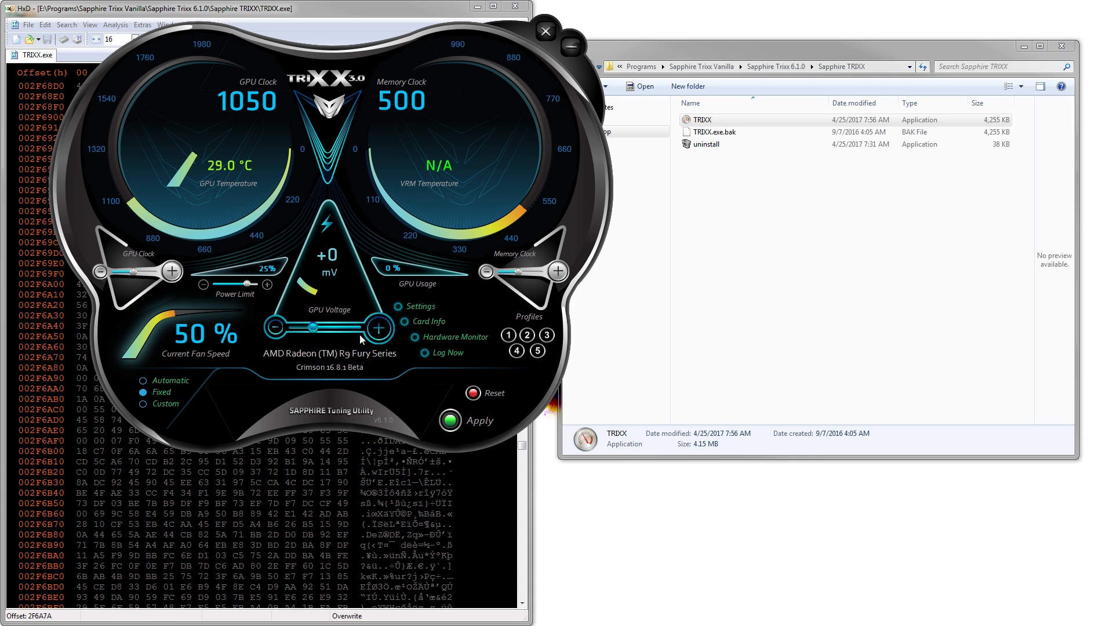
pyautogui.moveTo(309, 327); pyautogui.dragTo(359, 327)
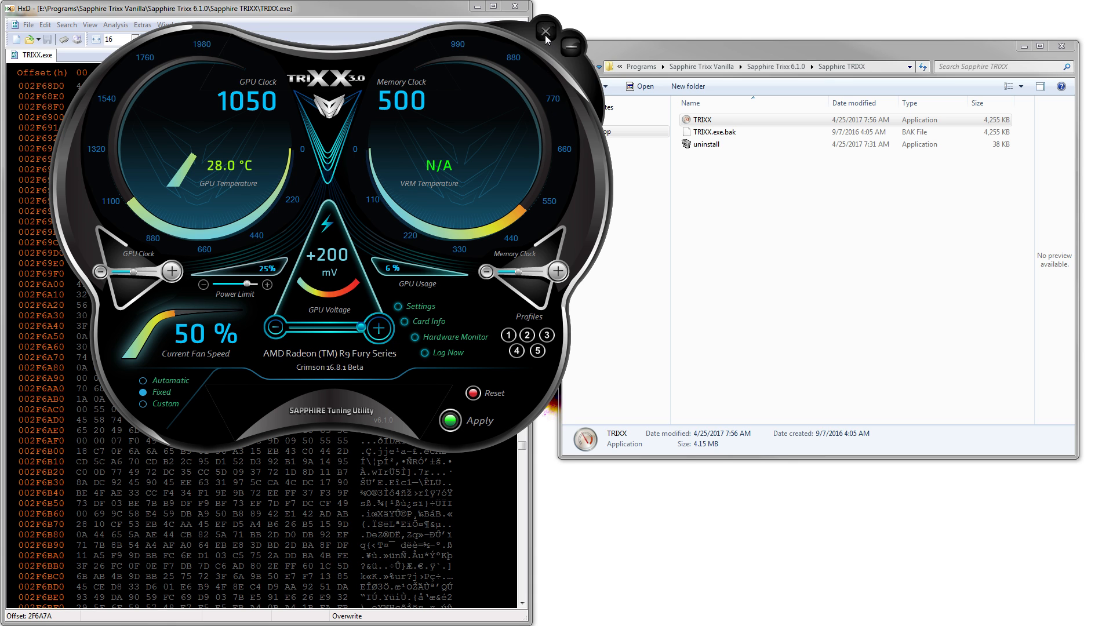
# - Close TRIXX and paste a duplicate, TRIXX - Copy, into the Sapphire TRIXX folder
pyautogui.click(545, 32)
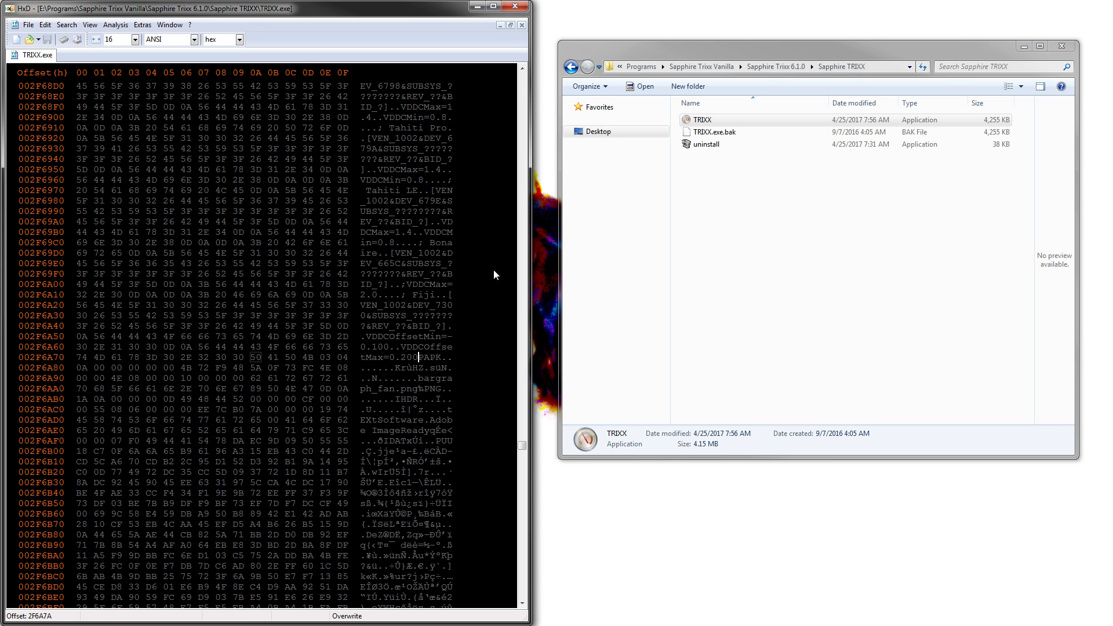
pyautogui.moveTo(469, 301)
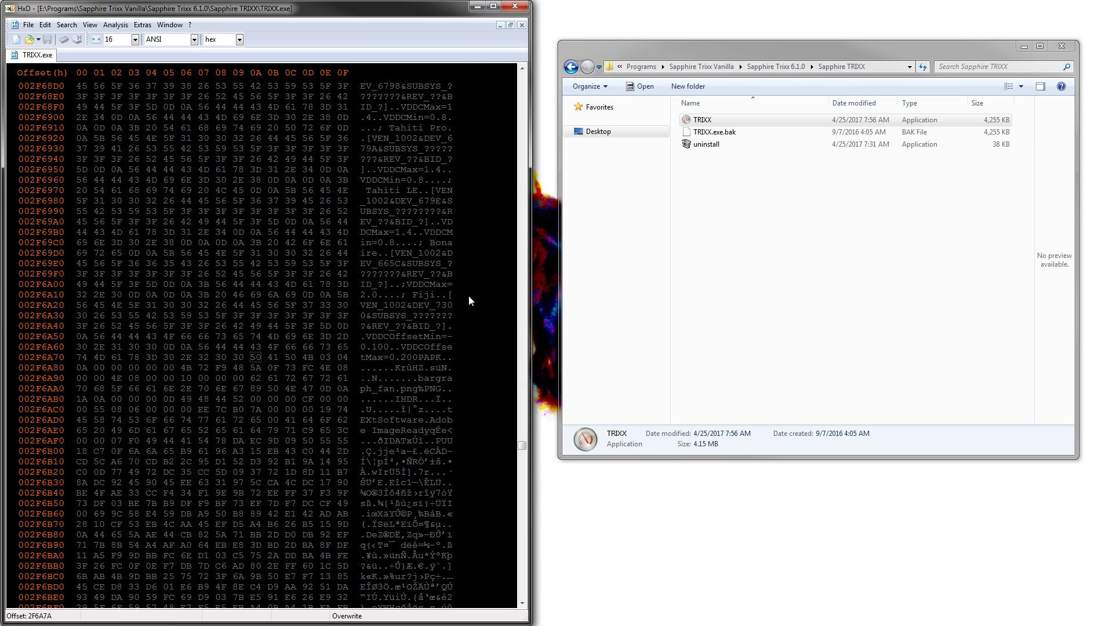
pyautogui.moveTo(456, 335)
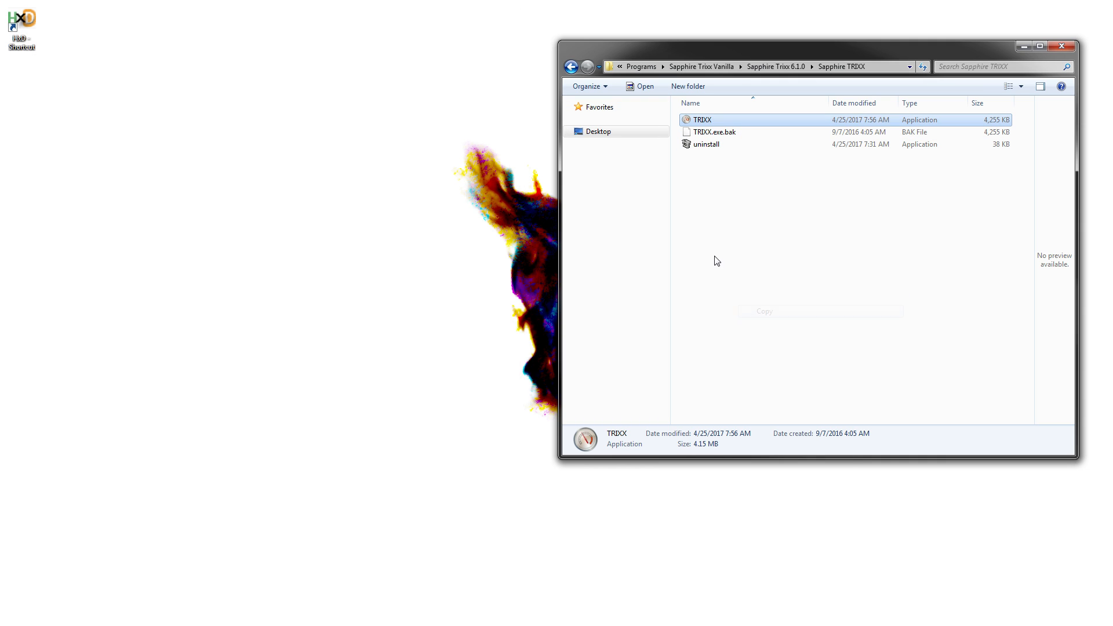
pyautogui.rightClick(717, 260)
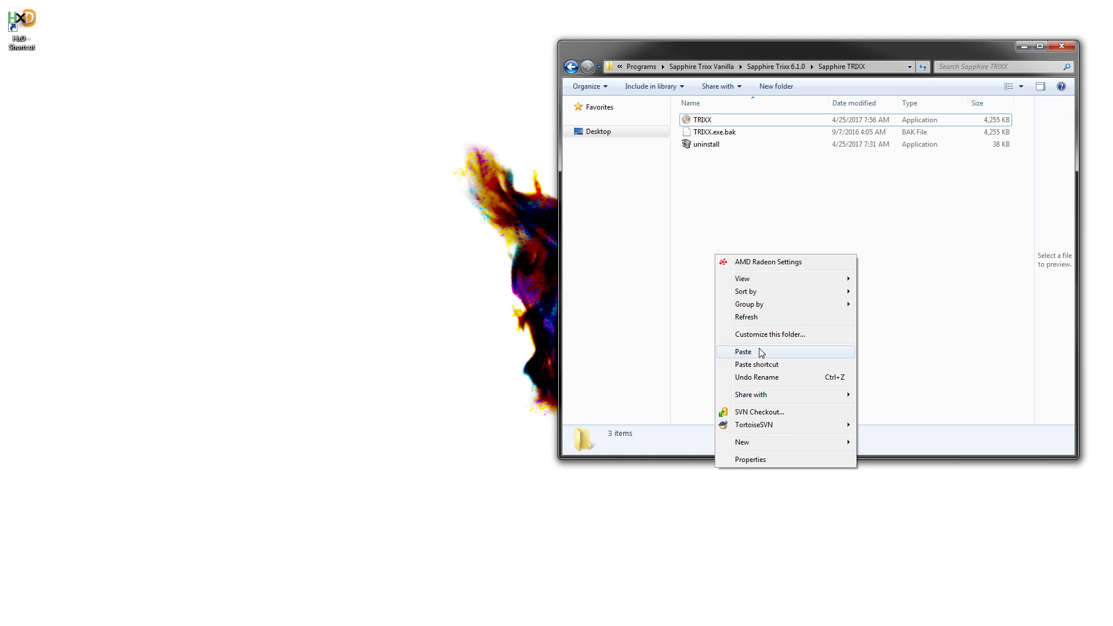
pyautogui.click(743, 352)
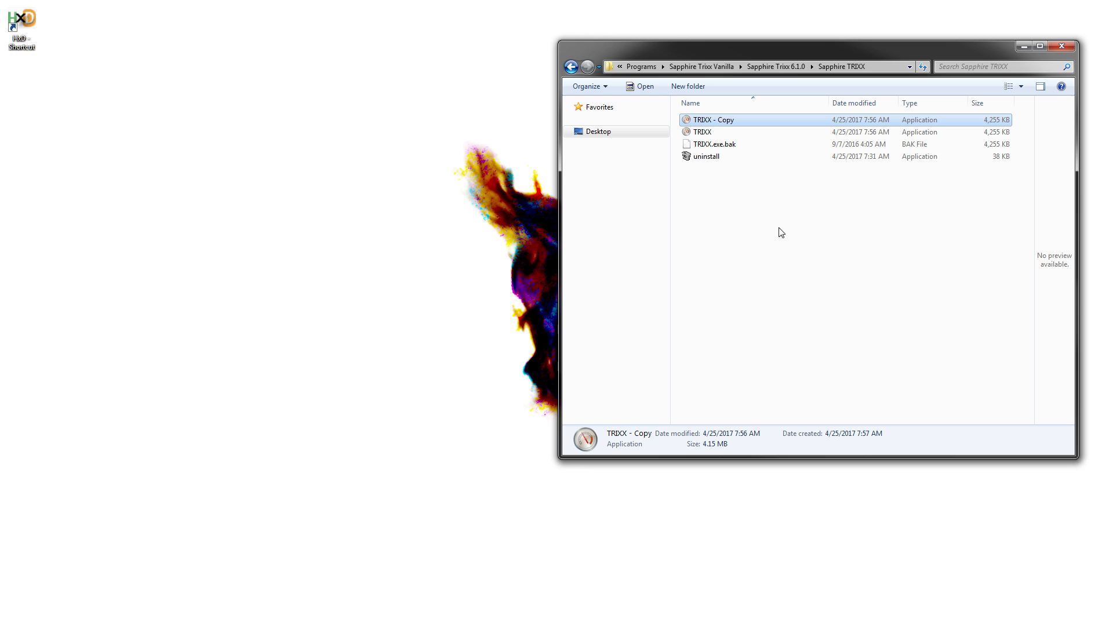
# - Test-launch TRIXX - Copy, close it, and open the copy in HxD
pyautogui.doubleClick(713, 119)
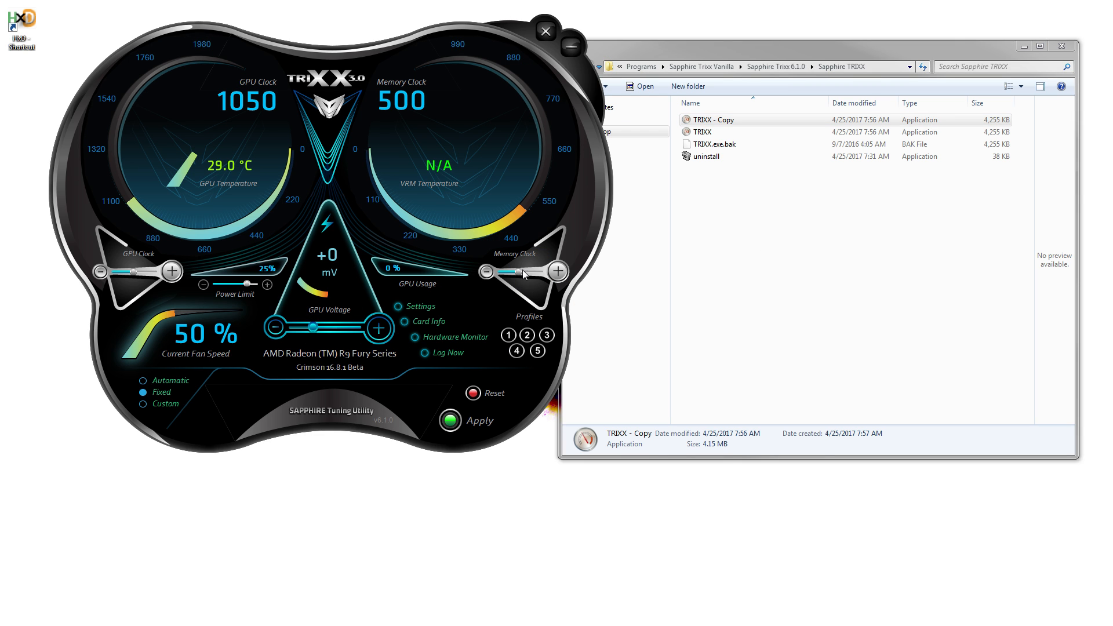
pyautogui.click(546, 31)
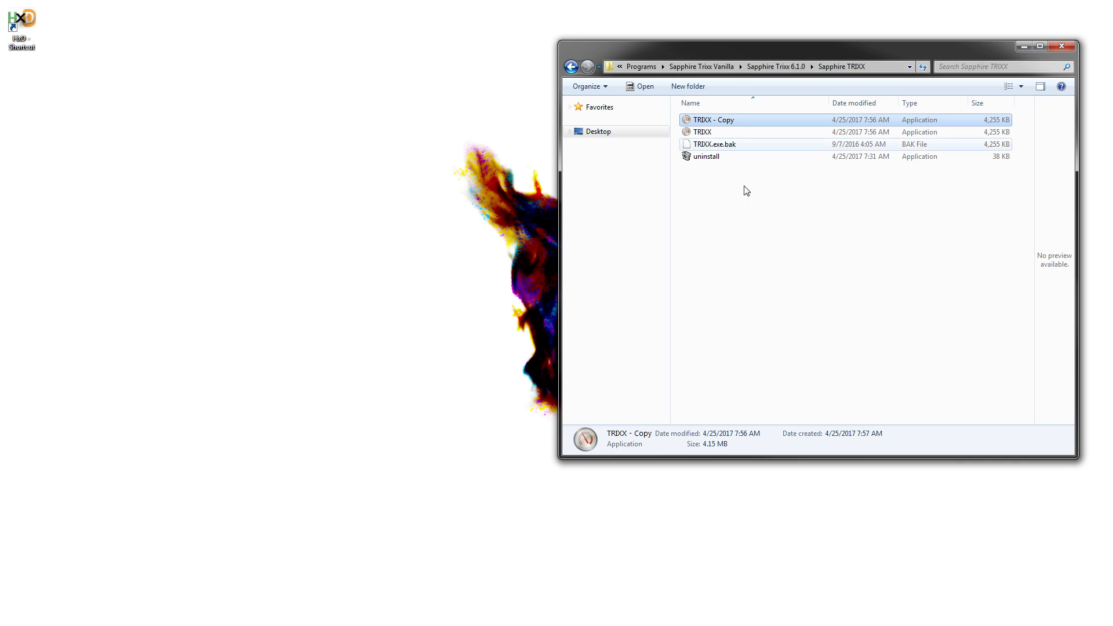
pyautogui.doubleClick(713, 119)
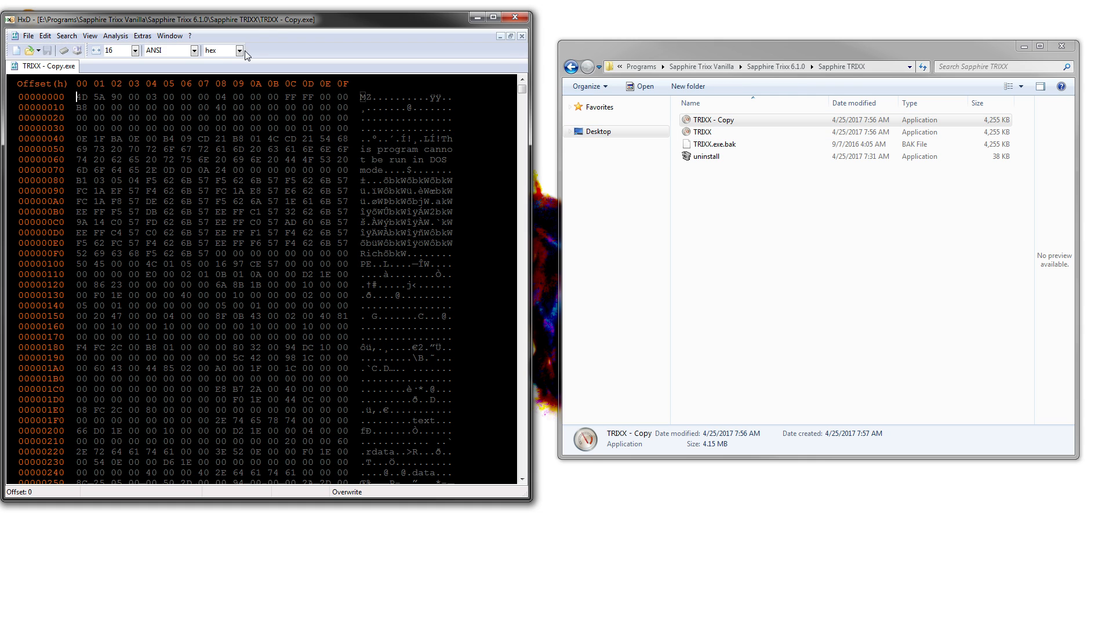
# - Scroll down through the TRIXX - Copy executable's bytes in HxD
pyautogui.scroll(-3)
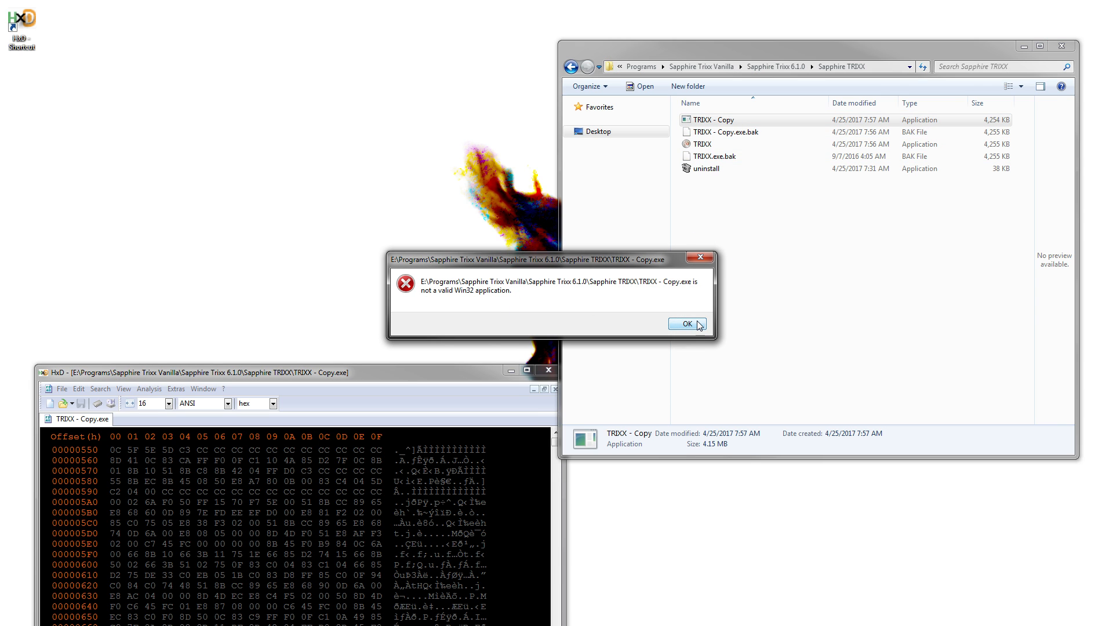
# - Dismiss the not-a-valid-Win32-application error, close HxD, and relaunch TRIXX - Copy
pyautogui.click(686, 323)
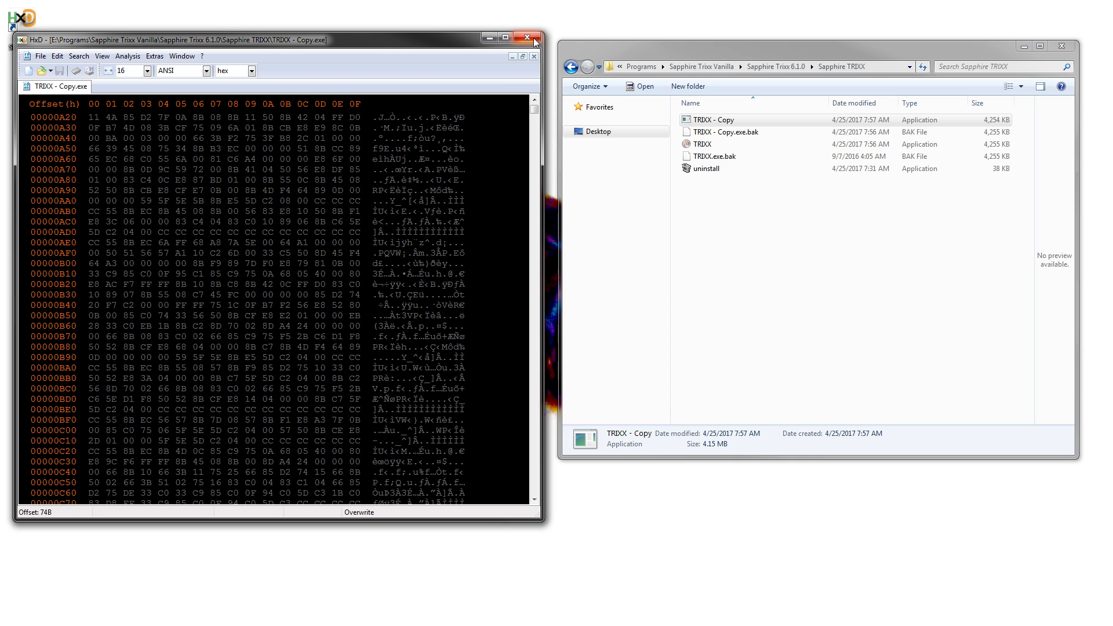
pyautogui.click(532, 38)
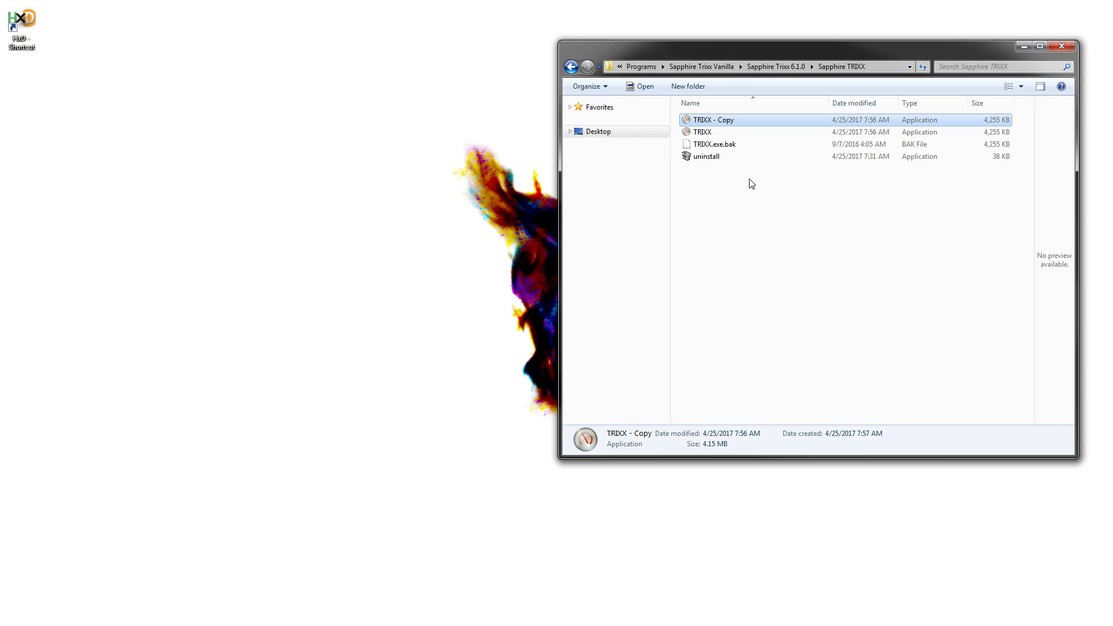
pyautogui.doubleClick(712, 120)
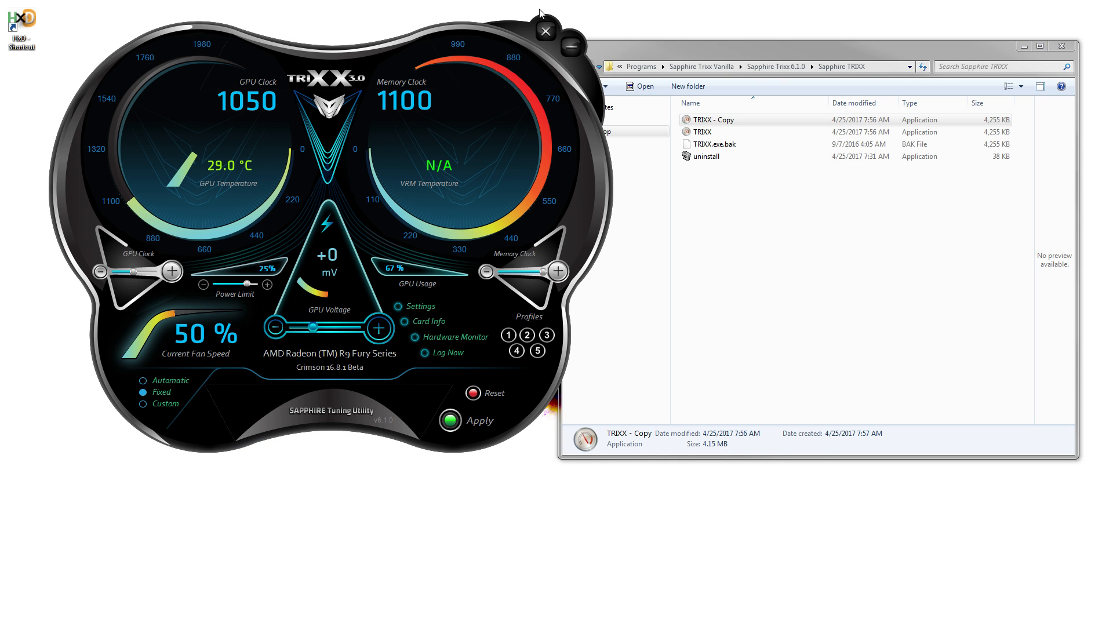
# - Close TRIXX and rename TRIXX.exe.bak to TRIXX.exe, confirming the extension change
pyautogui.click(545, 31)
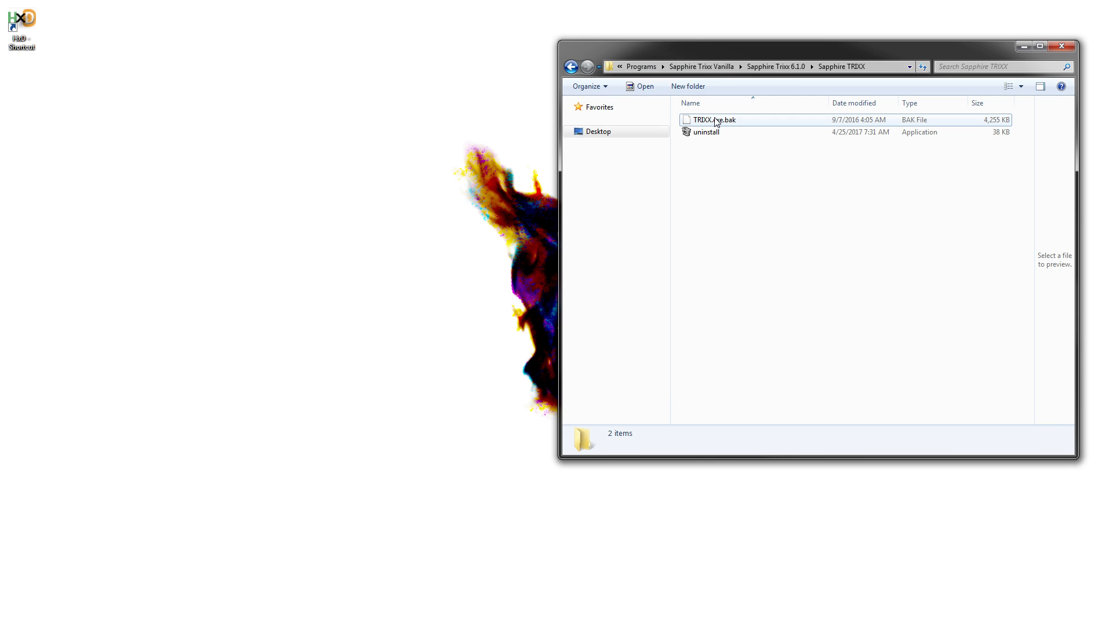
pyautogui.click(715, 119)
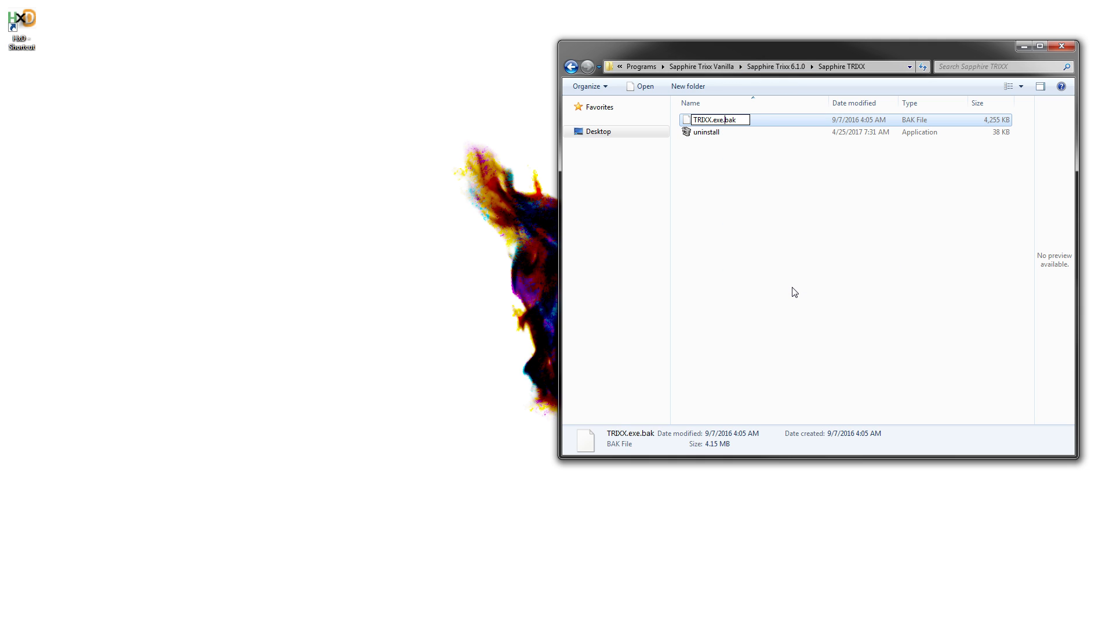
pyautogui.press('enter')
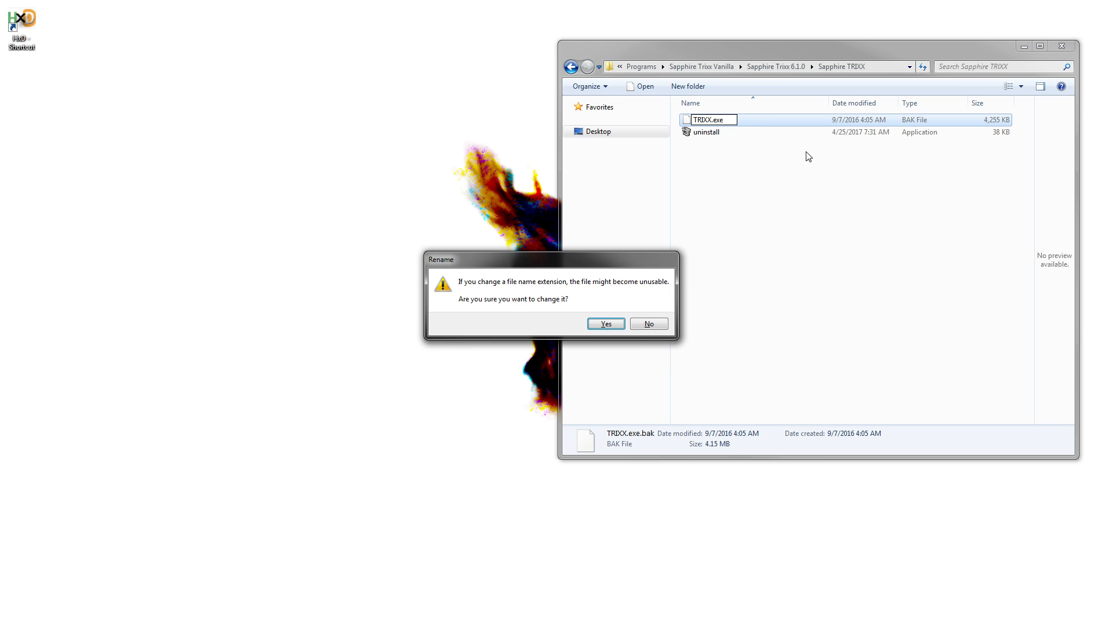
pyautogui.click(604, 324)
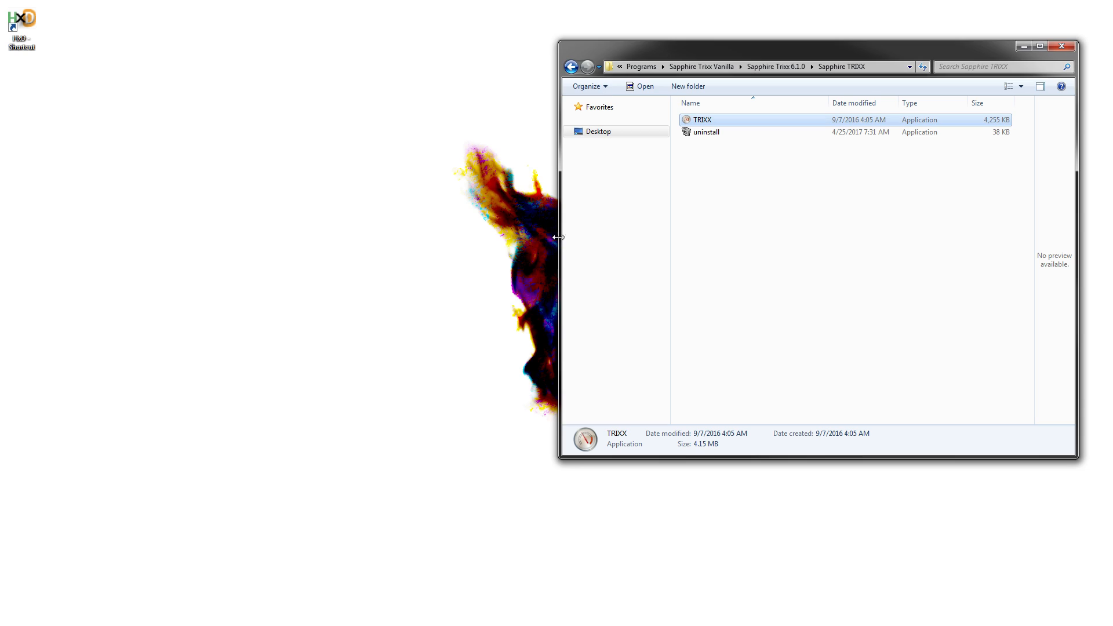
# - Navigate to the Sapphire Trixx 4.9.1 folder and open its Sapphire TRIXX subfolder
pyautogui.click(572, 67)
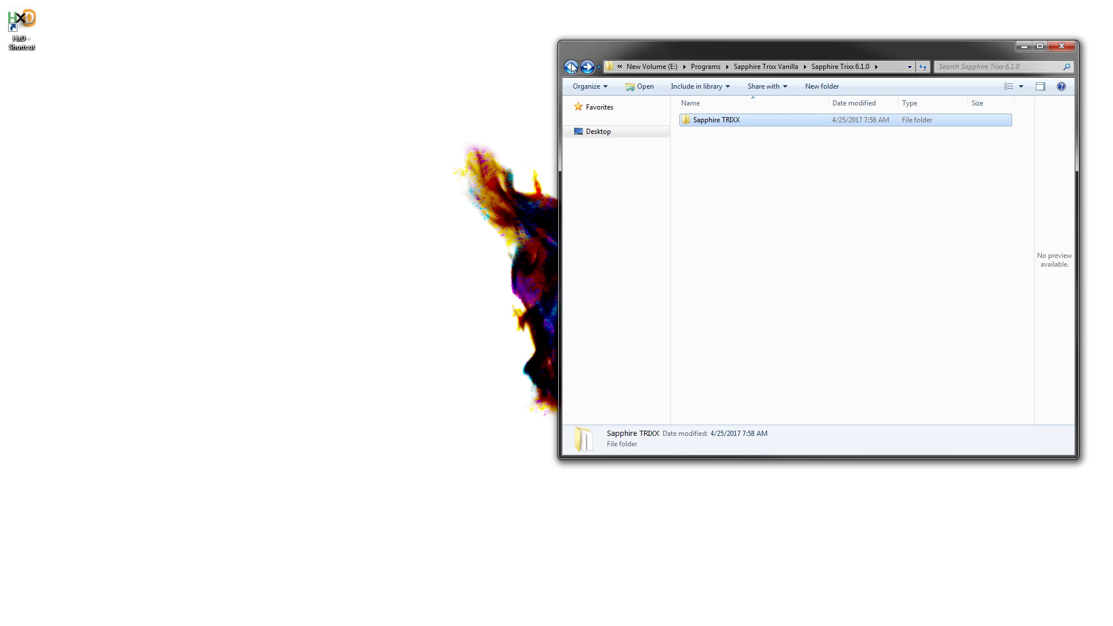
pyautogui.click(571, 66)
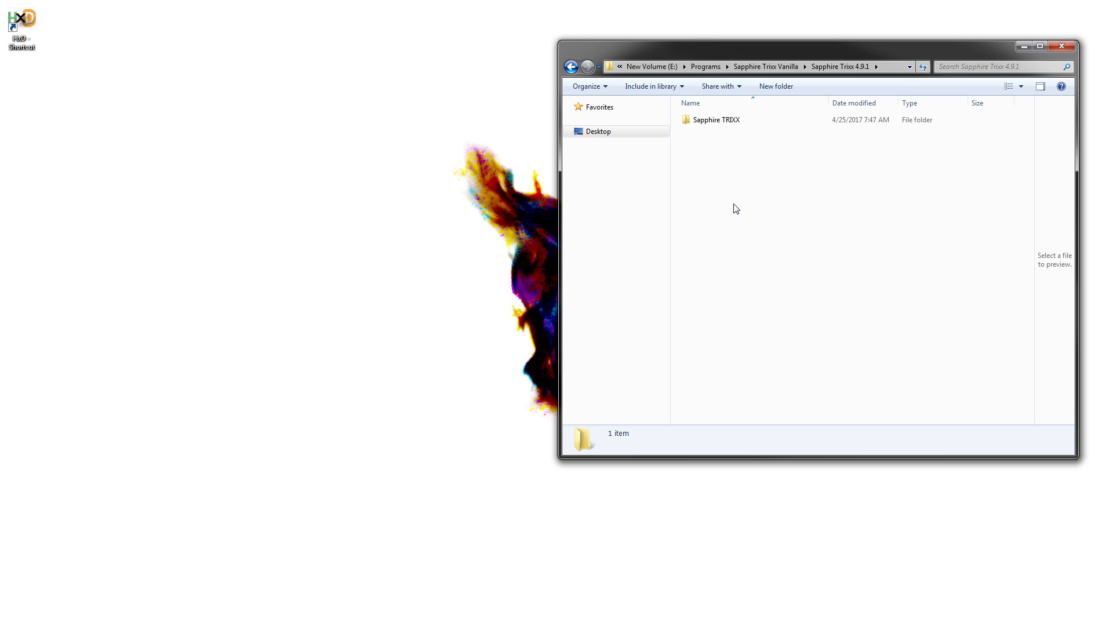
pyautogui.doubleClick(716, 119)
pyautogui.write('VDDC')
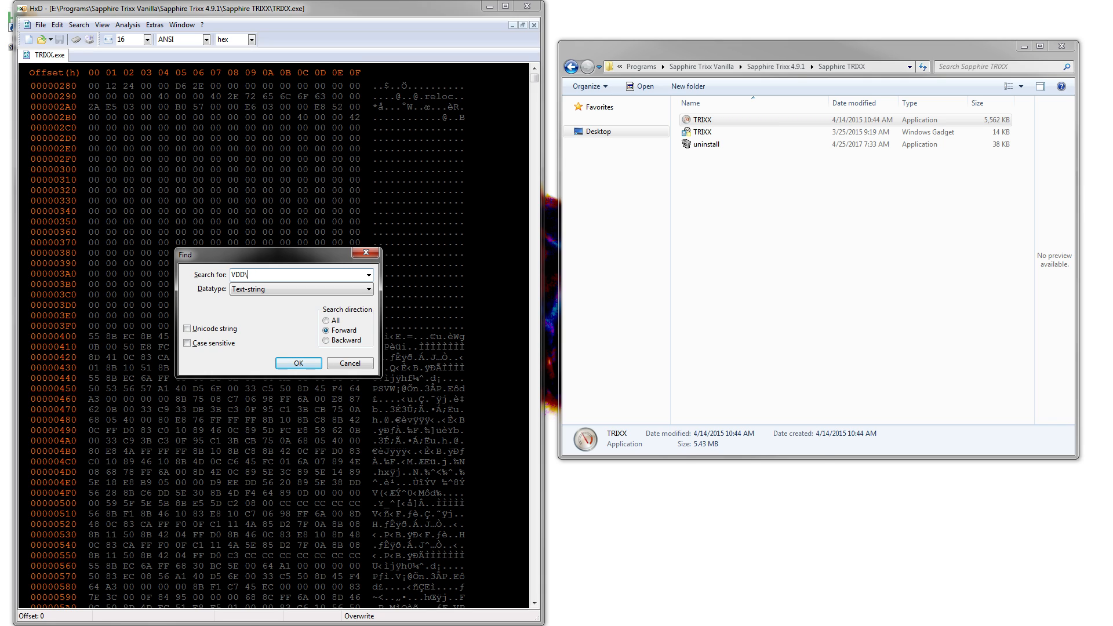
# - Run the VDD search and scroll to select the Bonaire card entry's name
pyautogui.click(297, 363)
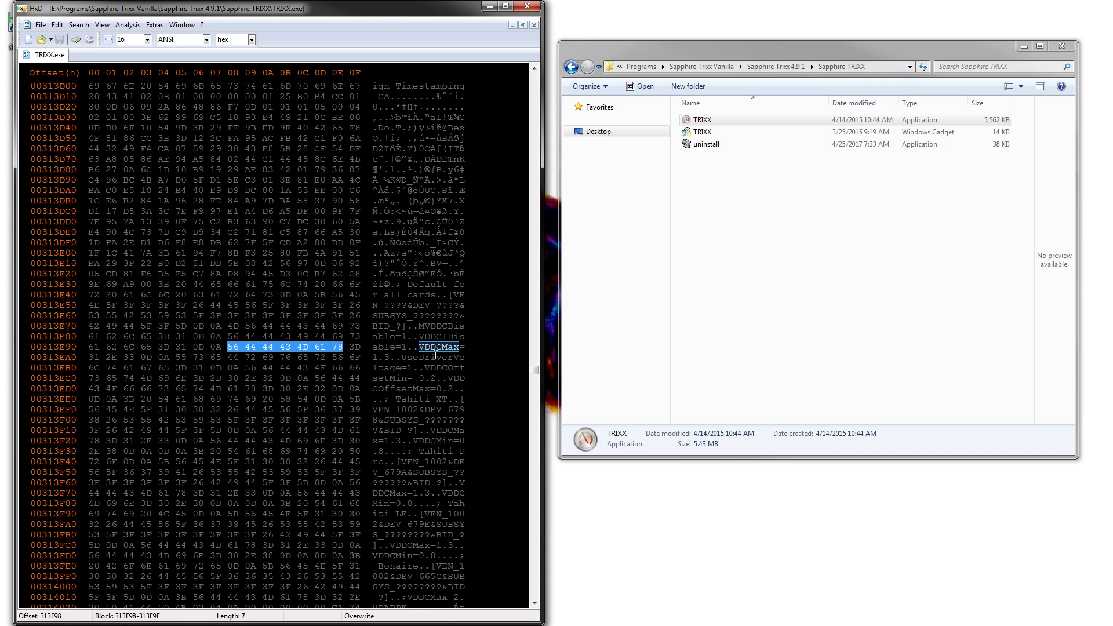
pyautogui.scroll(-3)
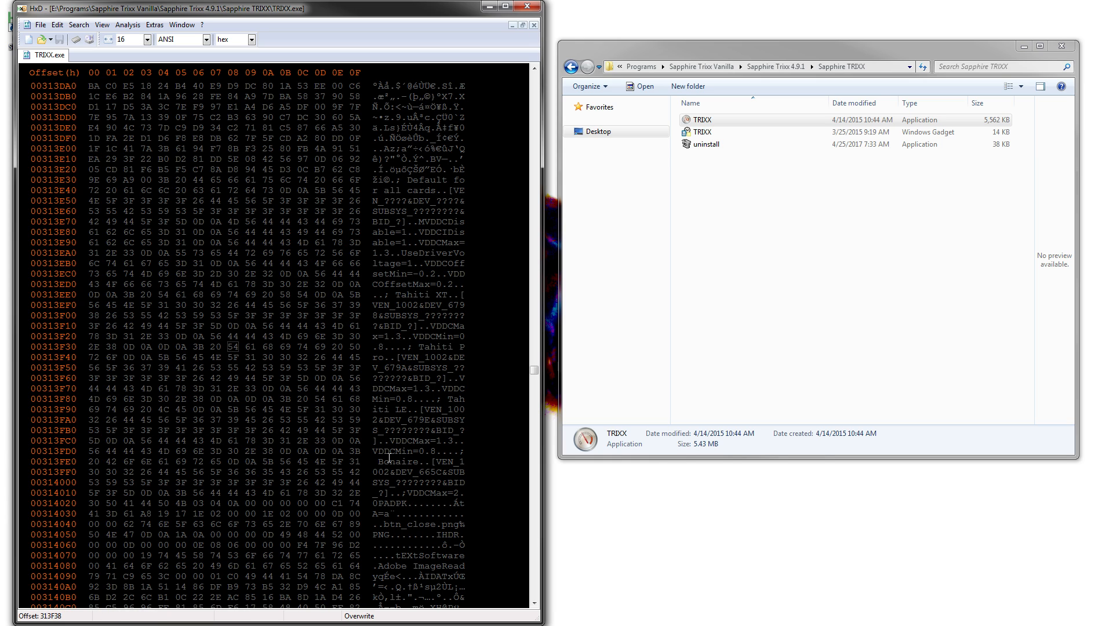
pyautogui.moveTo(398, 462); pyautogui.dragTo(464, 461)
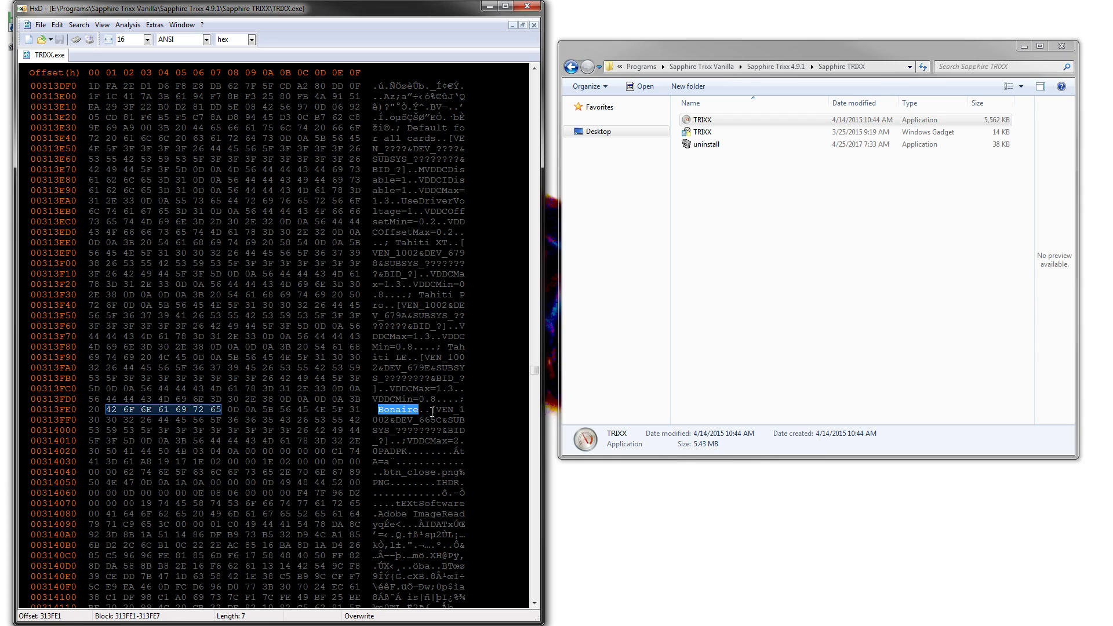
pyautogui.moveTo(506, 417)
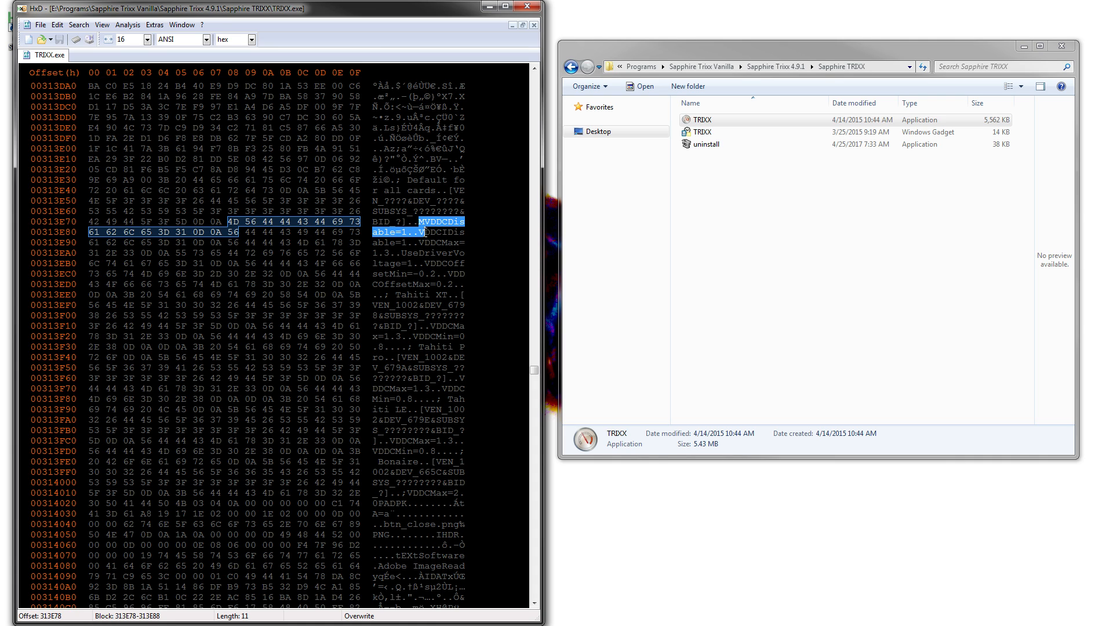
# - Overwrite each VDDCDisable value 1 with 0 in the text column
pyautogui.write('0')
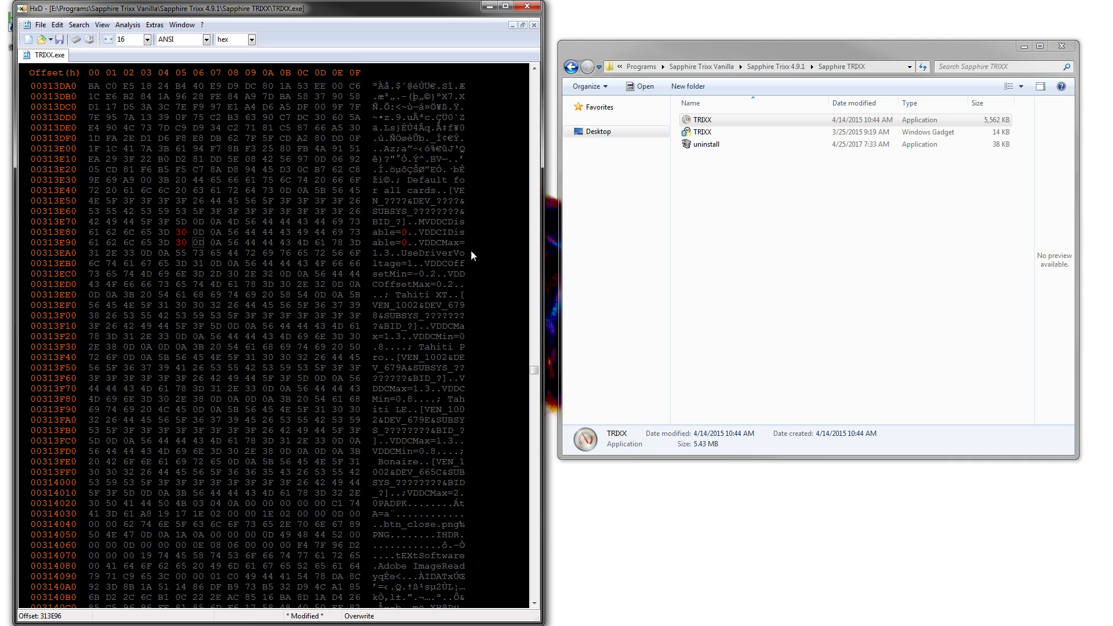
pyautogui.click(407, 242)
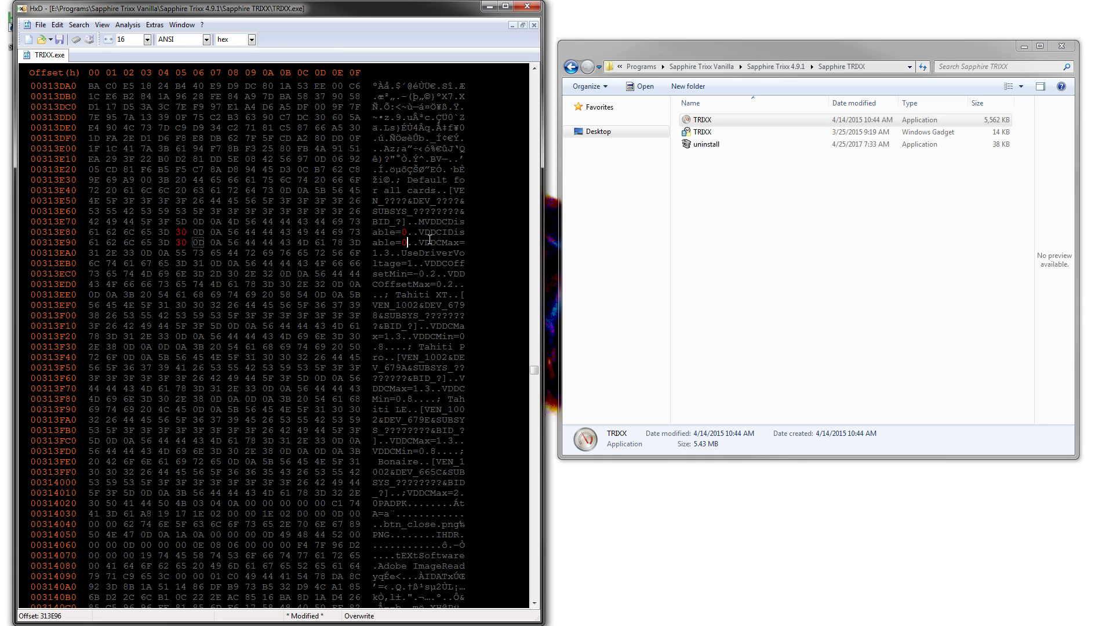
pyautogui.moveTo(584, 301)
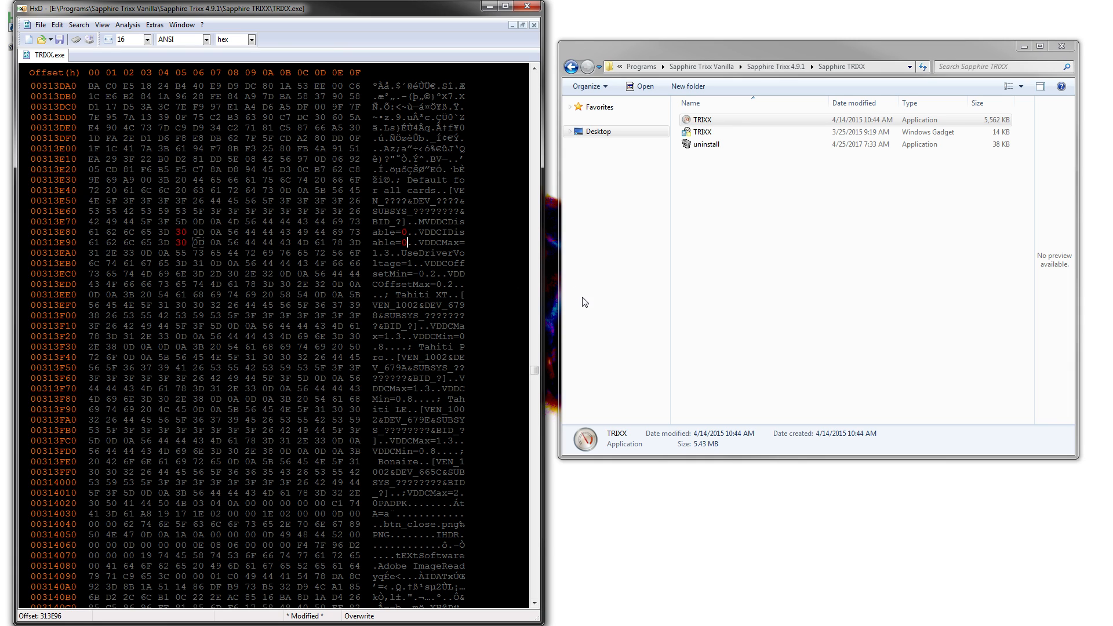
pyautogui.moveTo(522, 263)
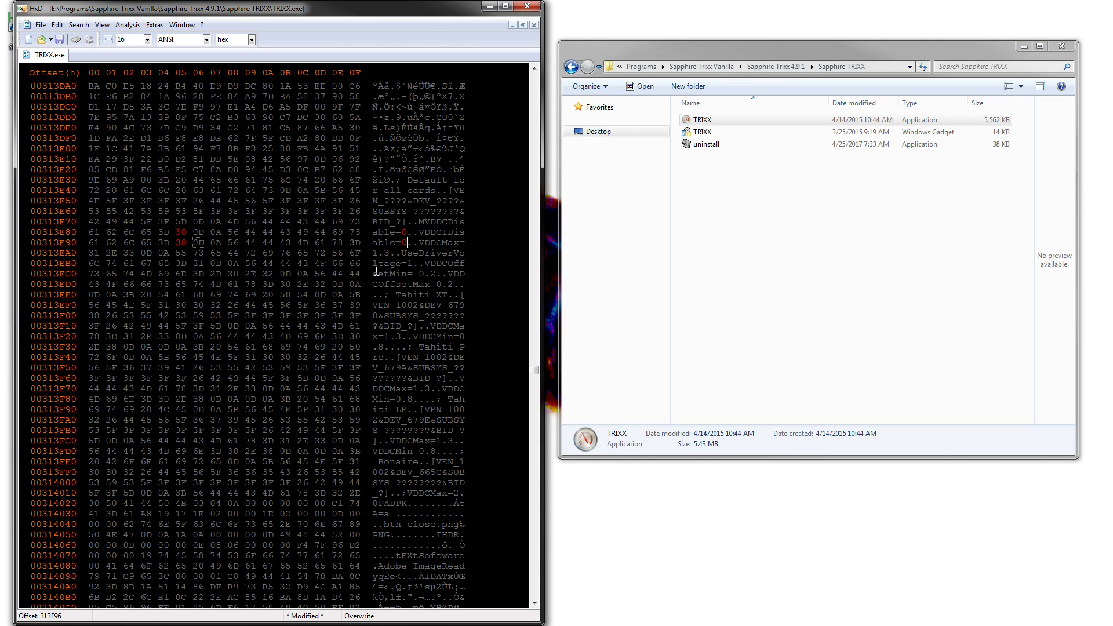
pyautogui.moveTo(408, 243)
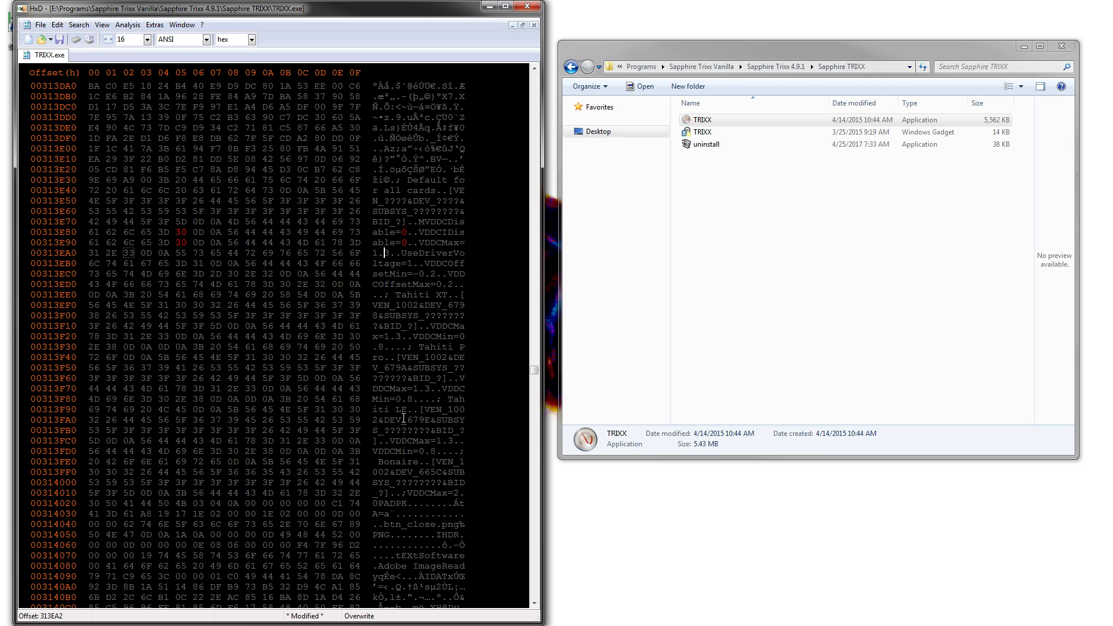
# - Overwrite hex 33 with 36 so the first VDDCMax reads 1.6
pyautogui.write('36')
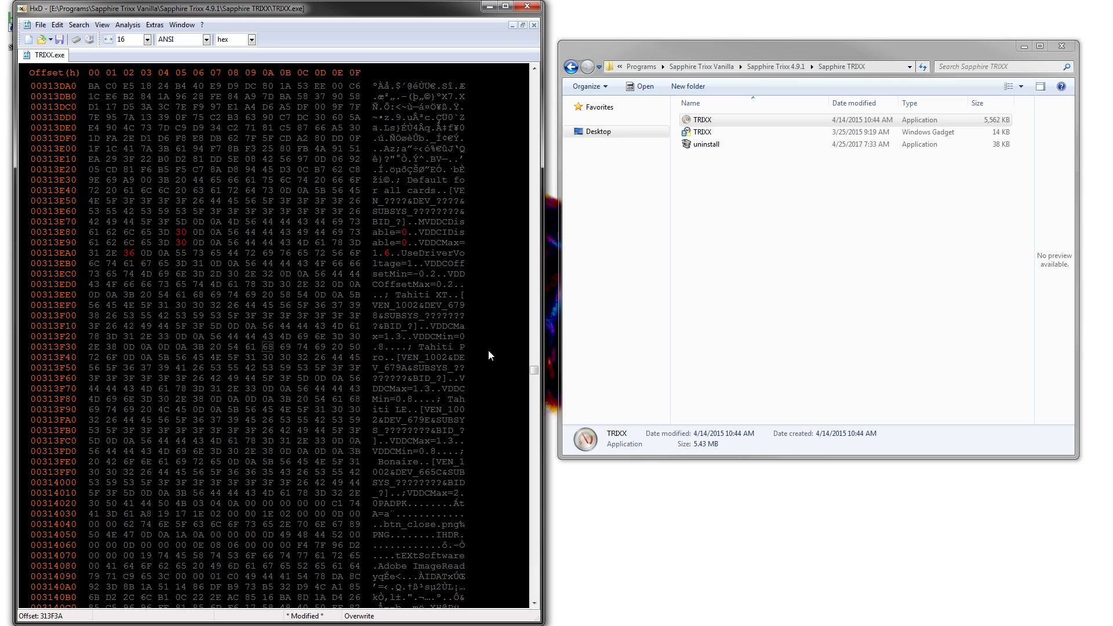
pyautogui.moveTo(409, 439)
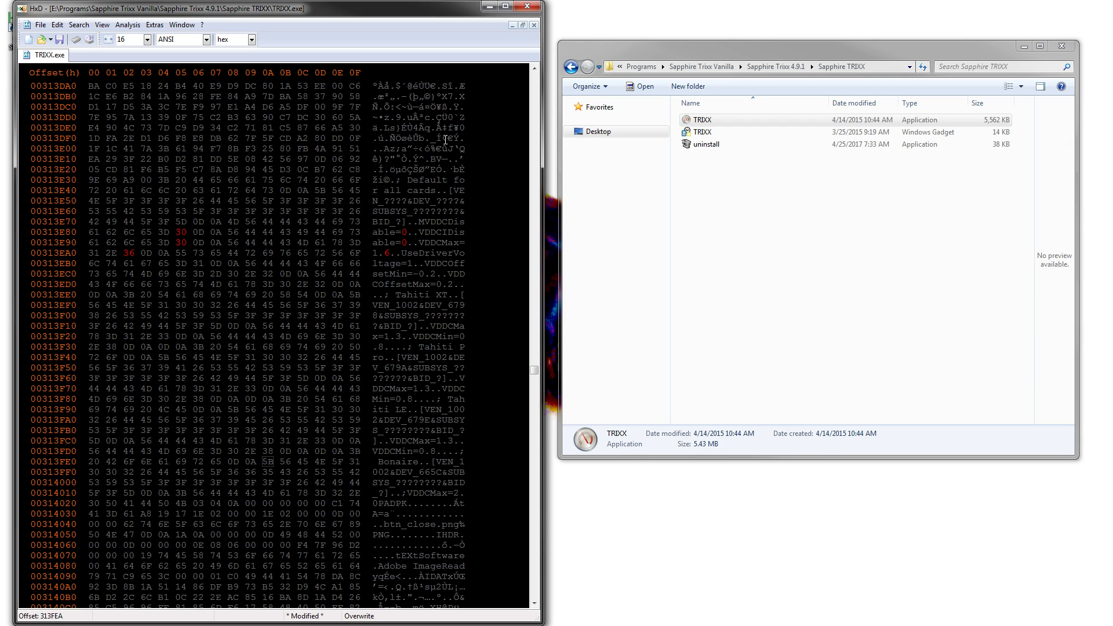
pyautogui.click(430, 461)
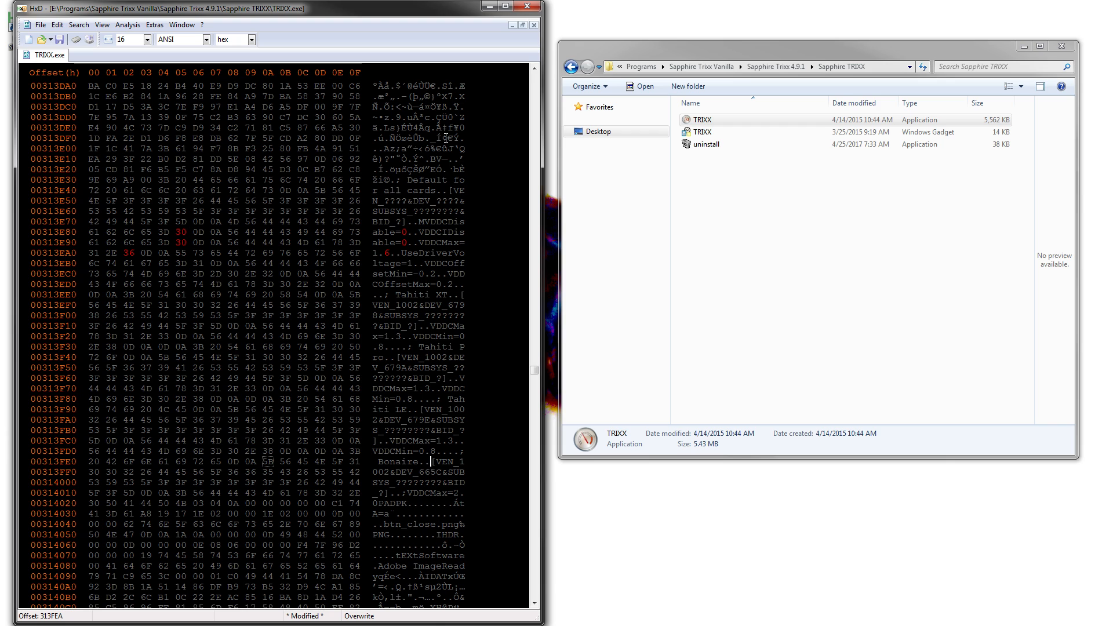
pyautogui.moveTo(568, 282)
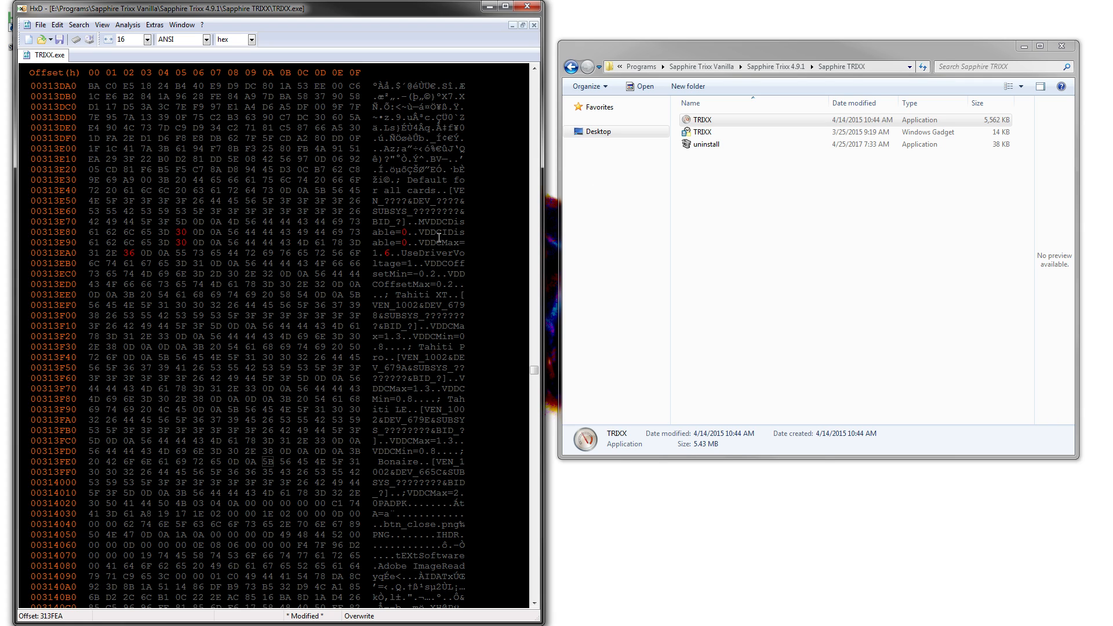
pyautogui.moveTo(473, 238)
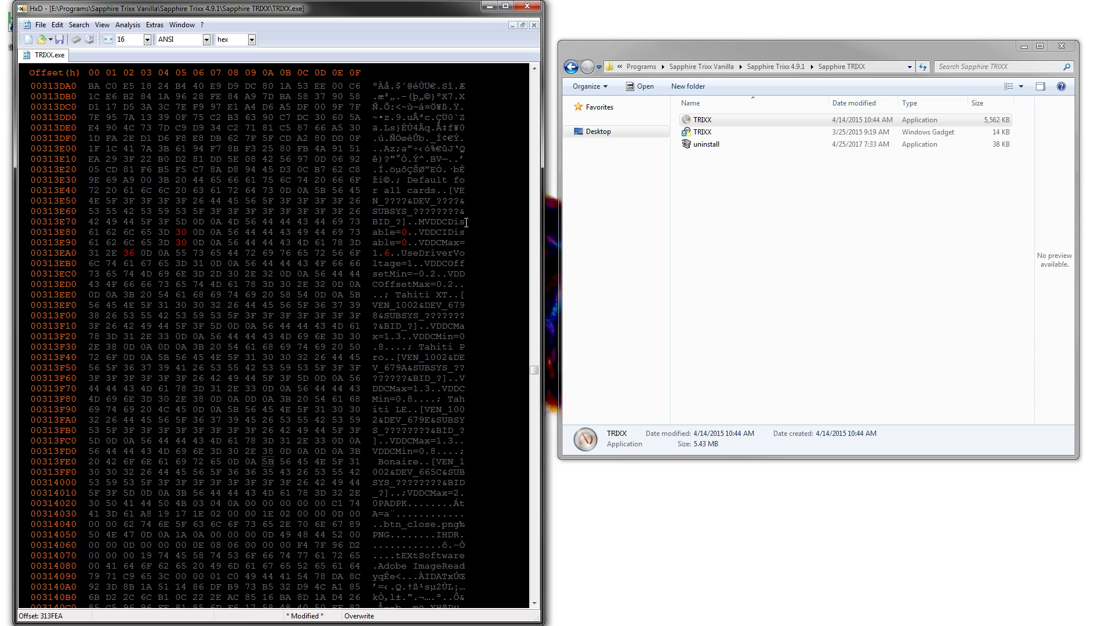
pyautogui.moveTo(468, 282)
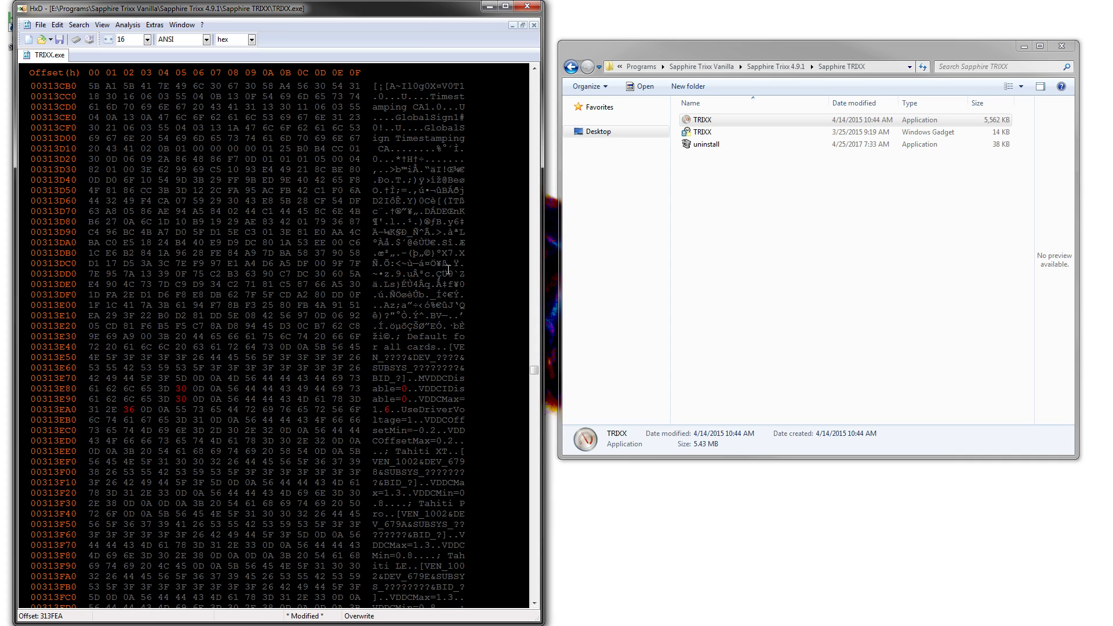
pyautogui.scroll(-3)
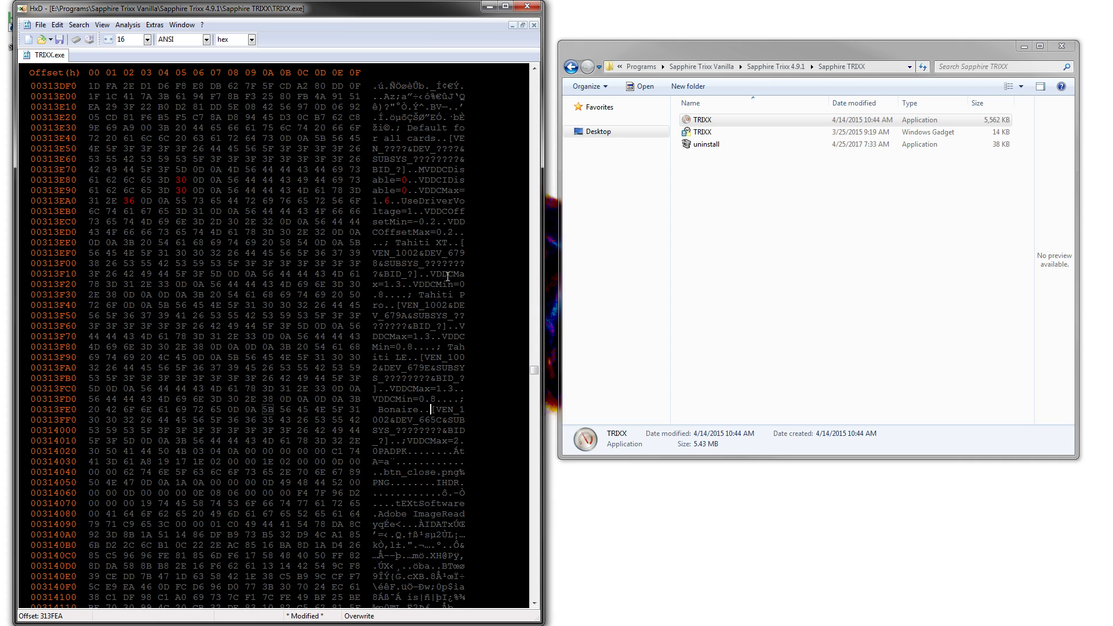
pyautogui.moveTo(483, 144)
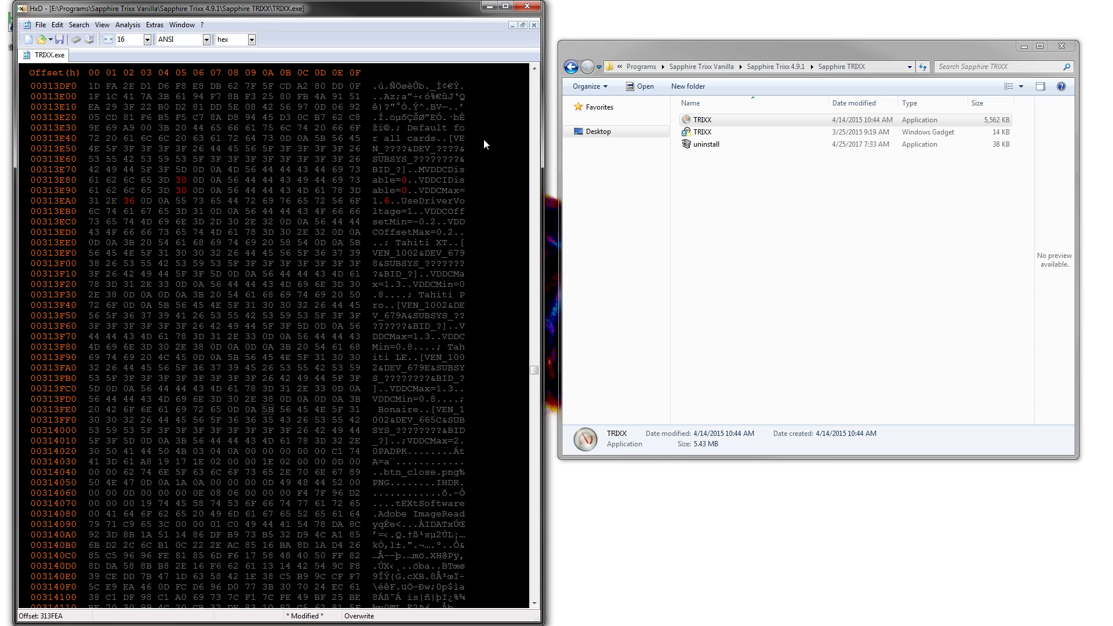
pyautogui.moveTo(514, 117)
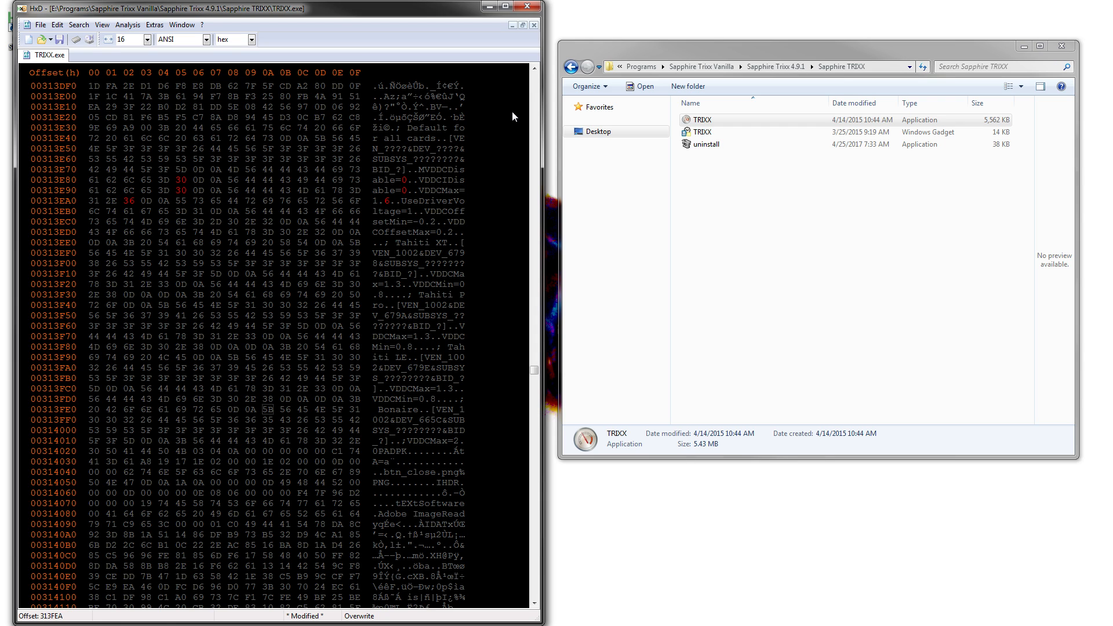
pyautogui.moveTo(448, 174)
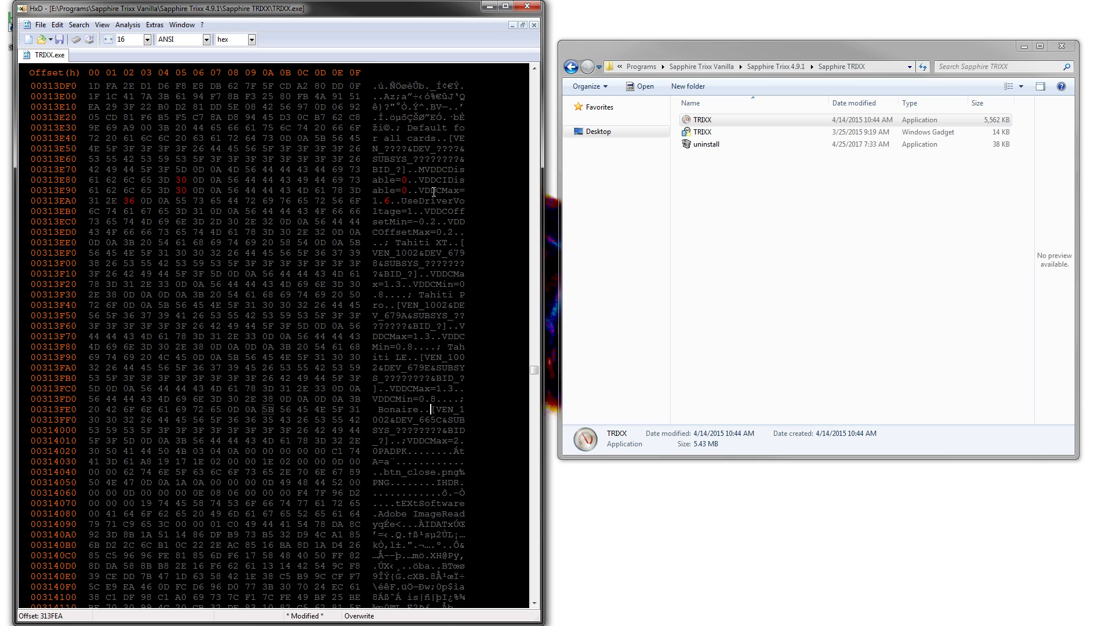
pyautogui.moveTo(470, 194)
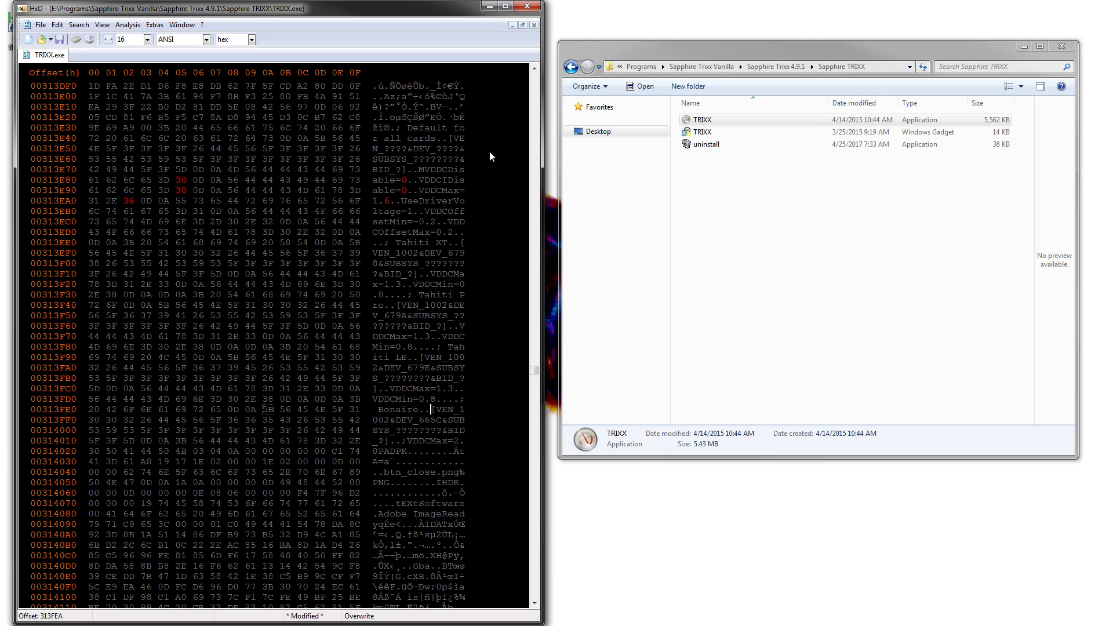
pyautogui.moveTo(369, 154)
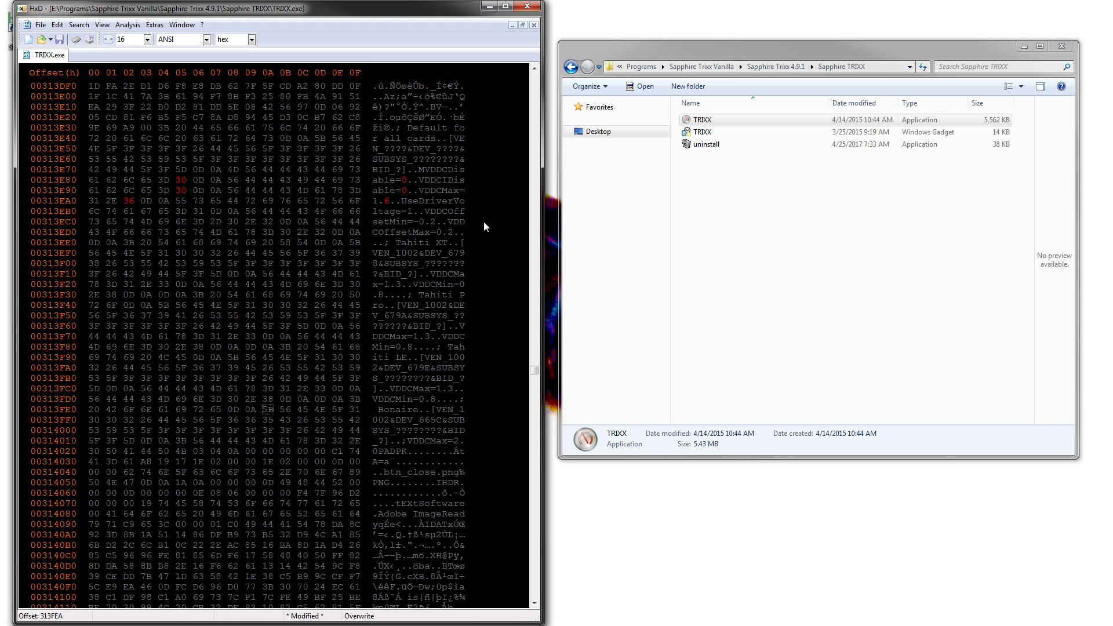
pyautogui.moveTo(431, 193)
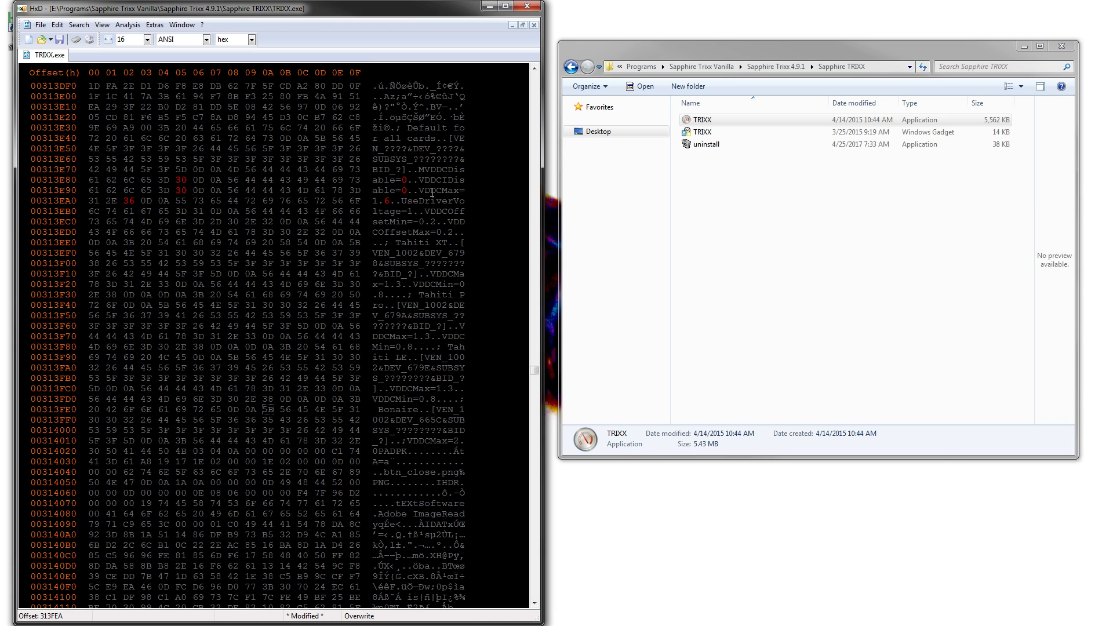
pyautogui.moveTo(382, 17)
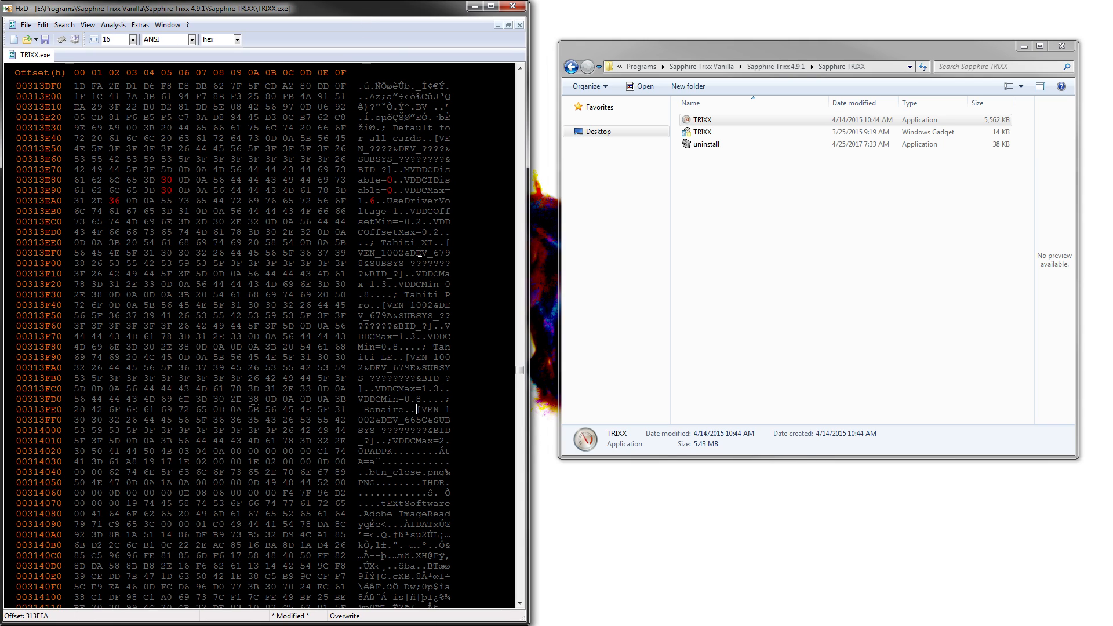
pyautogui.moveTo(375, 278)
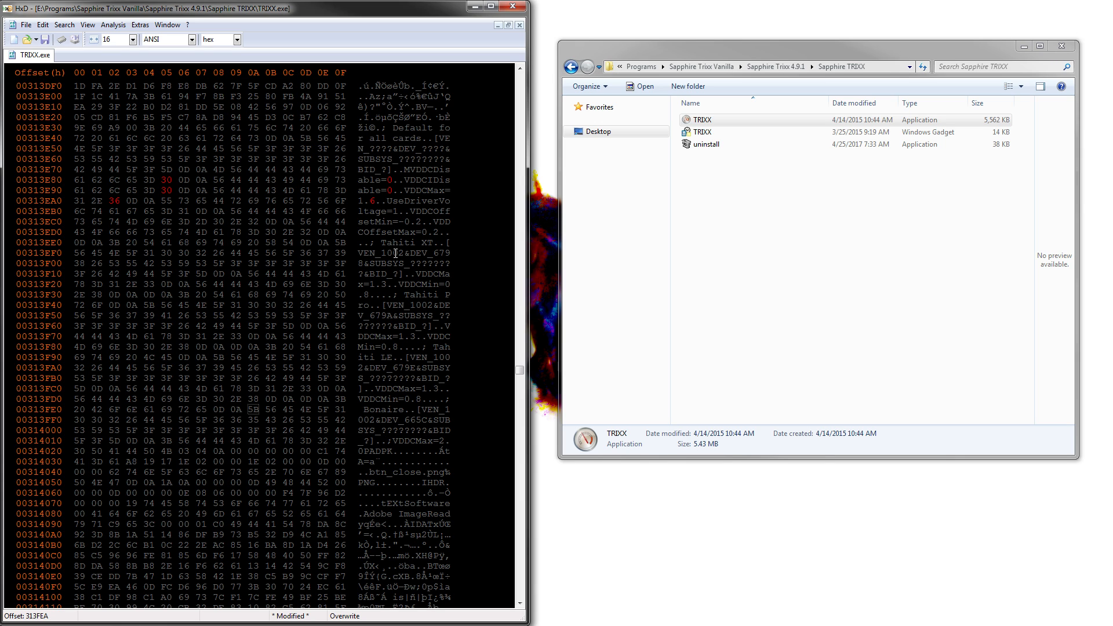
pyautogui.moveTo(500, 244)
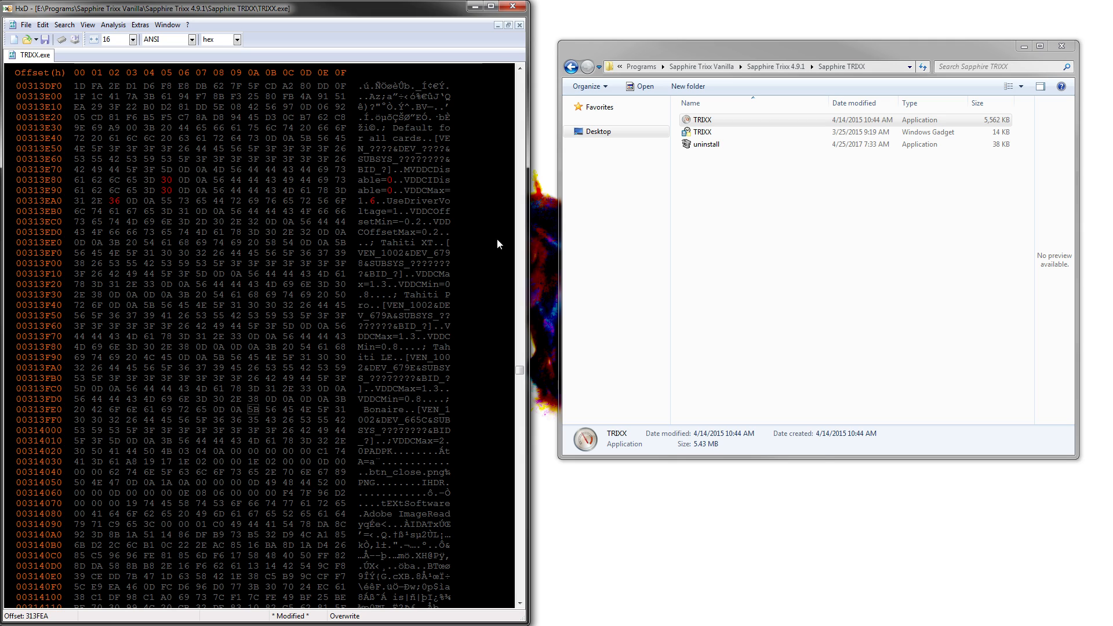
pyautogui.moveTo(233, 242)
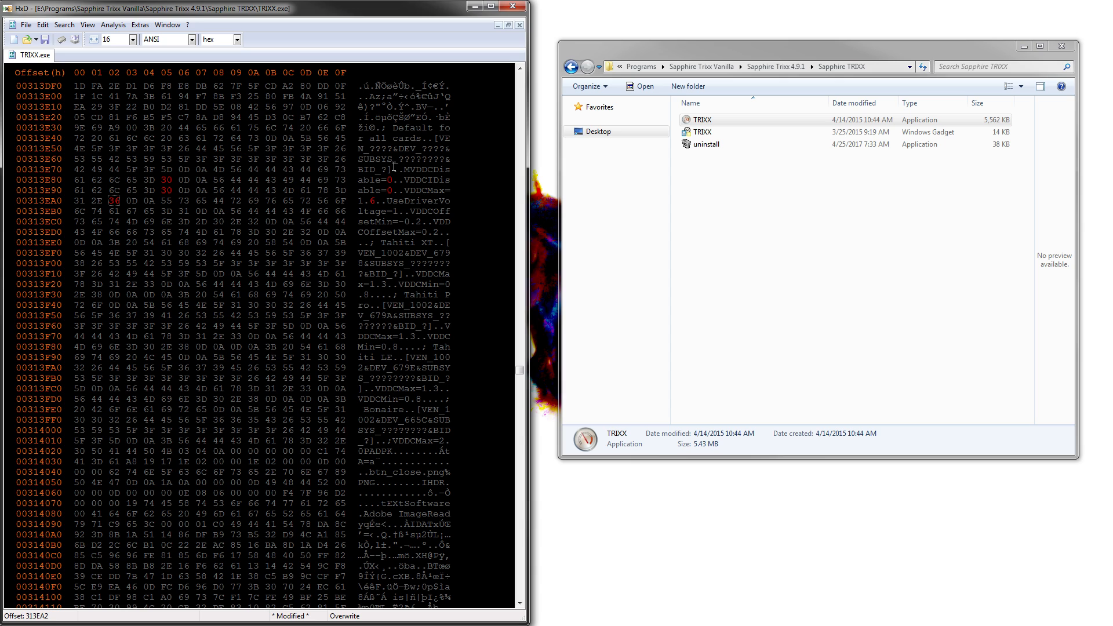
pyautogui.moveTo(71, 244)
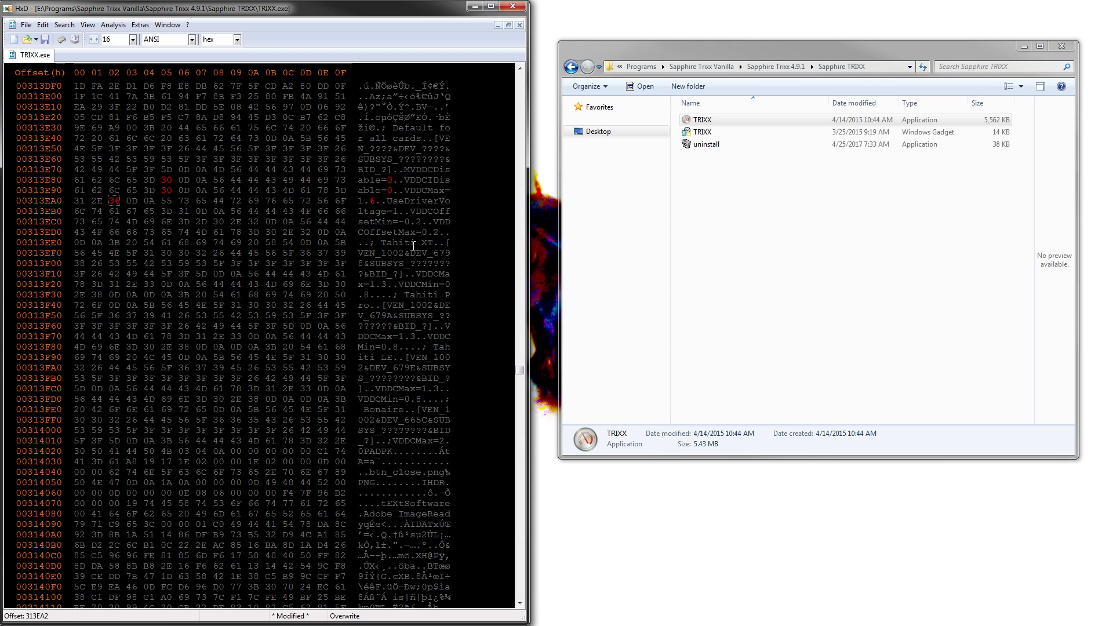
# - Overwrite hex 36 with 34 so the first VDDCMax reads 1.4
pyautogui.write('34')
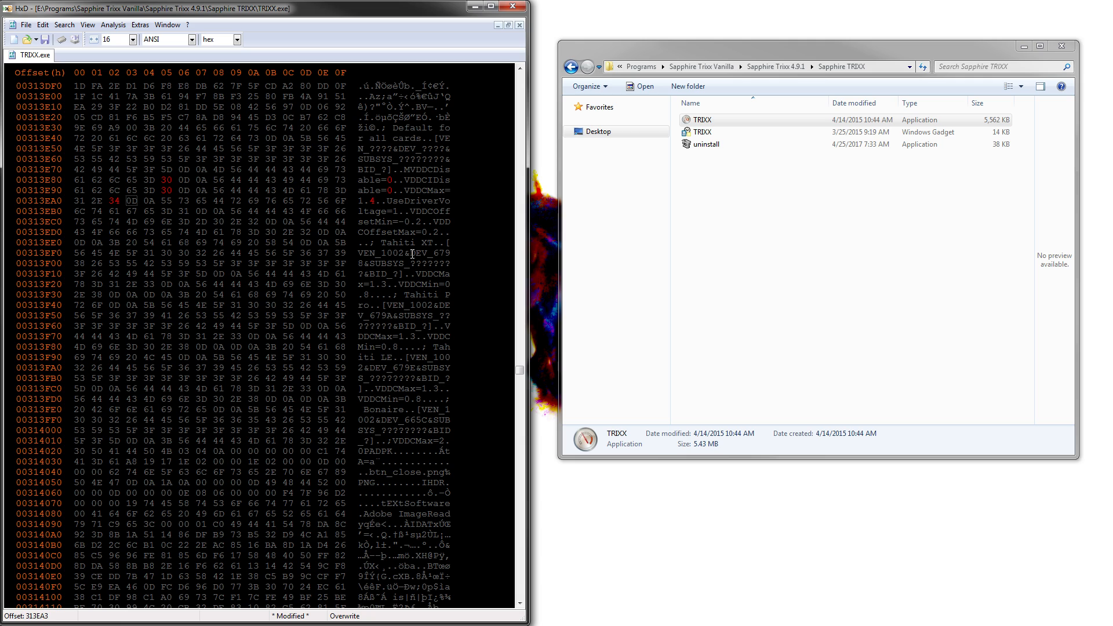
pyautogui.moveTo(362, 294)
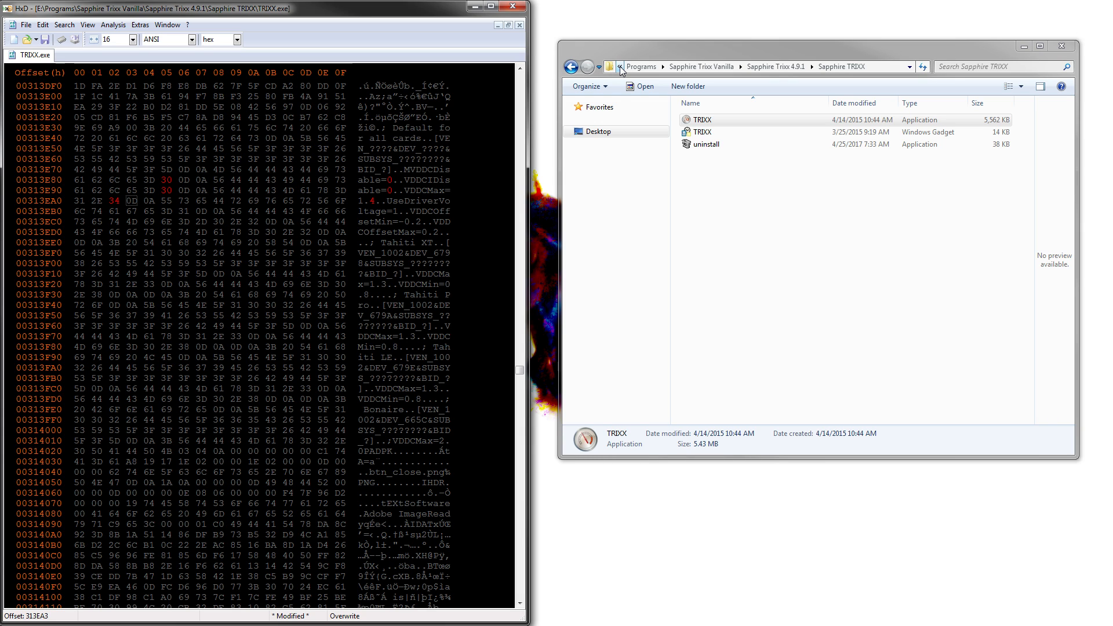
pyautogui.moveTo(619, 69)
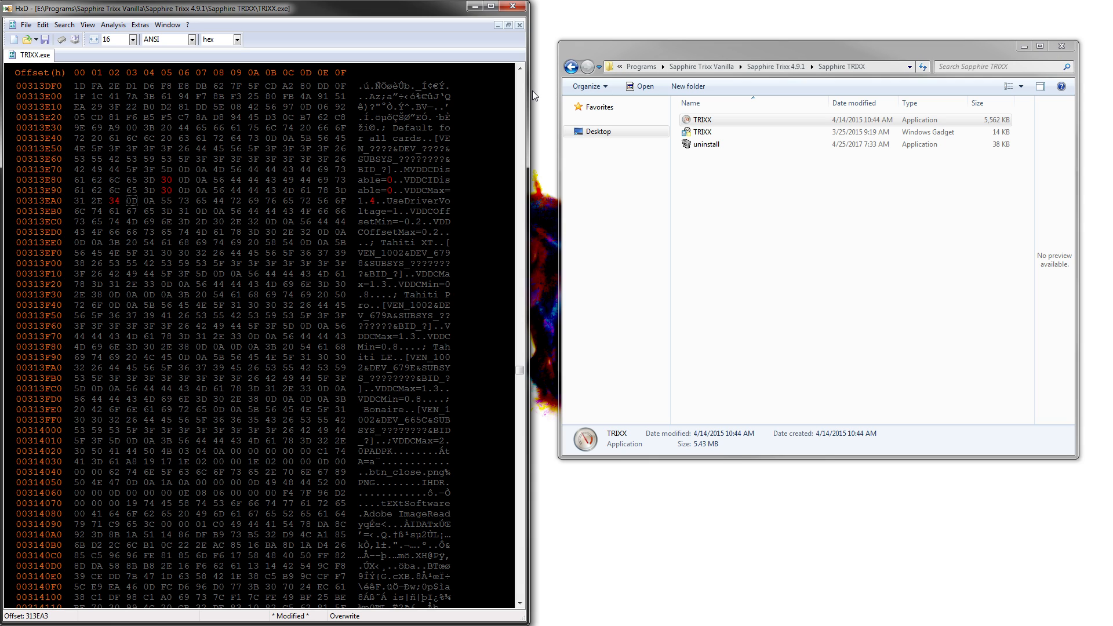
pyautogui.moveTo(533, 73)
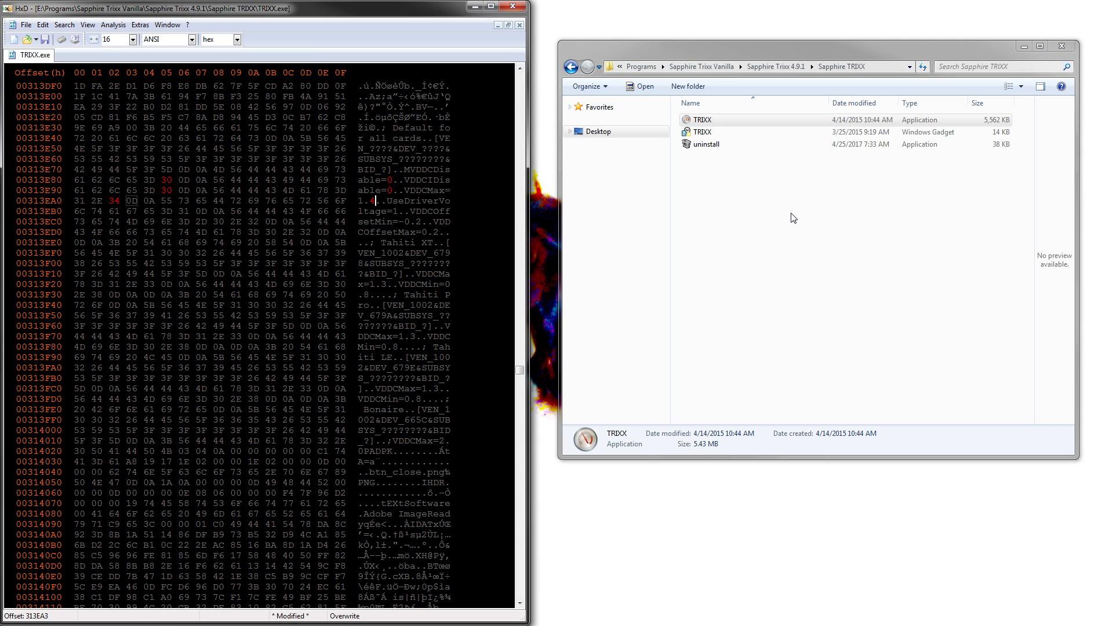
pyautogui.moveTo(805, 257)
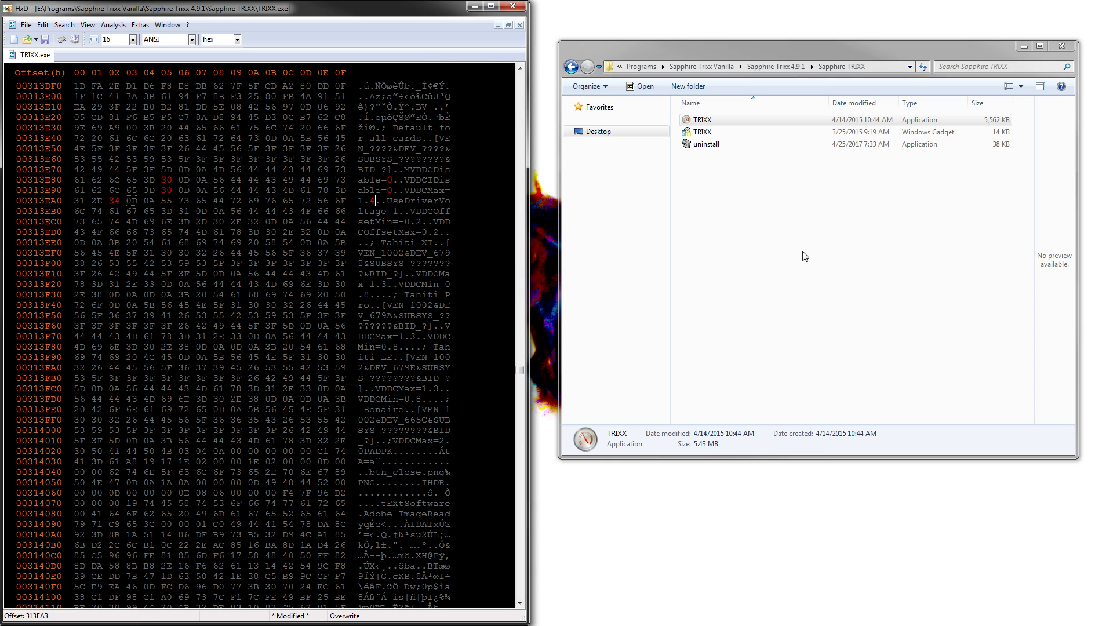